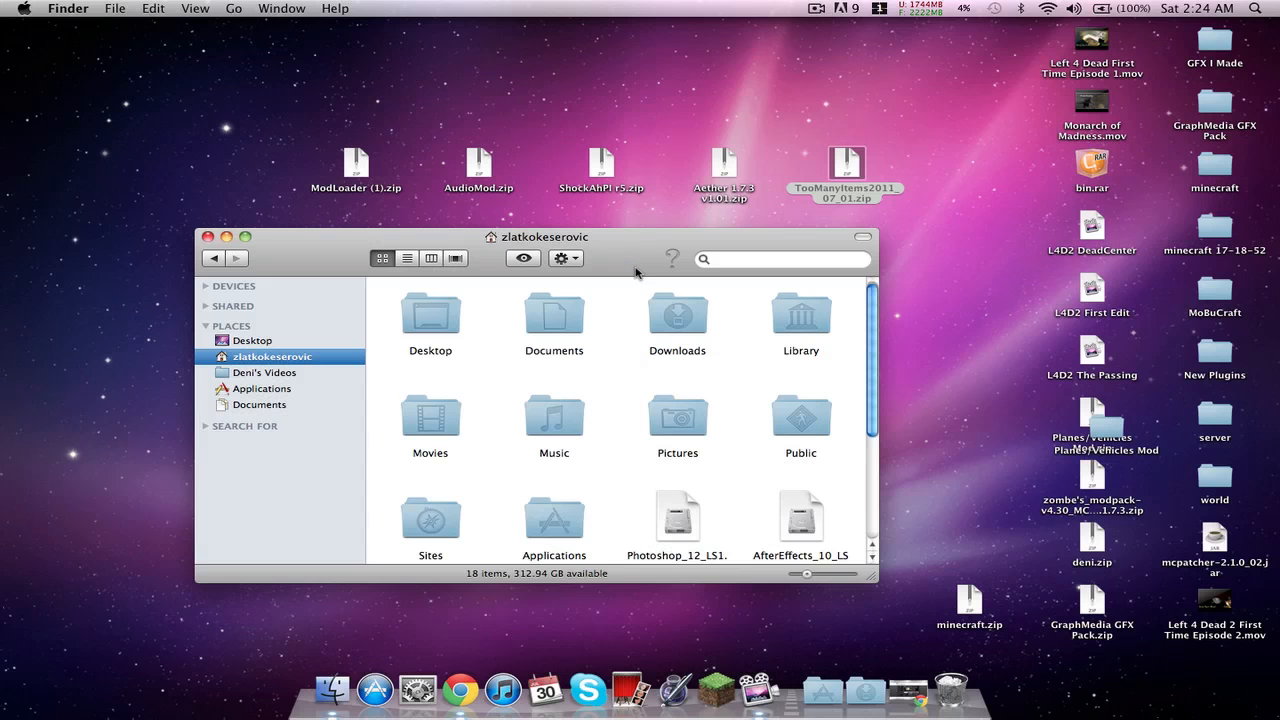
mouse_move(624, 268)
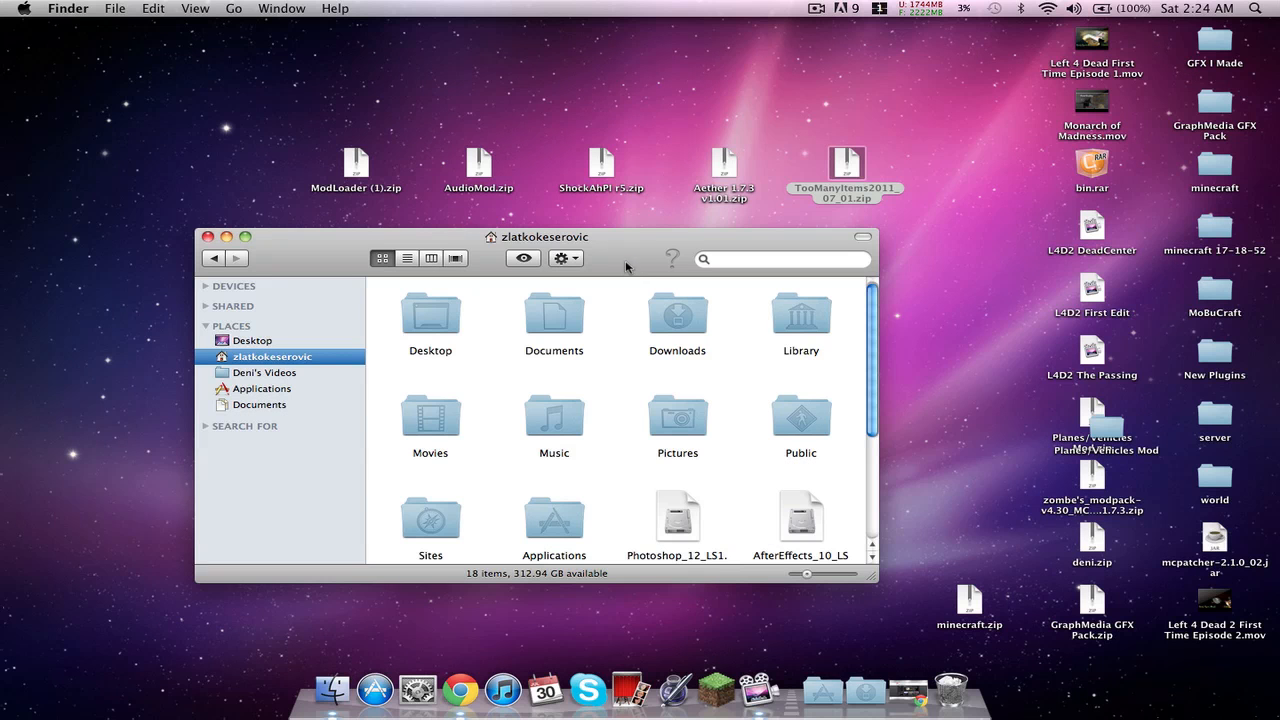
Step: Clear the desktop selection and reposition the home folder window
click(844, 176)
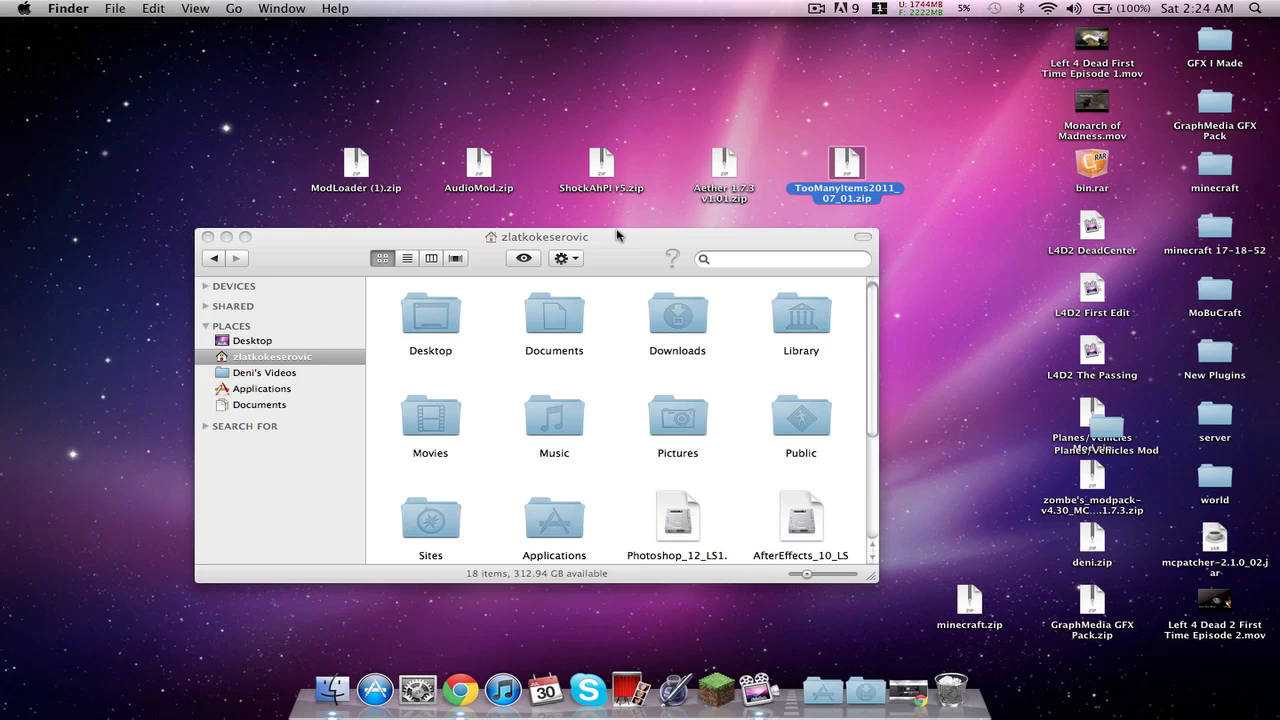
click(612, 230)
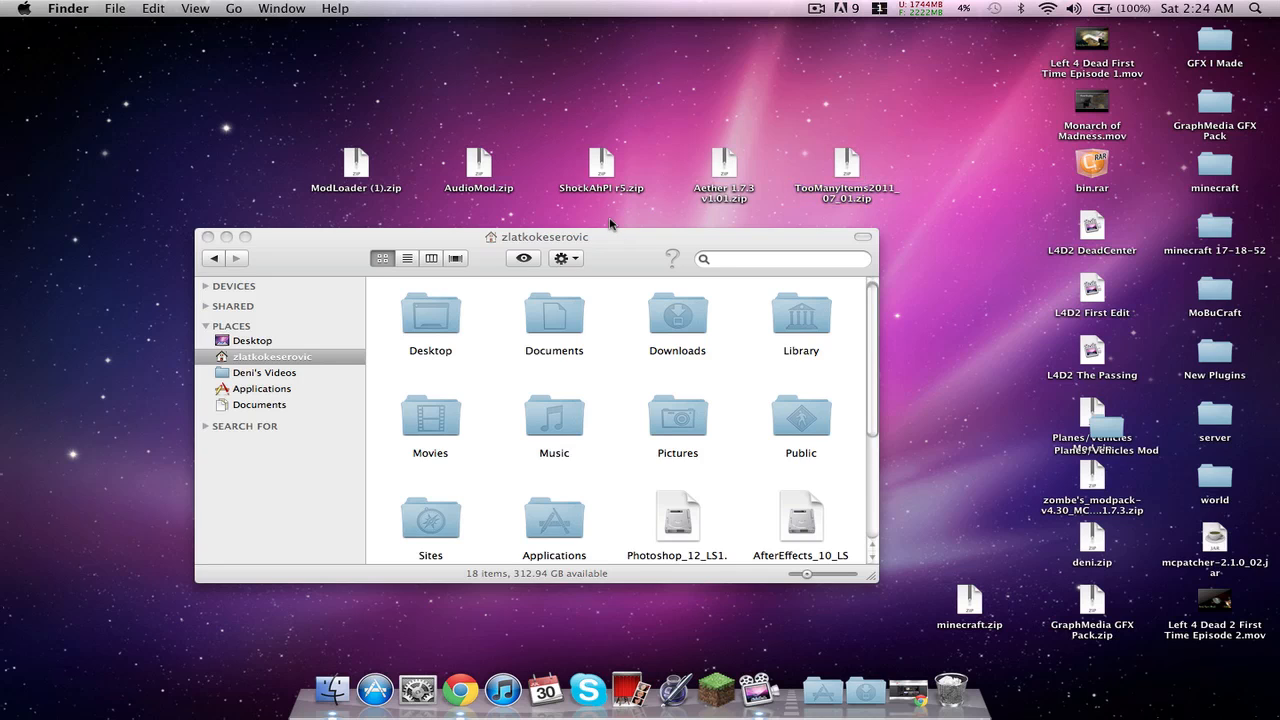
drag(544, 236, 582, 232)
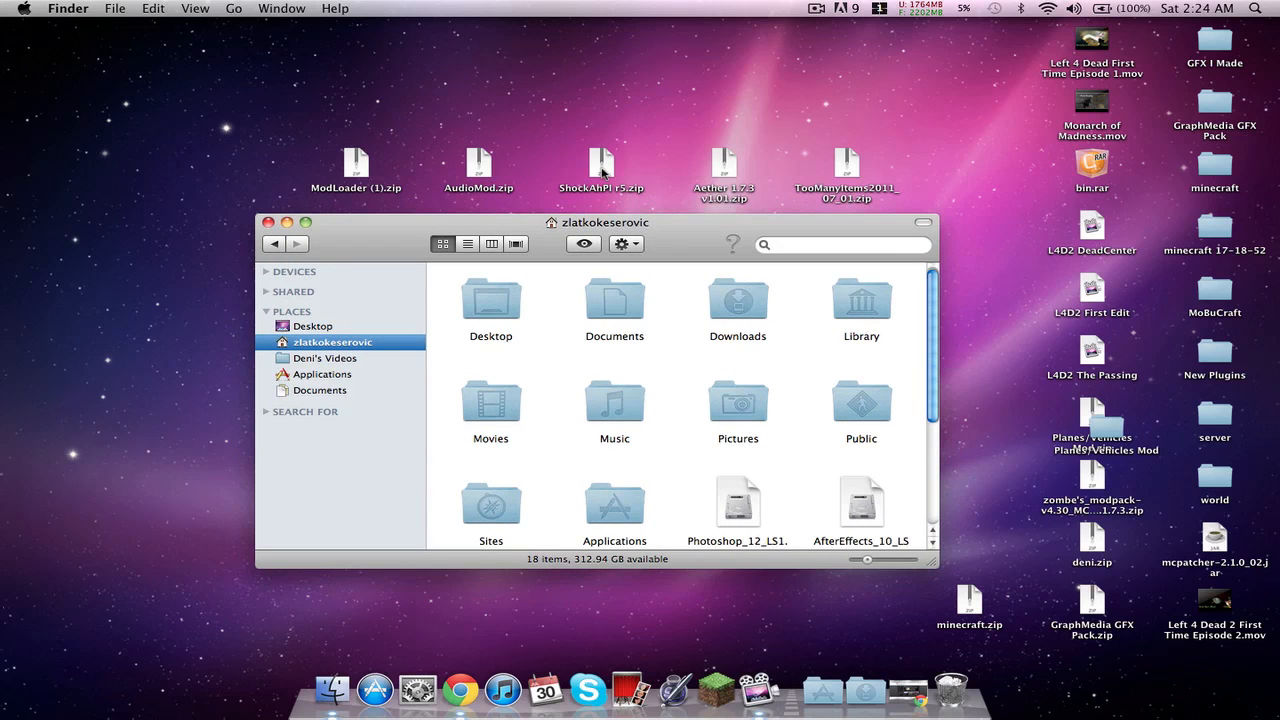
mouse_move(628, 196)
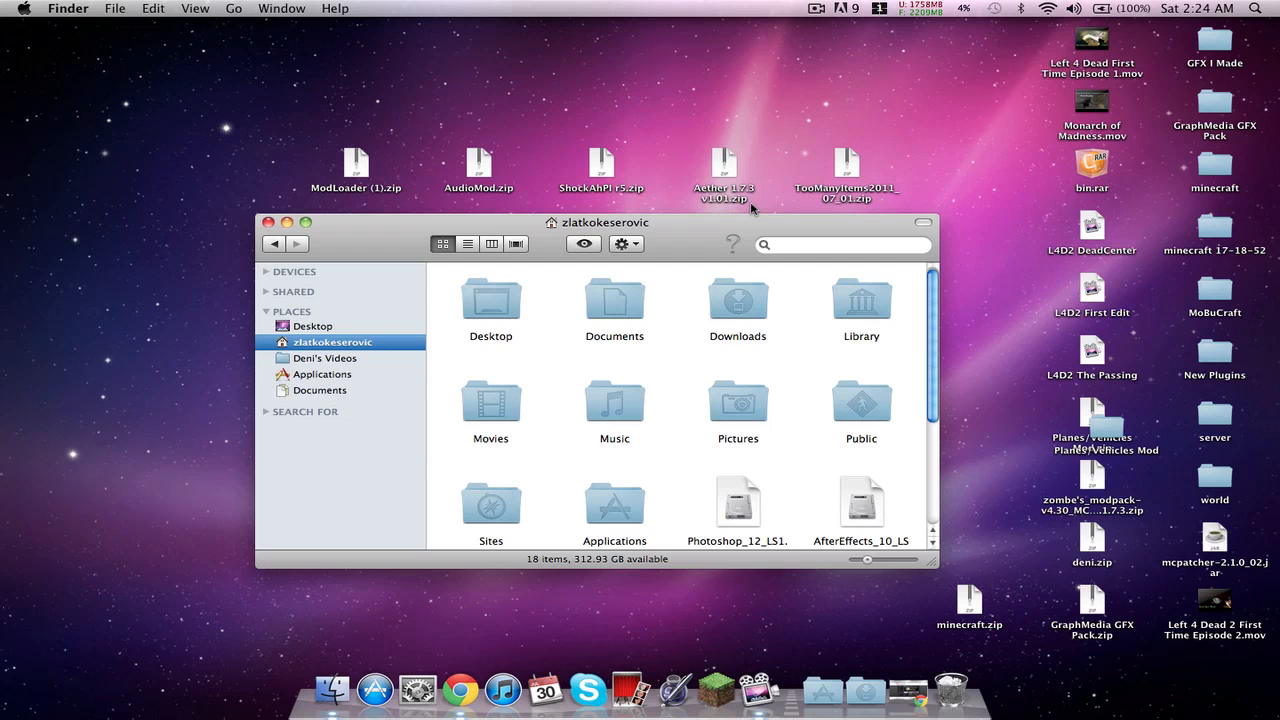
mouse_move(690, 232)
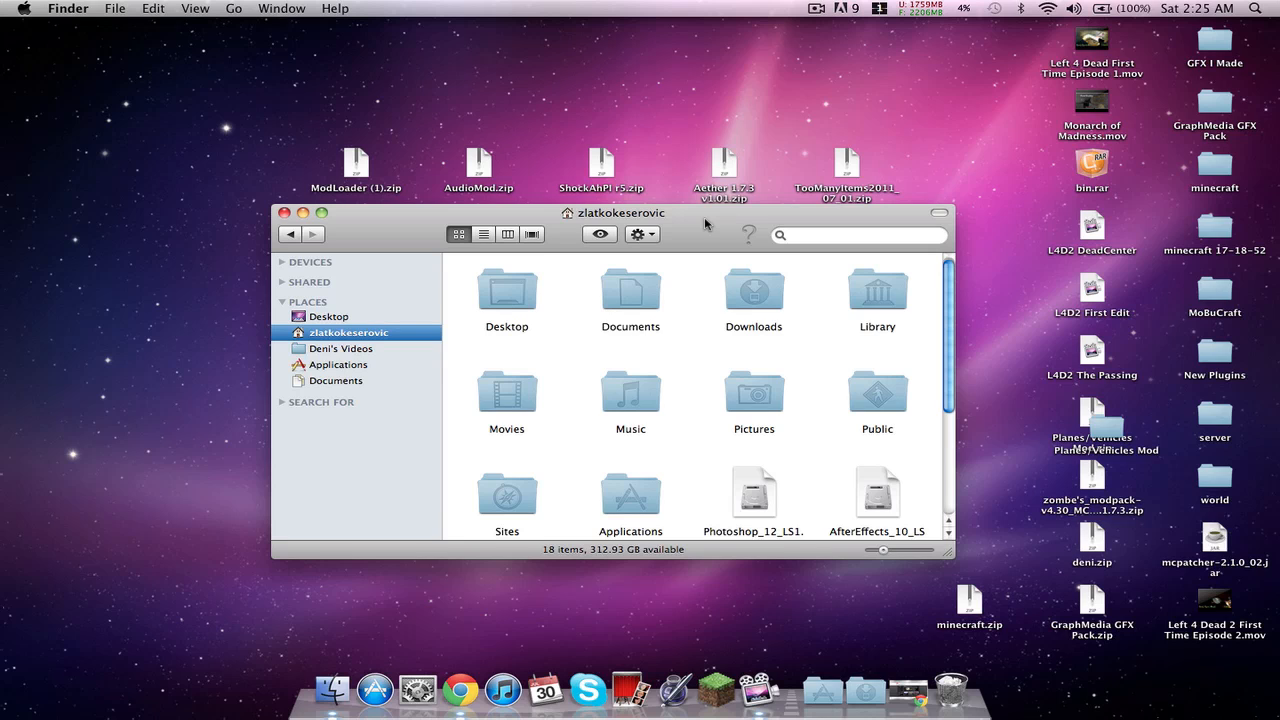
mouse_move(712, 250)
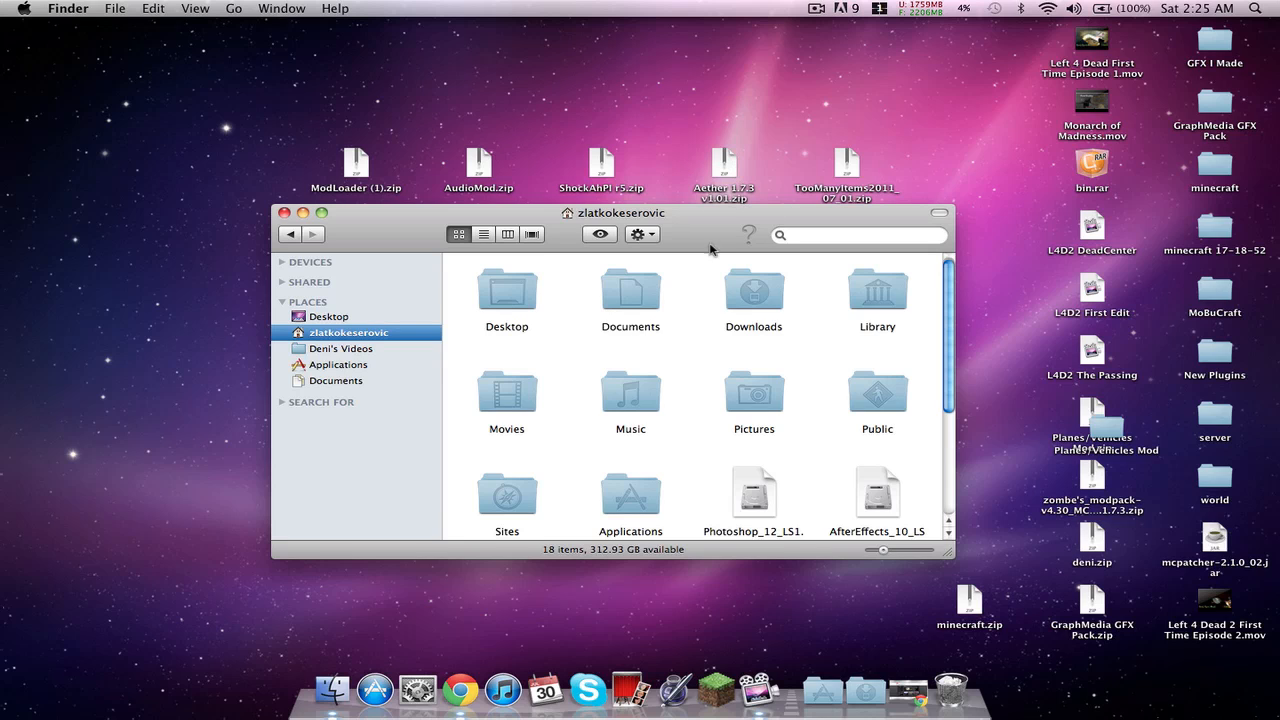
mouse_move(928, 304)
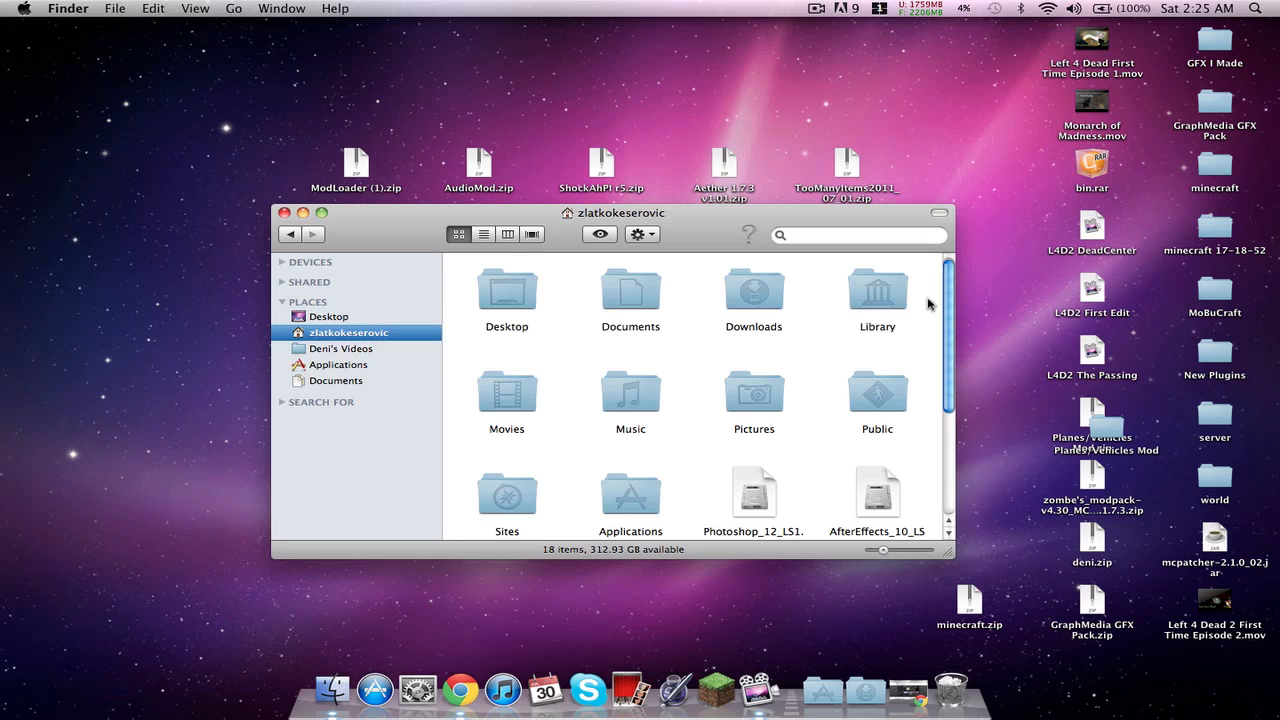
Step: Move the lastlogin file from Library > Application Support > minecraft onto the desktop
double_click(876, 290)
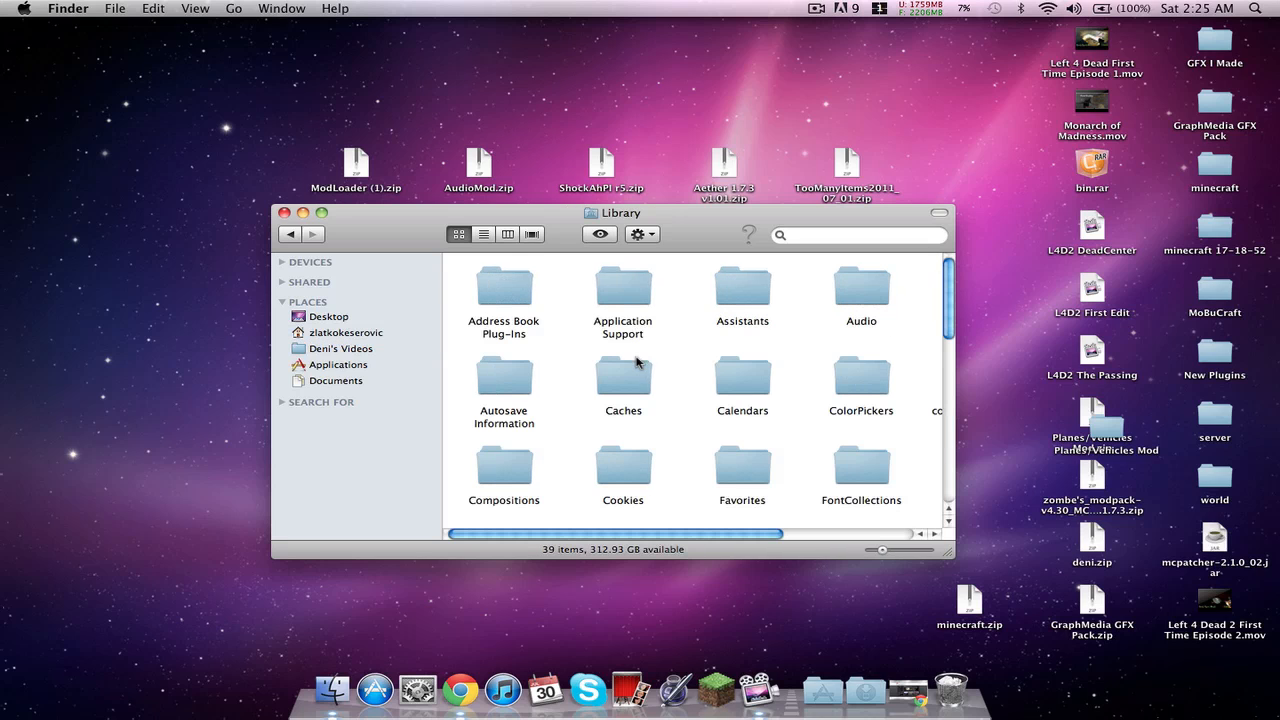
double_click(622, 288)
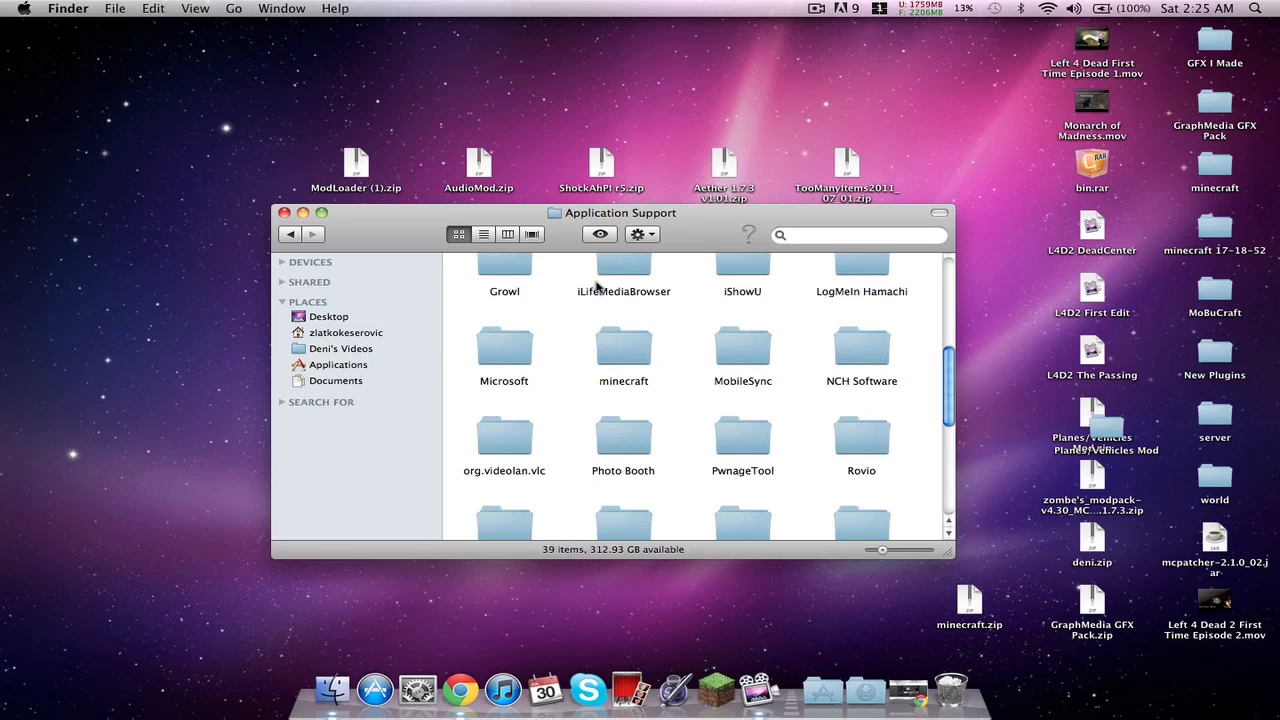
mouse_move(622, 348)
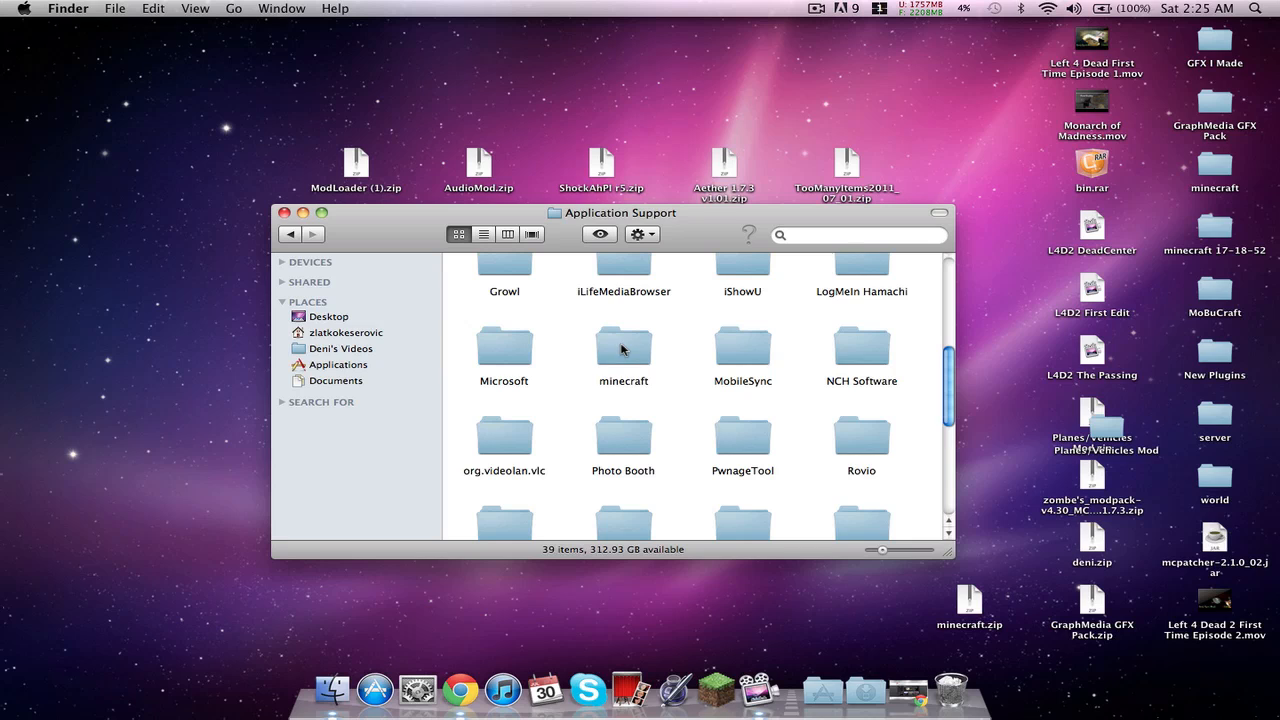
click(624, 350)
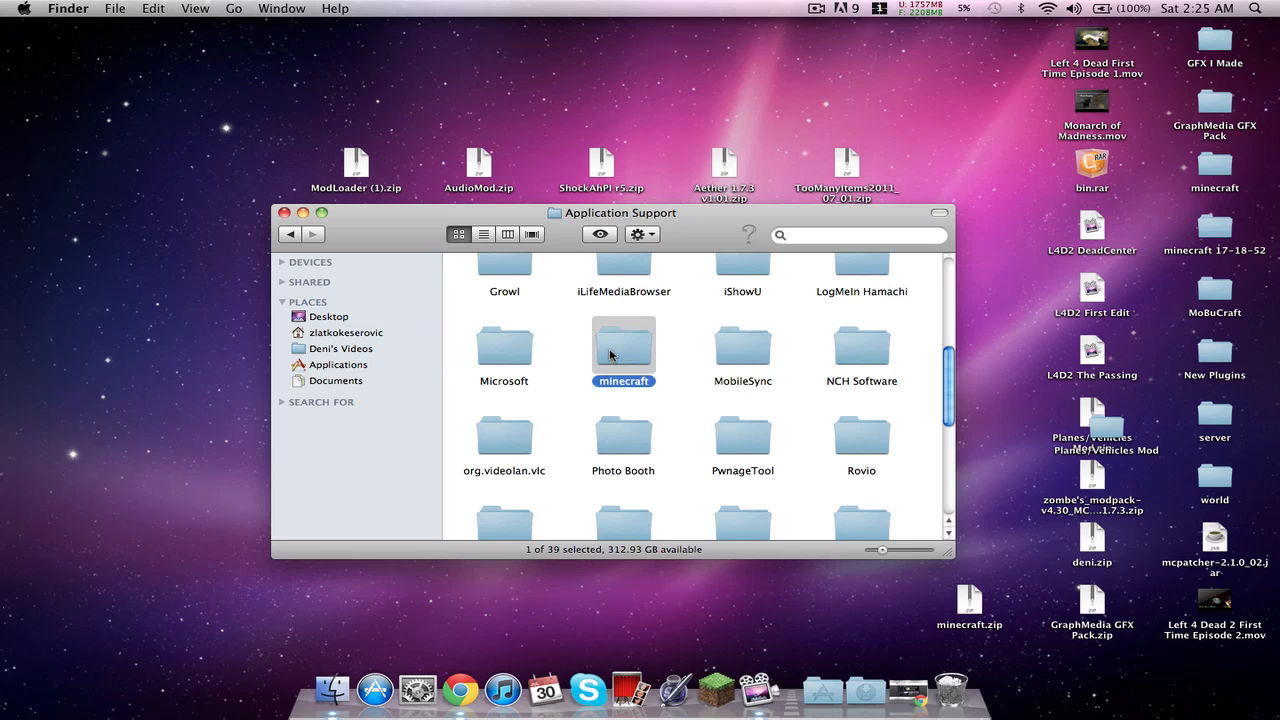
double_click(624, 344)
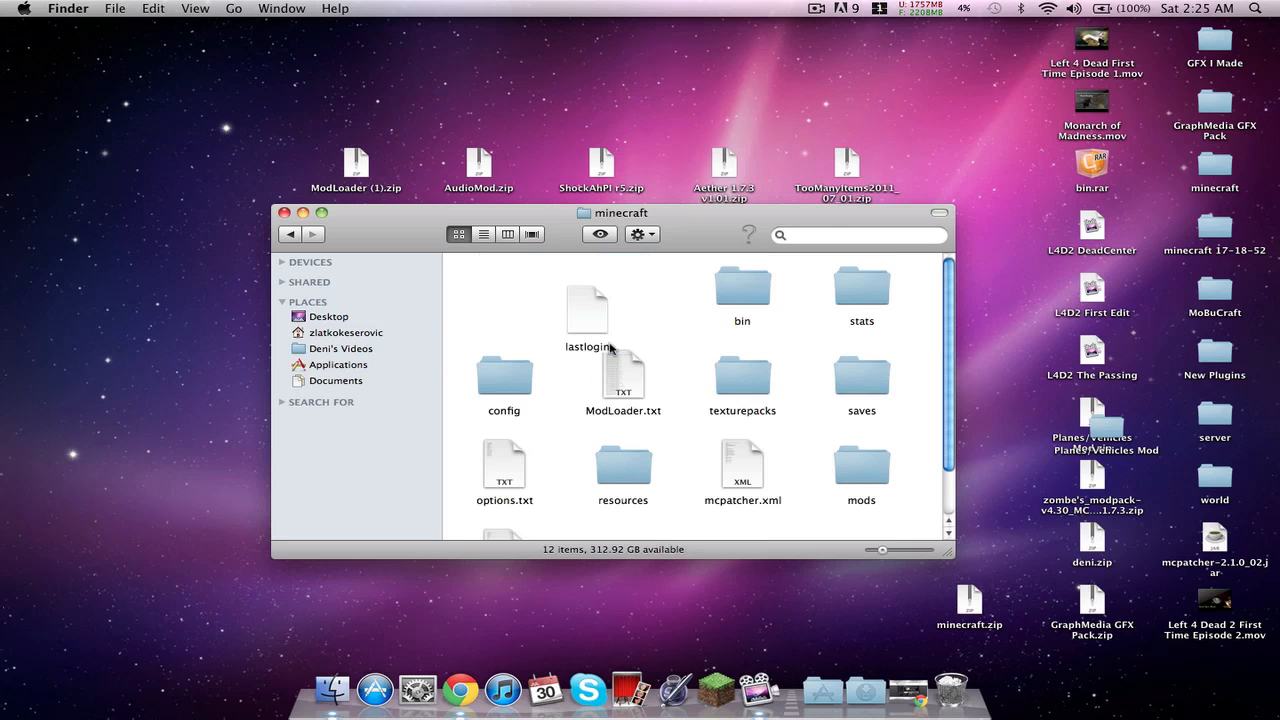
drag(588, 310, 110, 230)
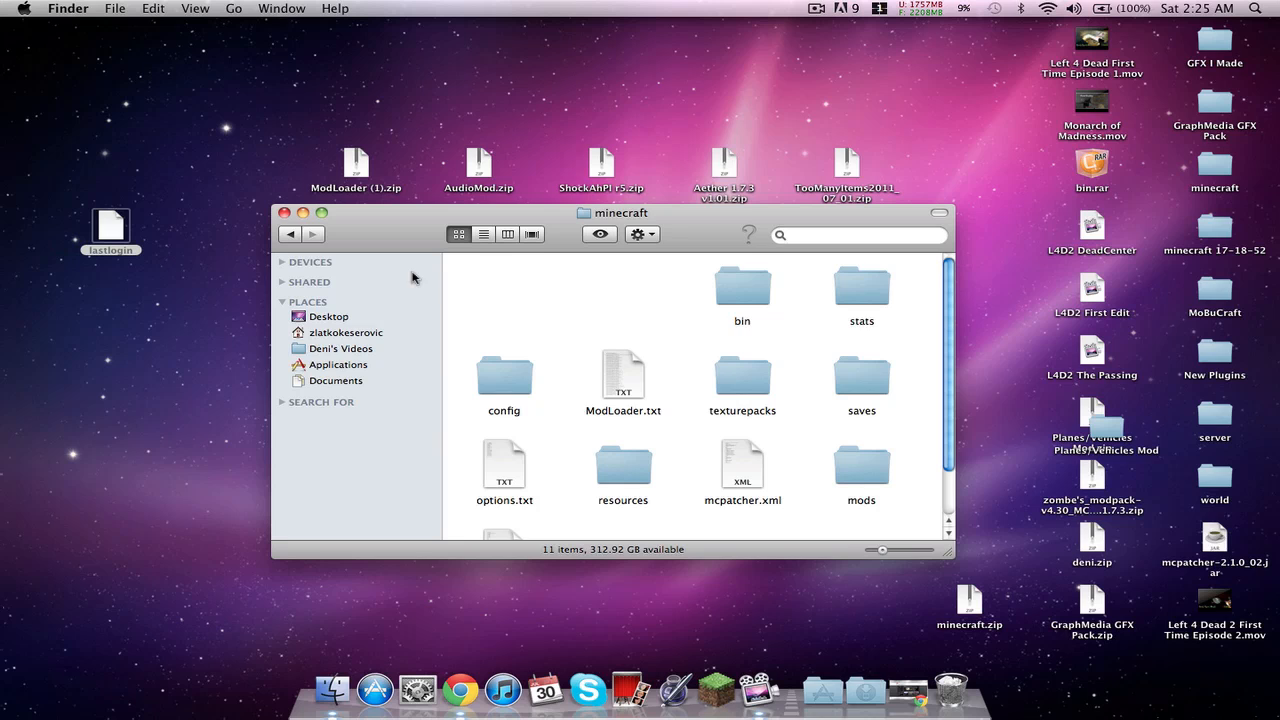
click(290, 232)
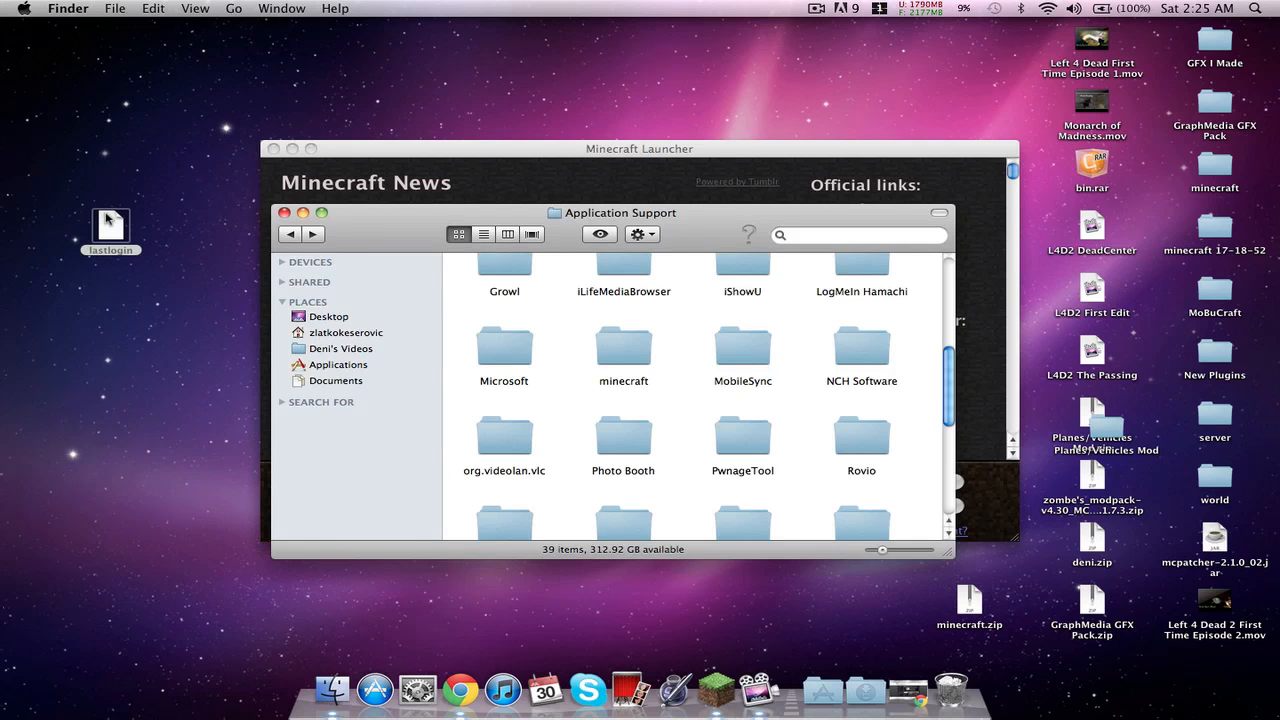
mouse_move(612, 348)
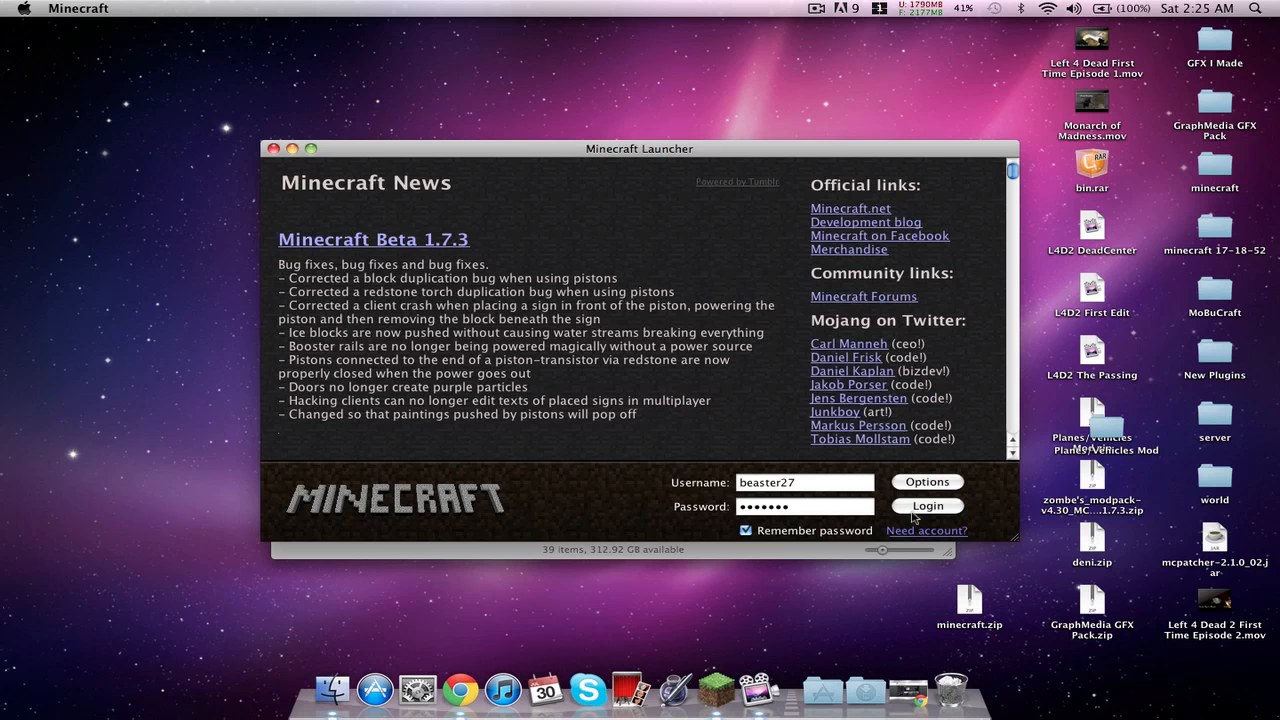
Step: Log in to Minecraft with the saved account and let the game files load
click(924, 504)
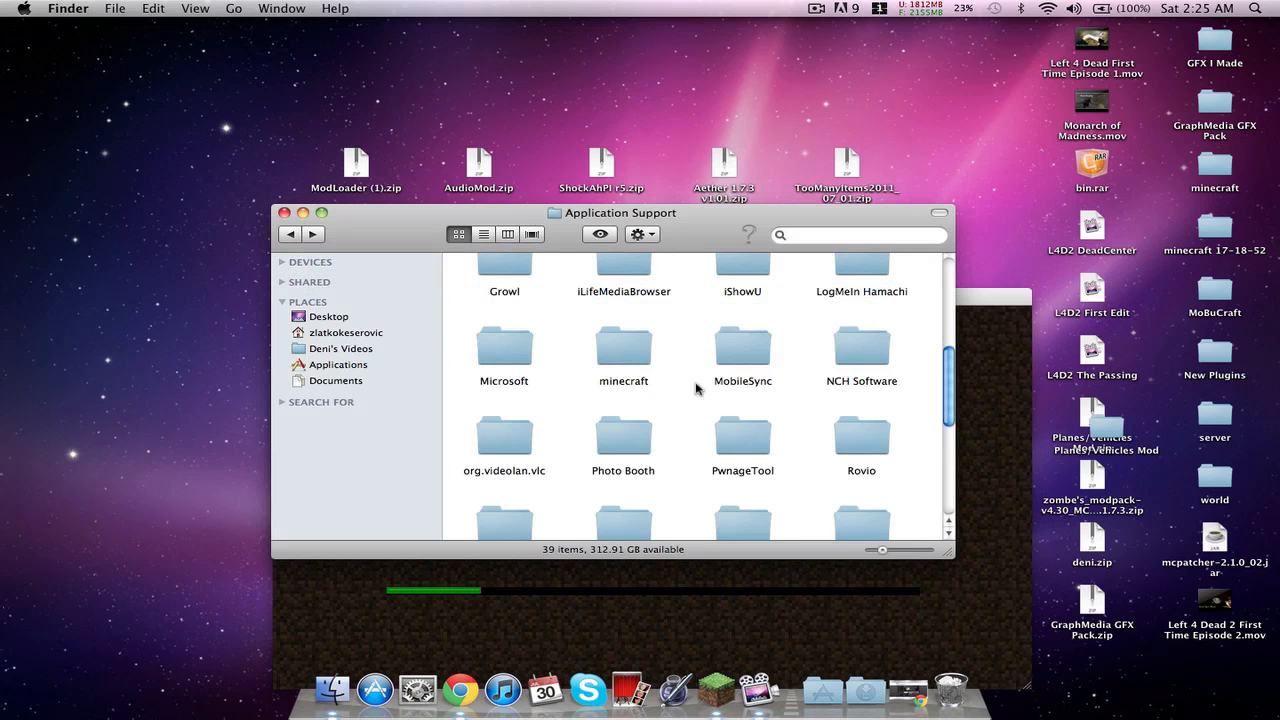
double_click(624, 350)
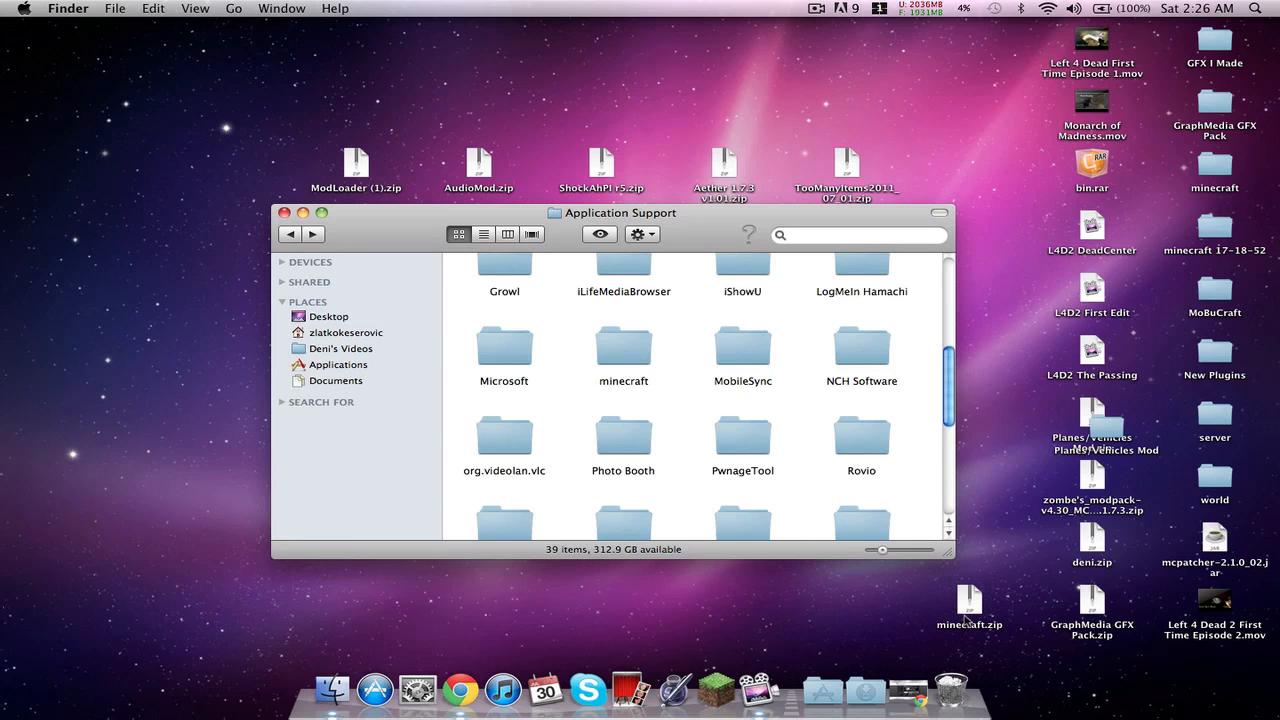
Step: Select the minecraft folder in Application Support
right_click(624, 344)
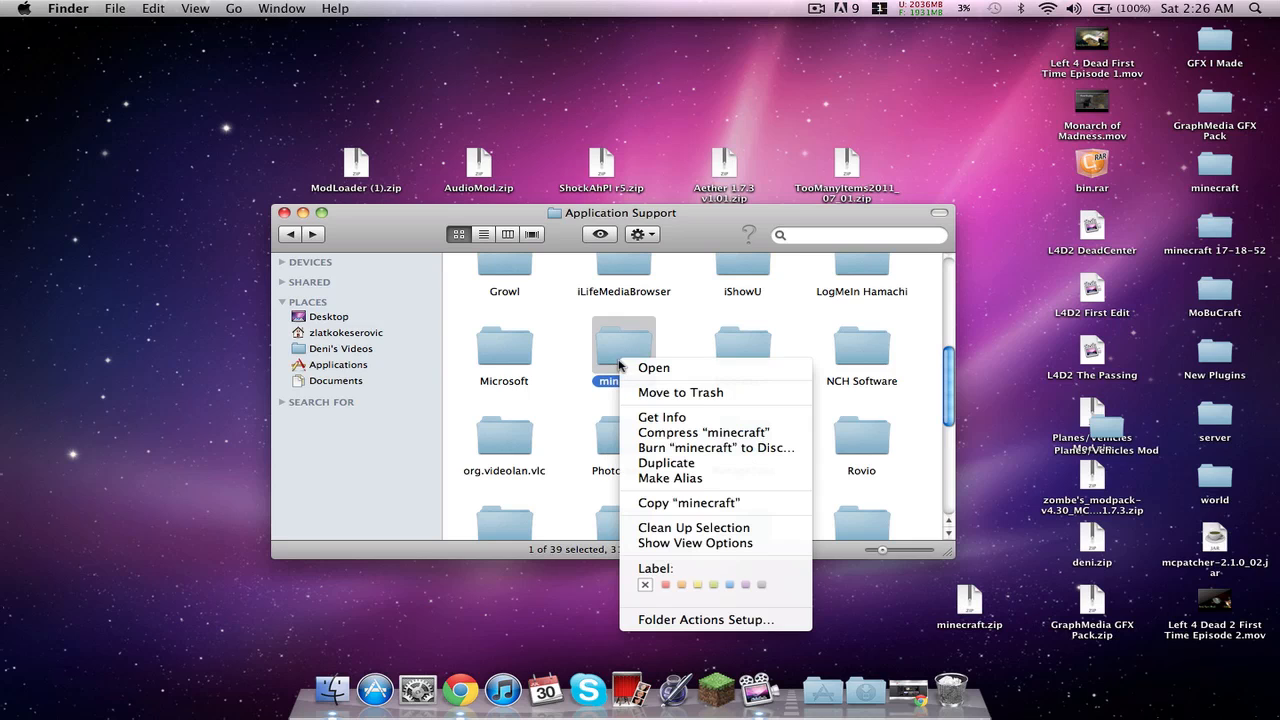
mouse_move(704, 432)
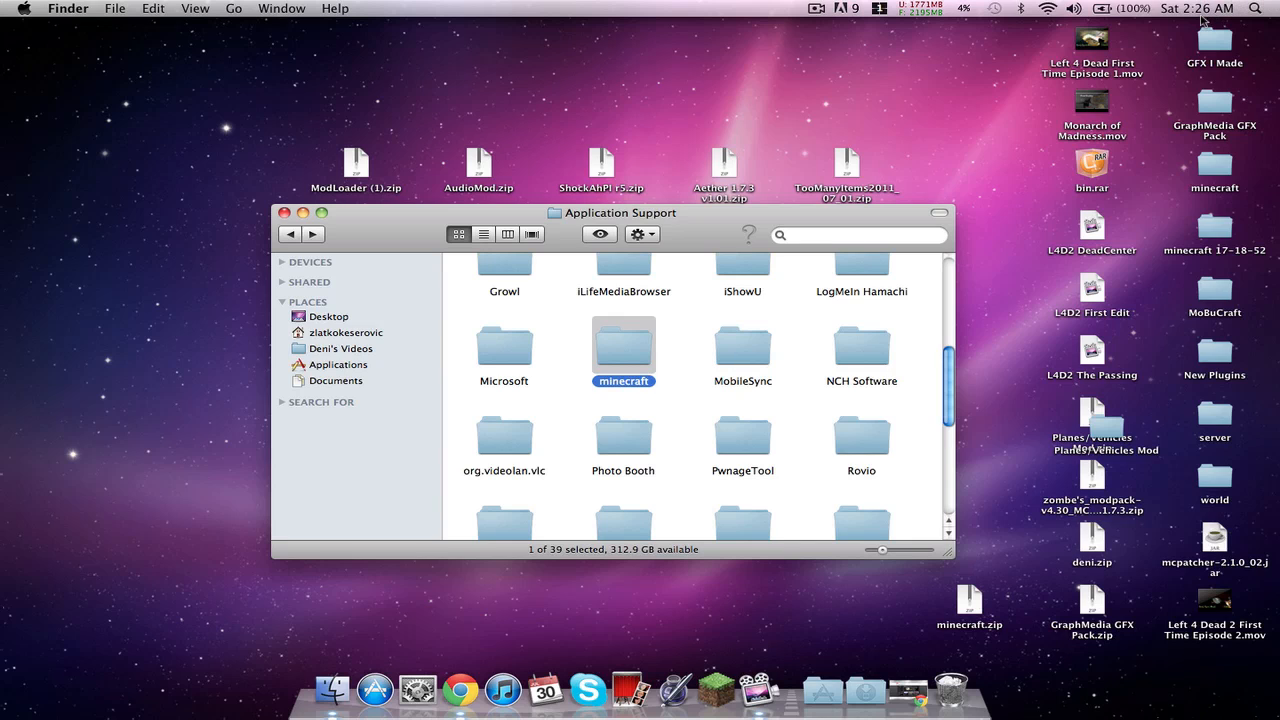
click(414, 152)
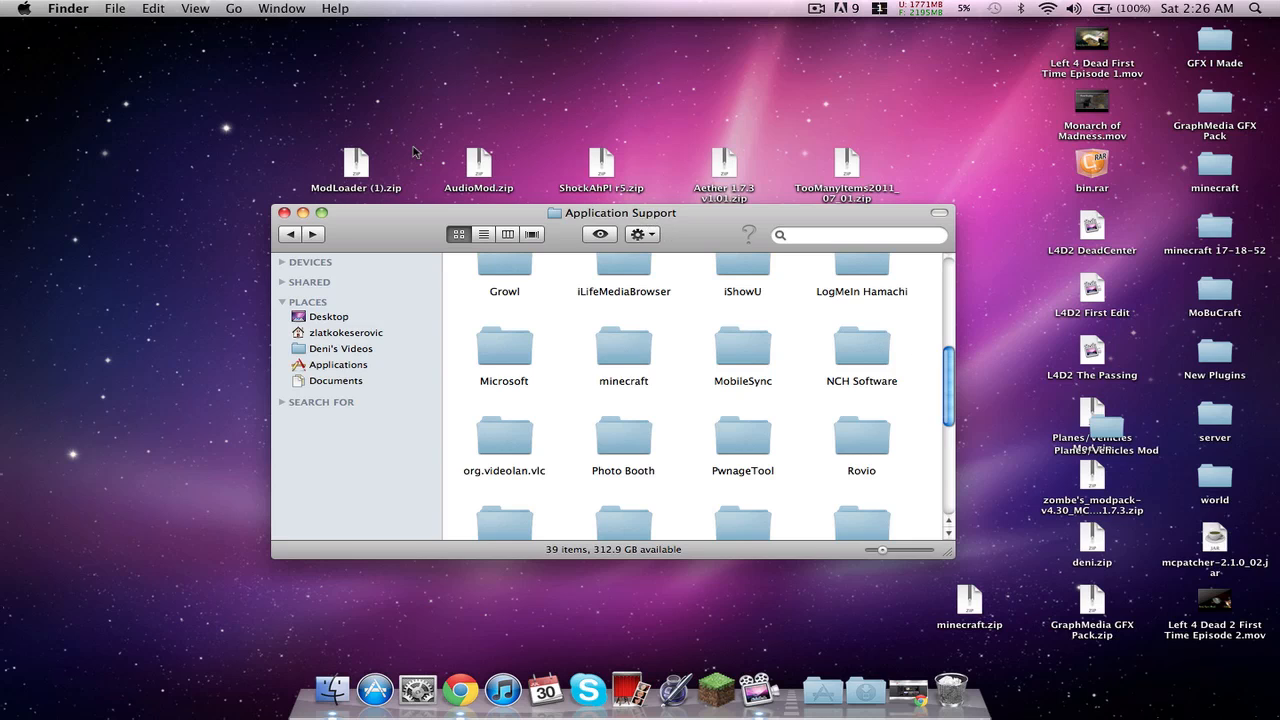
mouse_move(562, 360)
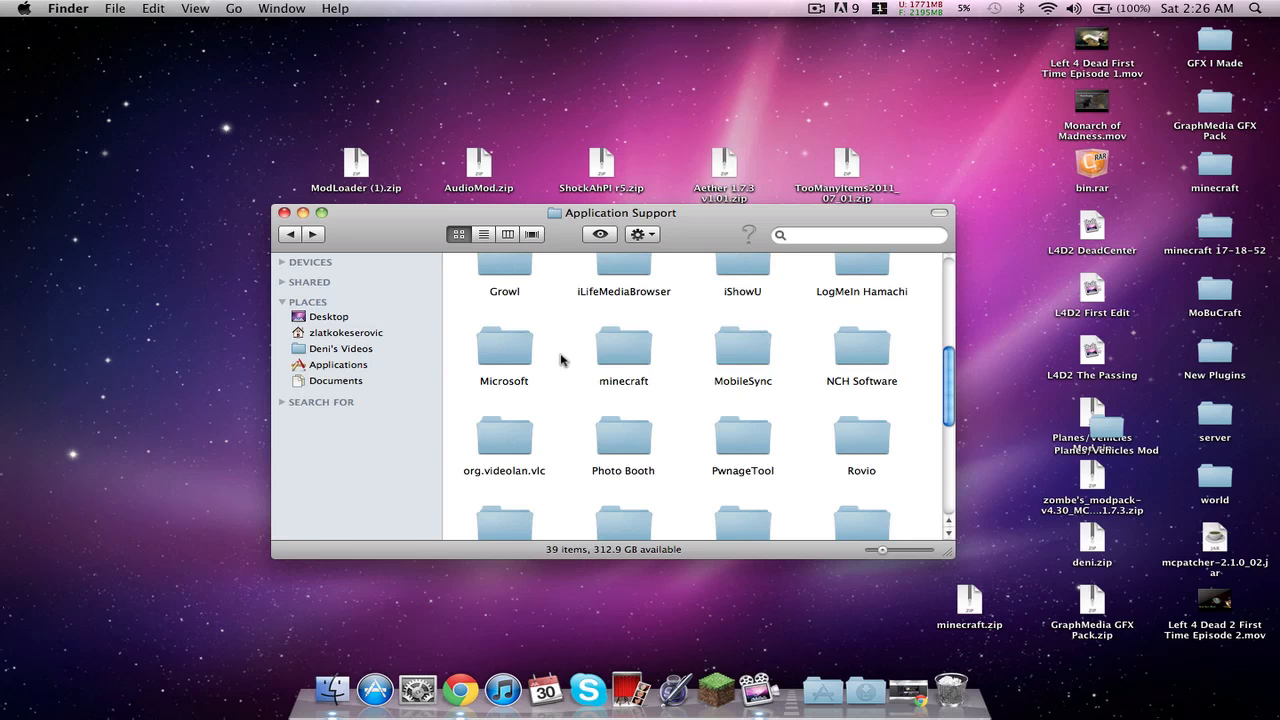
click(624, 348)
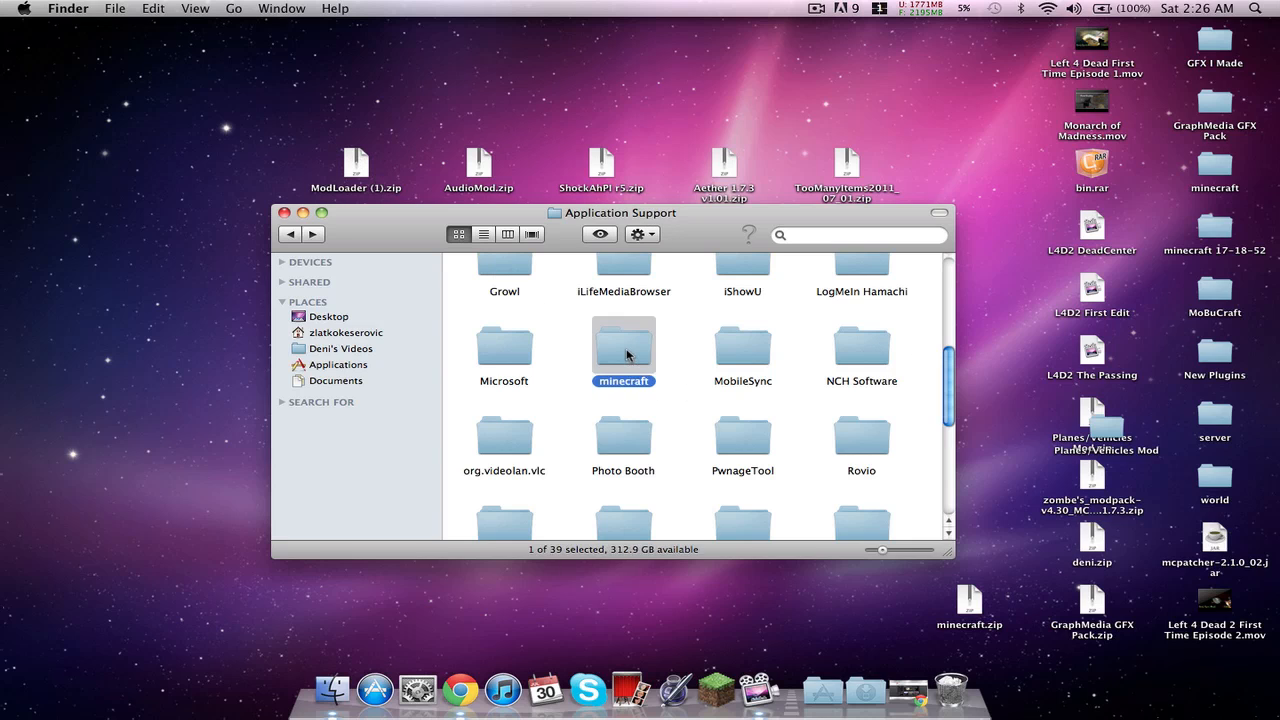
Step: Extract minecraft.jar in bin with Archive Utility and rename the folder to minecraft.jar
double_click(624, 350)
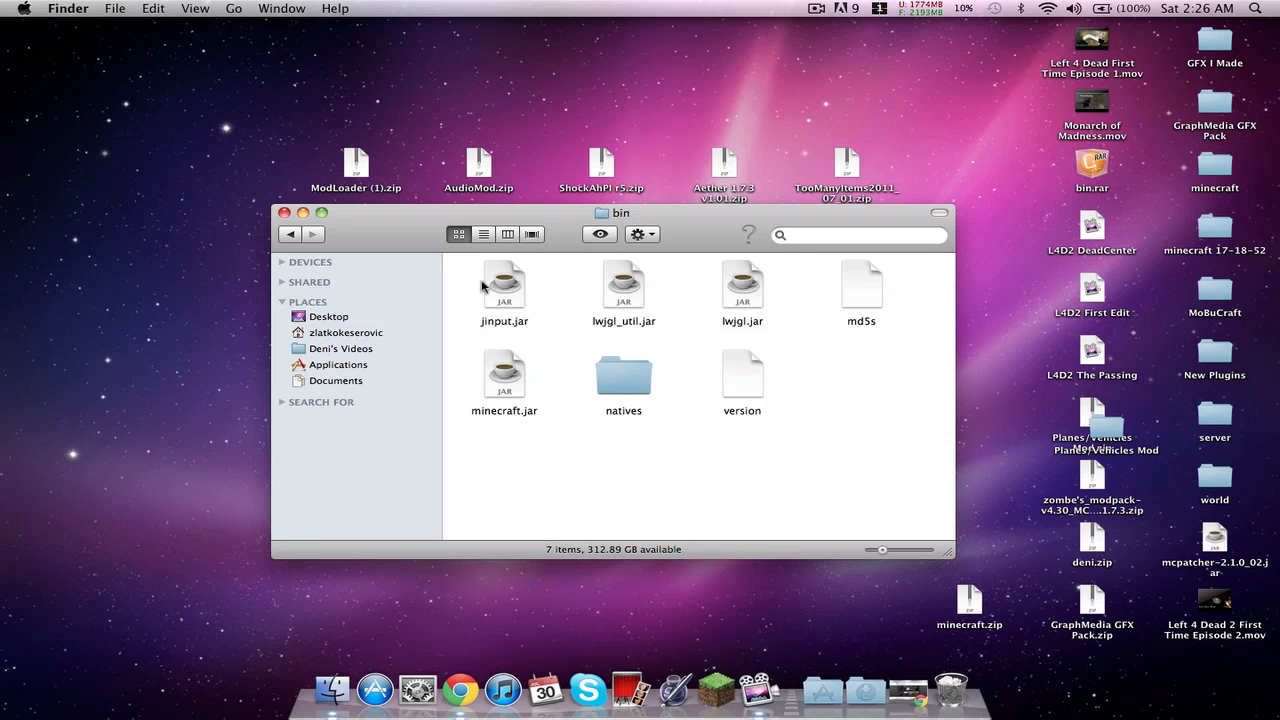
right_click(504, 376)
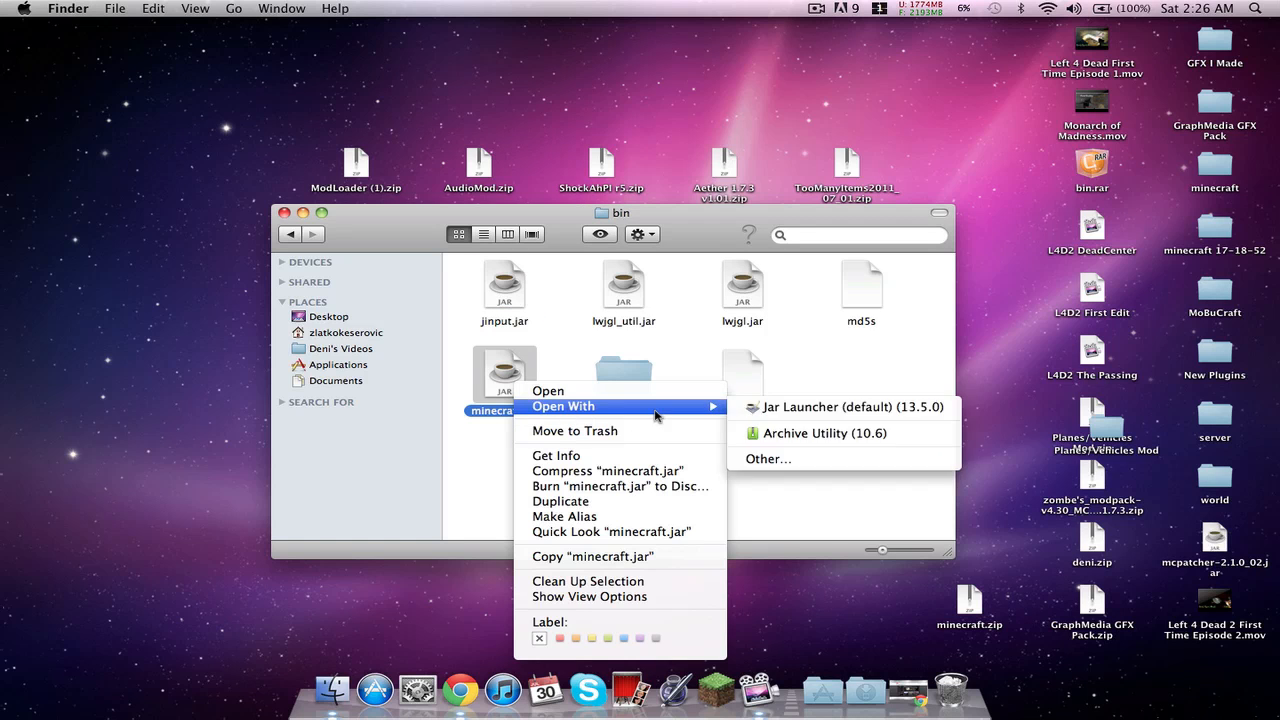
mouse_move(798, 432)
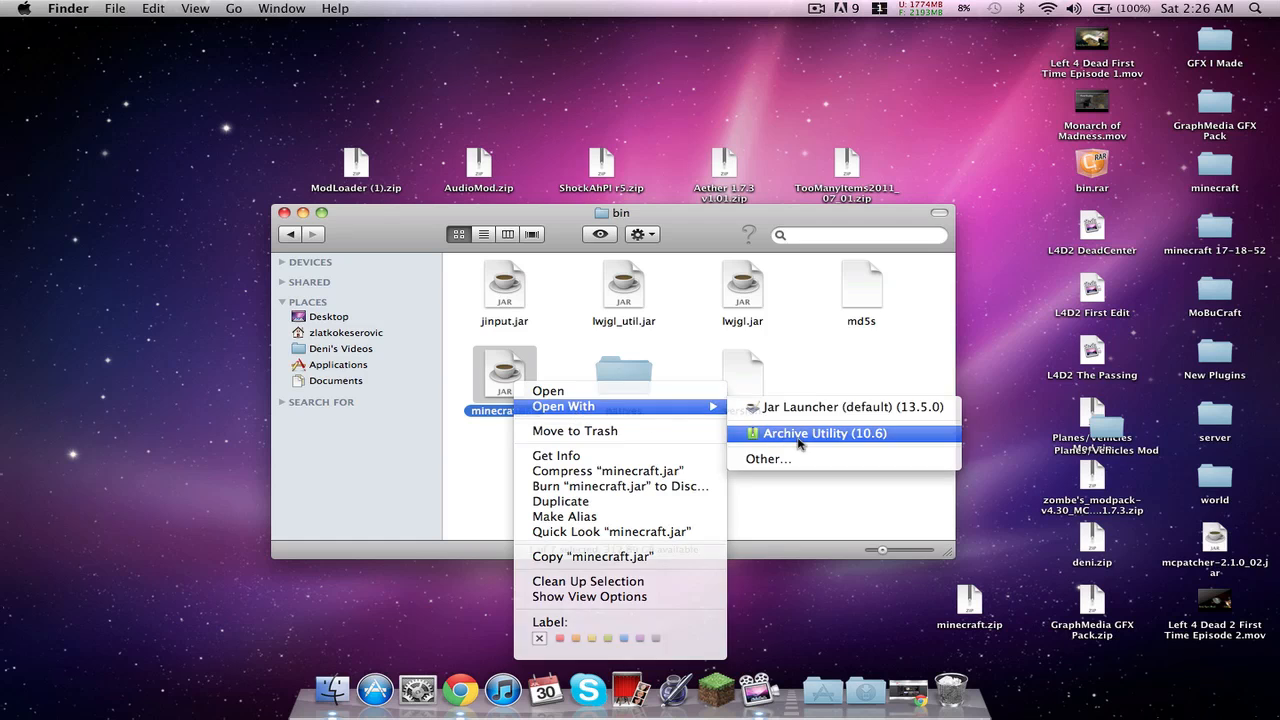
click(824, 432)
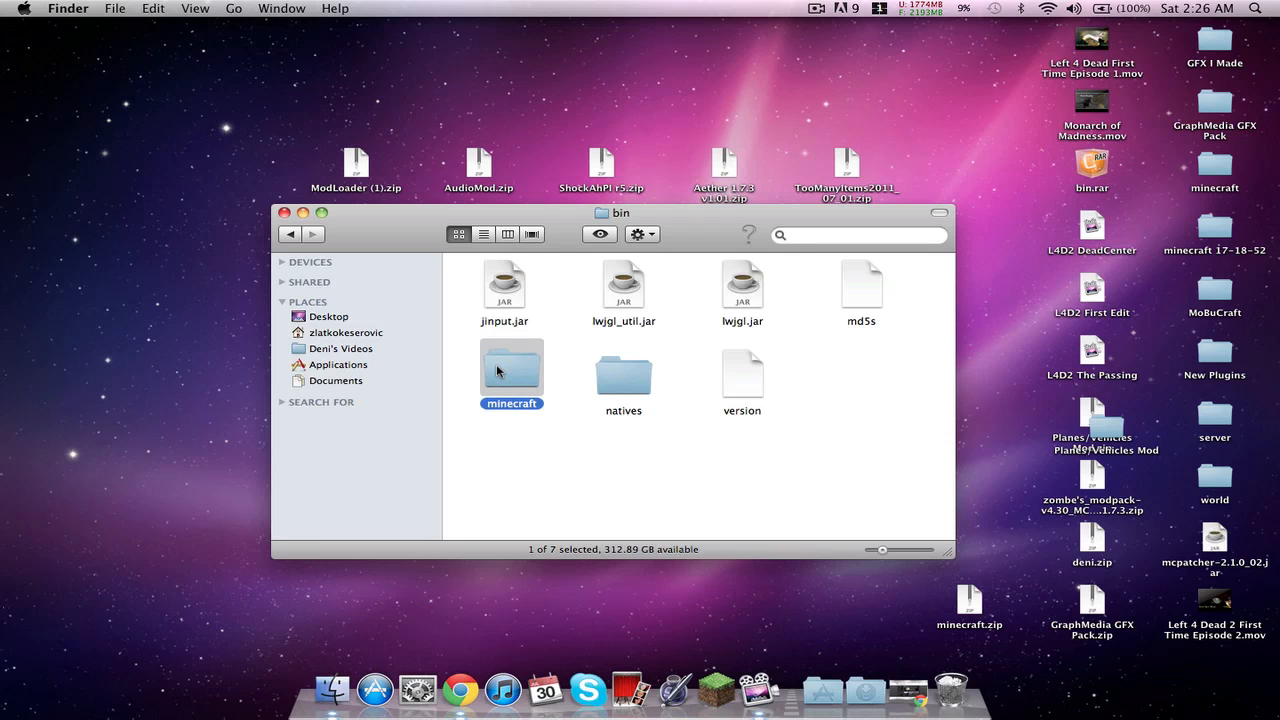
click(512, 404)
text(.ja)
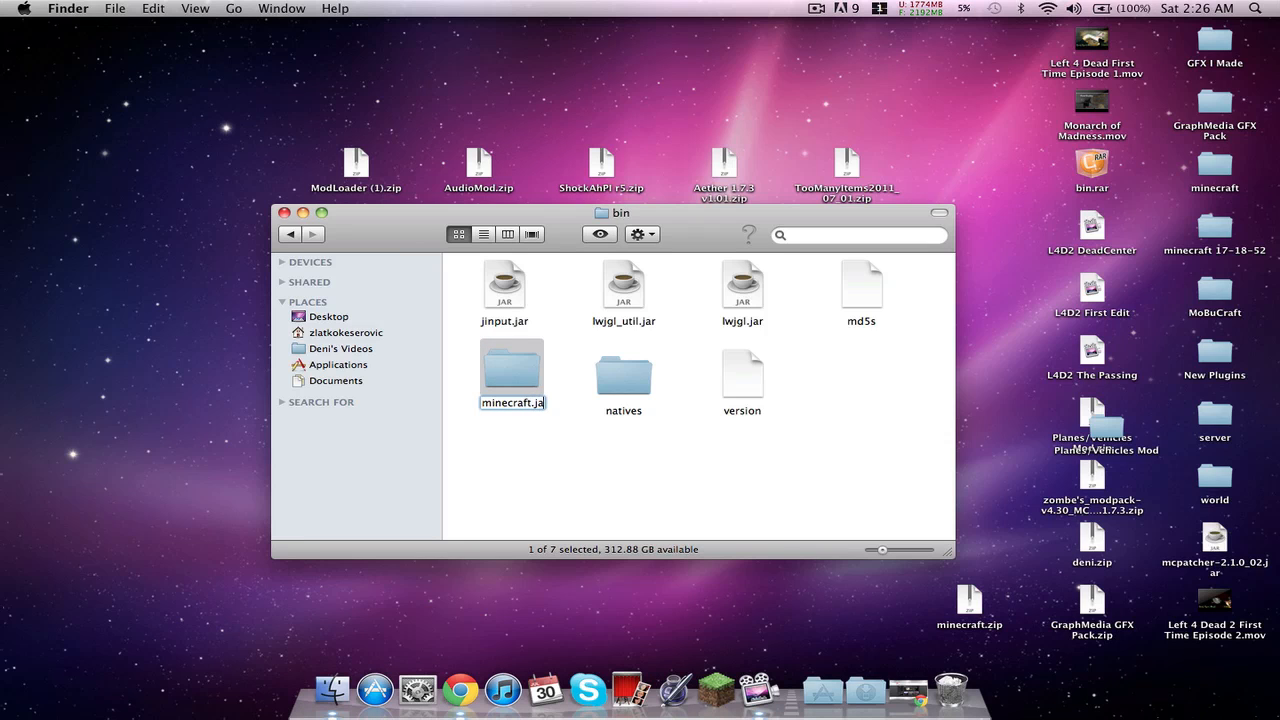
key(Return)
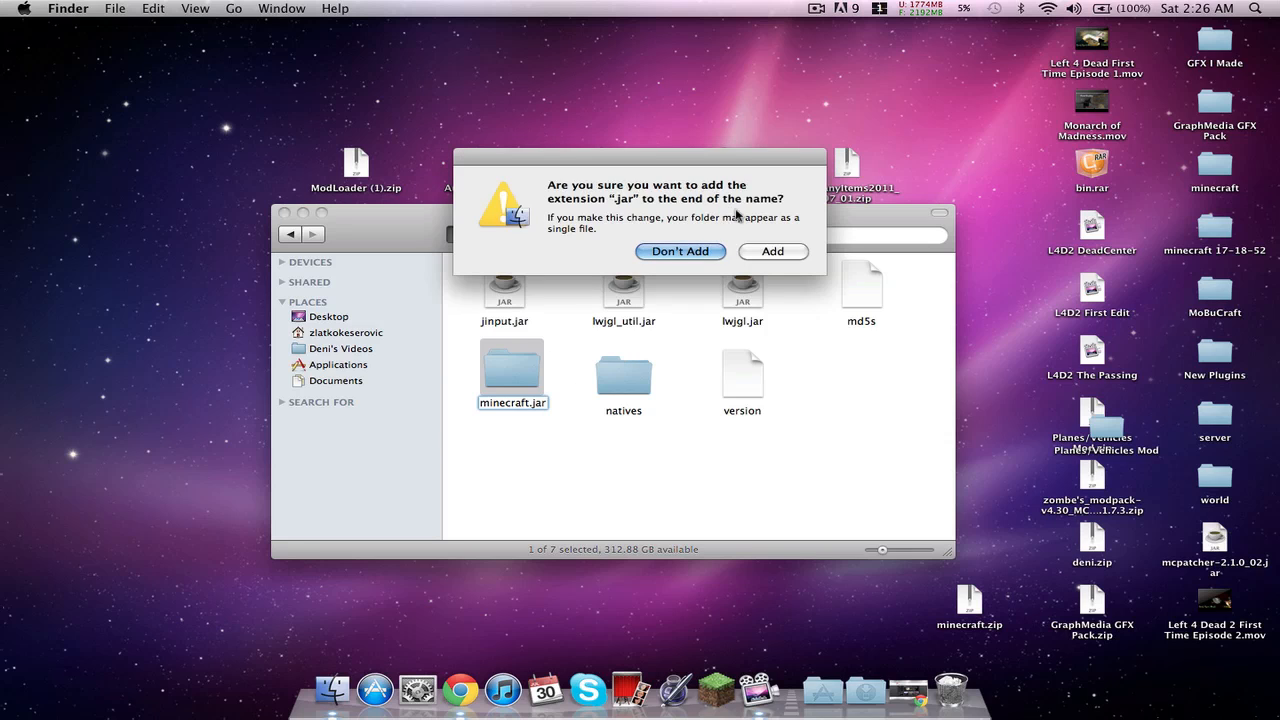
Step: Accept the jar extension and copy the ModLoader class files in, replacing existing ones
click(680, 252)
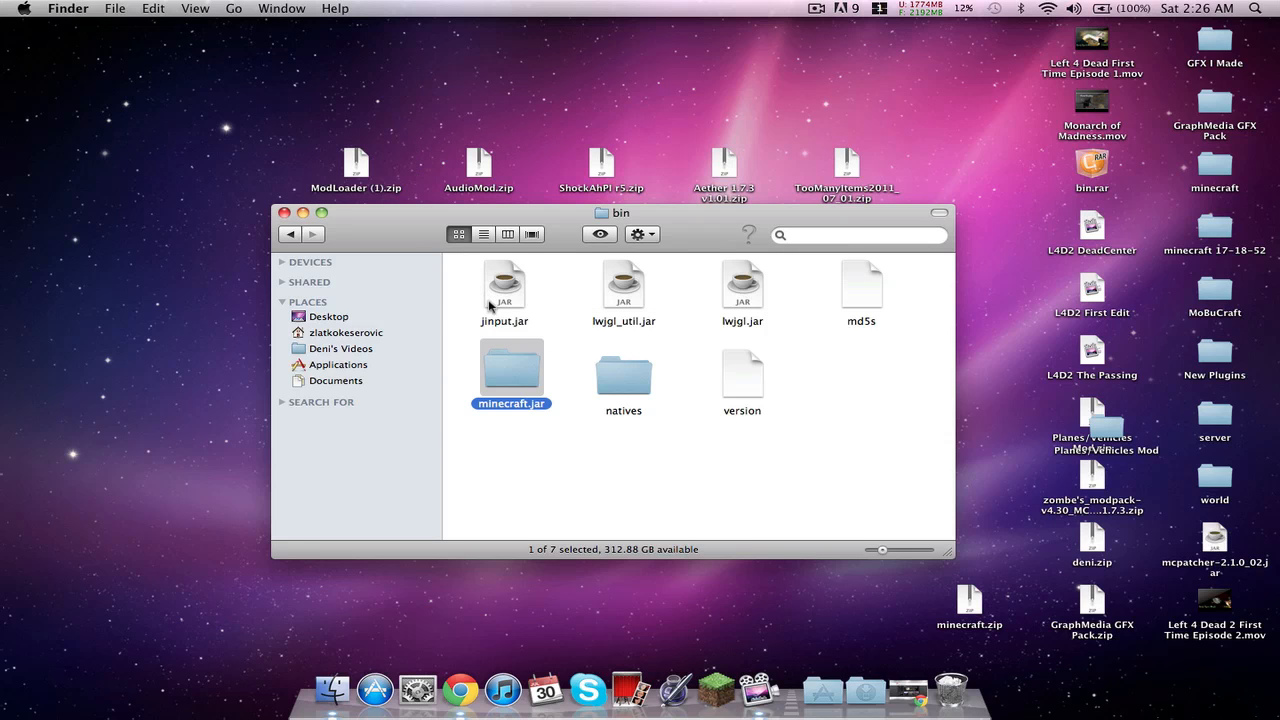
double_click(512, 368)
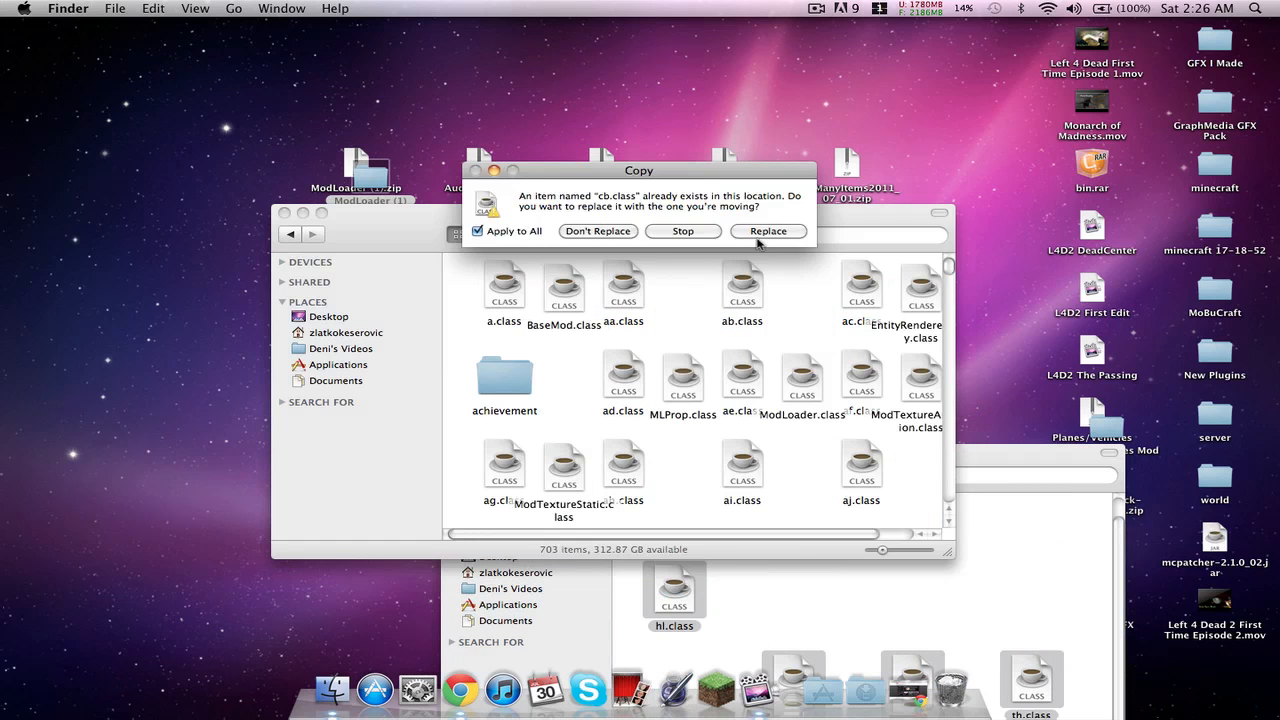
click(768, 232)
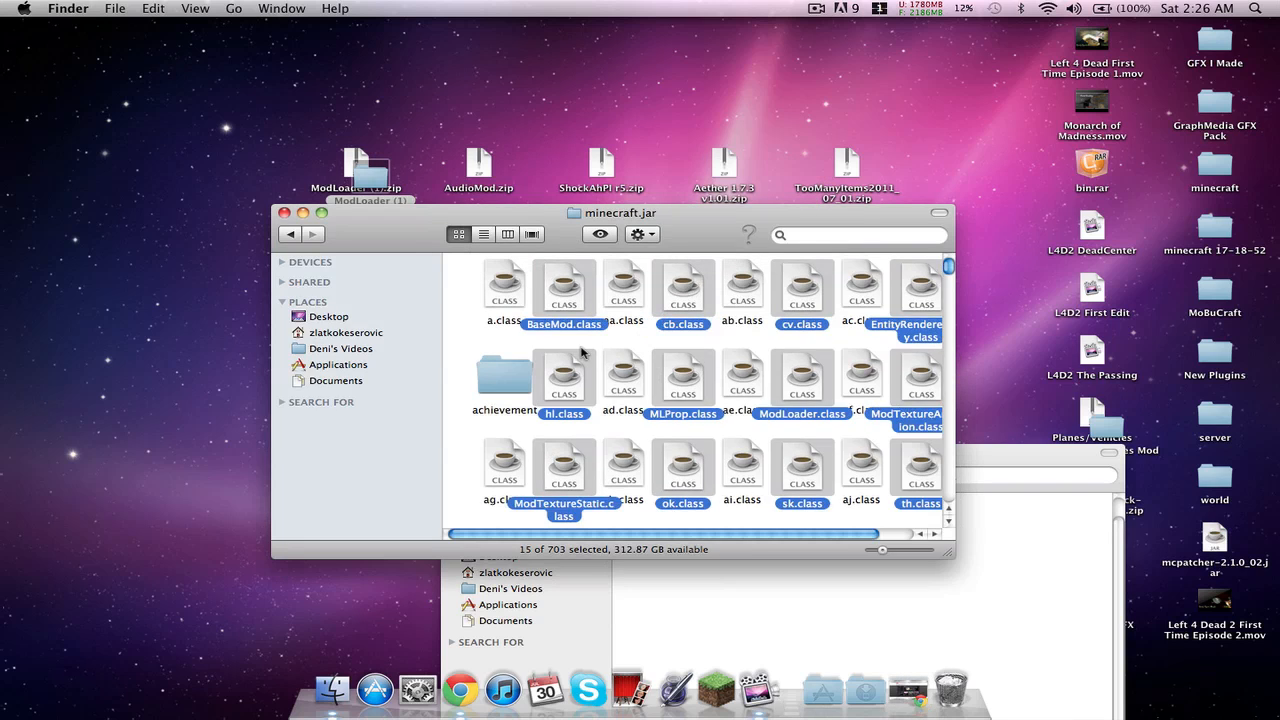
right_click(650, 390)
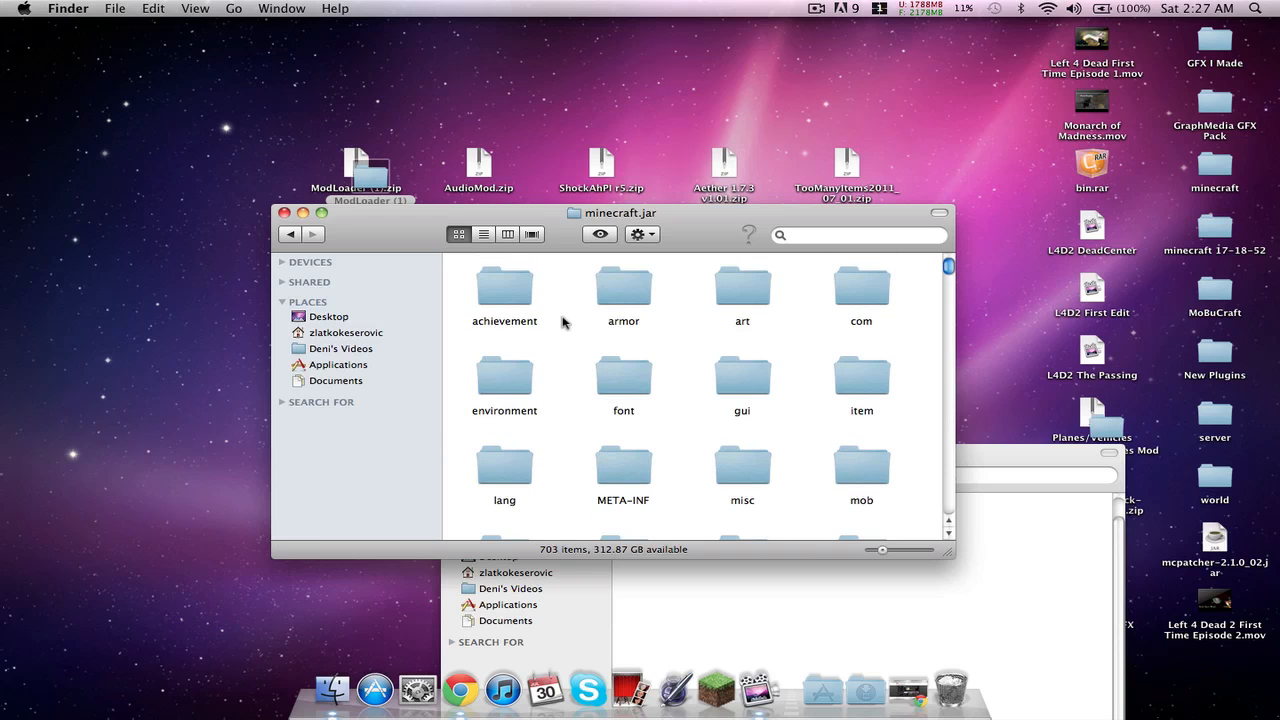
Step: Move the META-INF folder inside minecraft.jar to the Trash
click(624, 410)
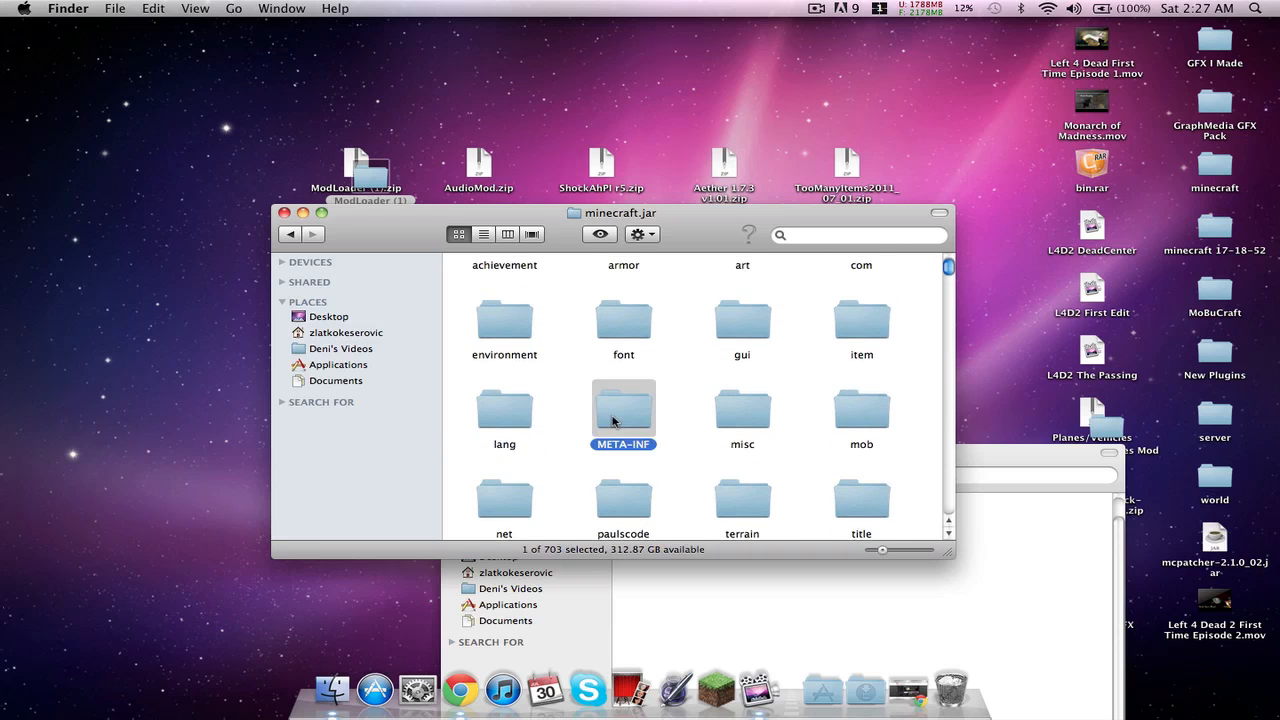
right_click(584, 428)
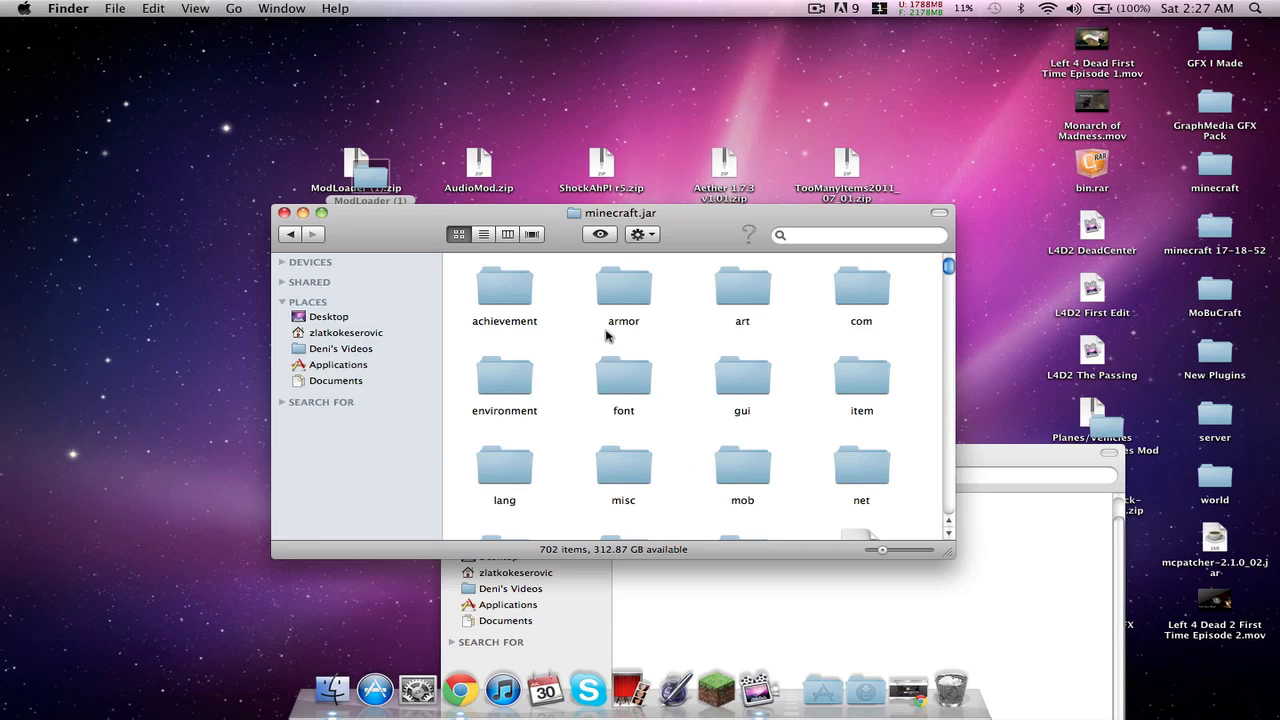
scroll(down, 3)
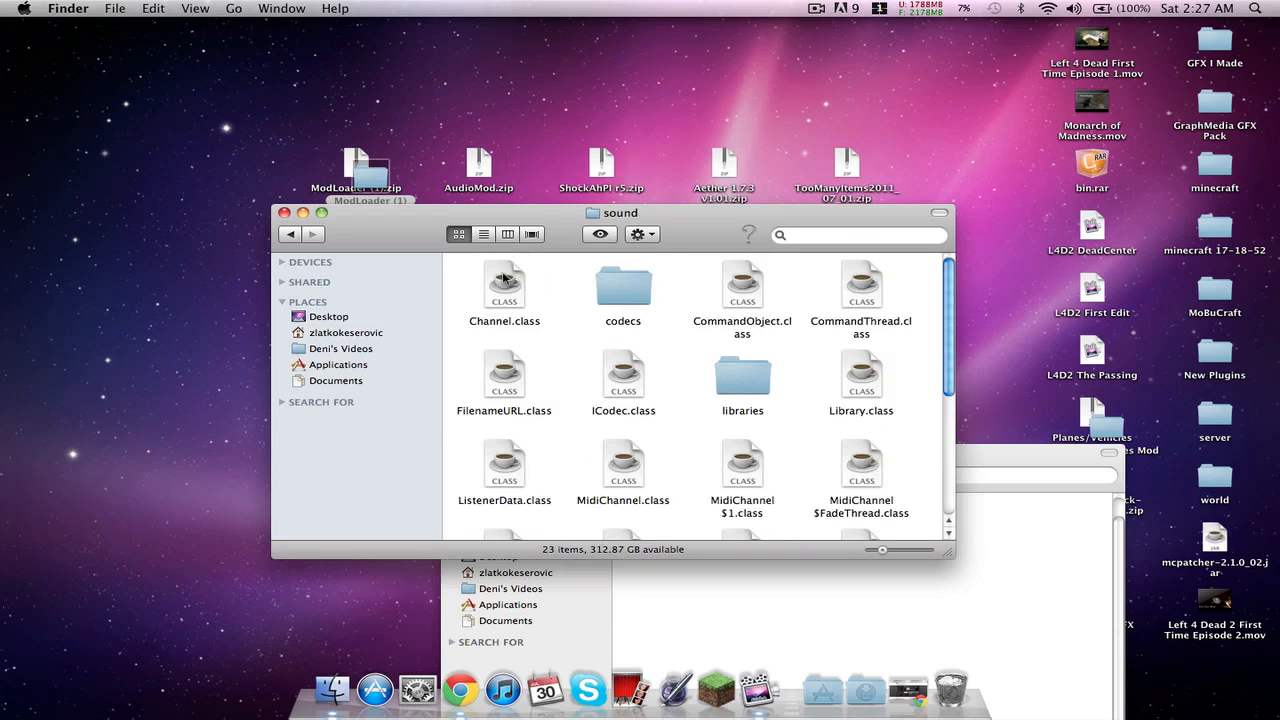
Step: Copy AudioMod's paulscode, ibxm and class file into minecraft.jar, replacing yo.class
double_click(624, 284)
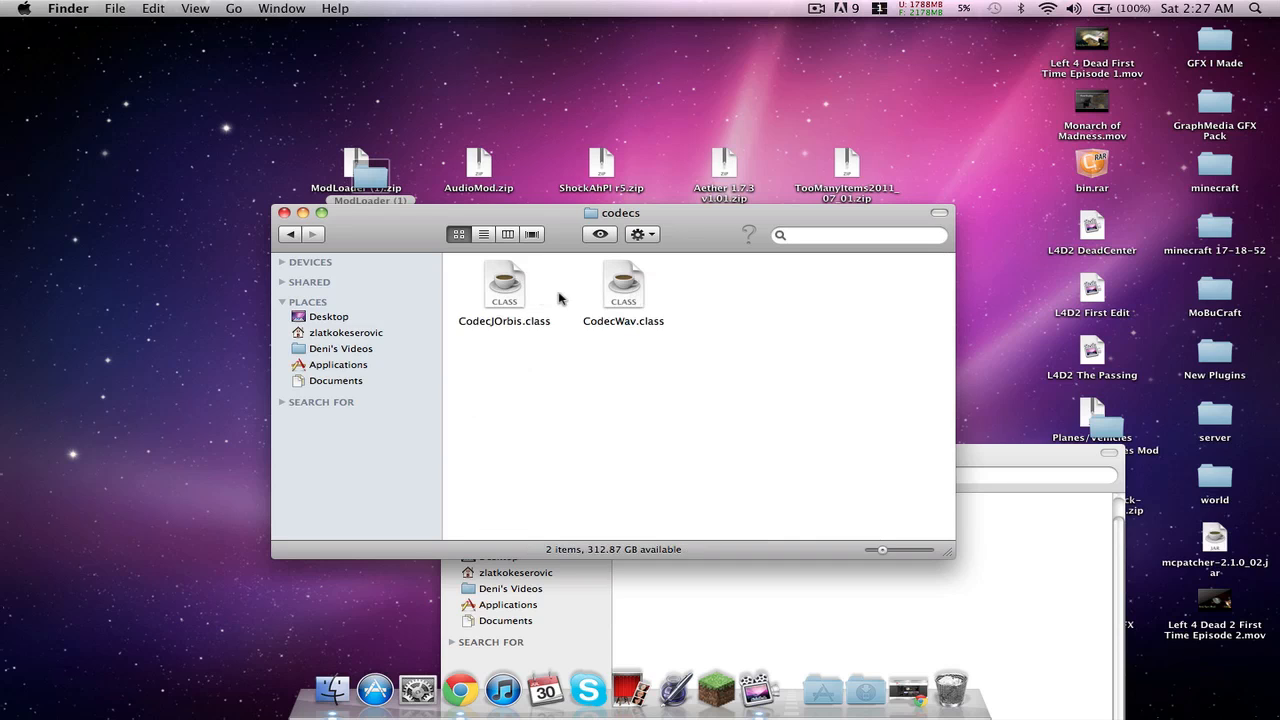
click(478, 164)
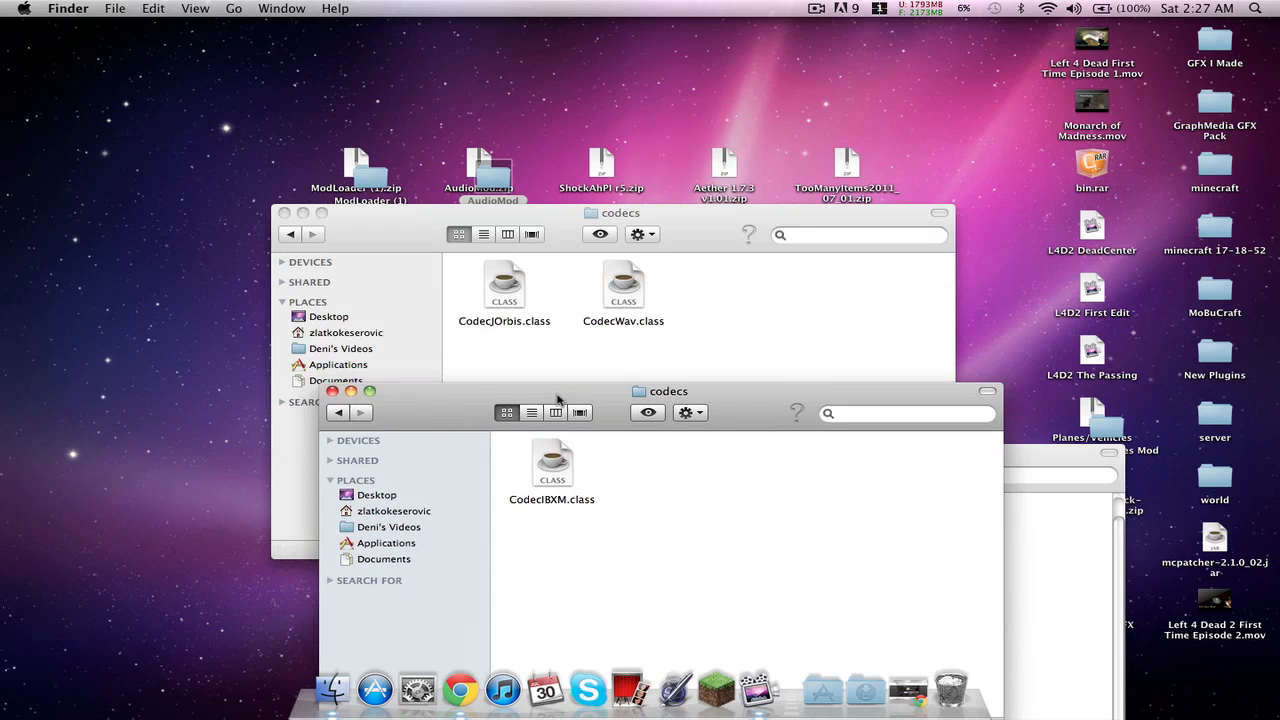
drag(552, 464, 748, 304)
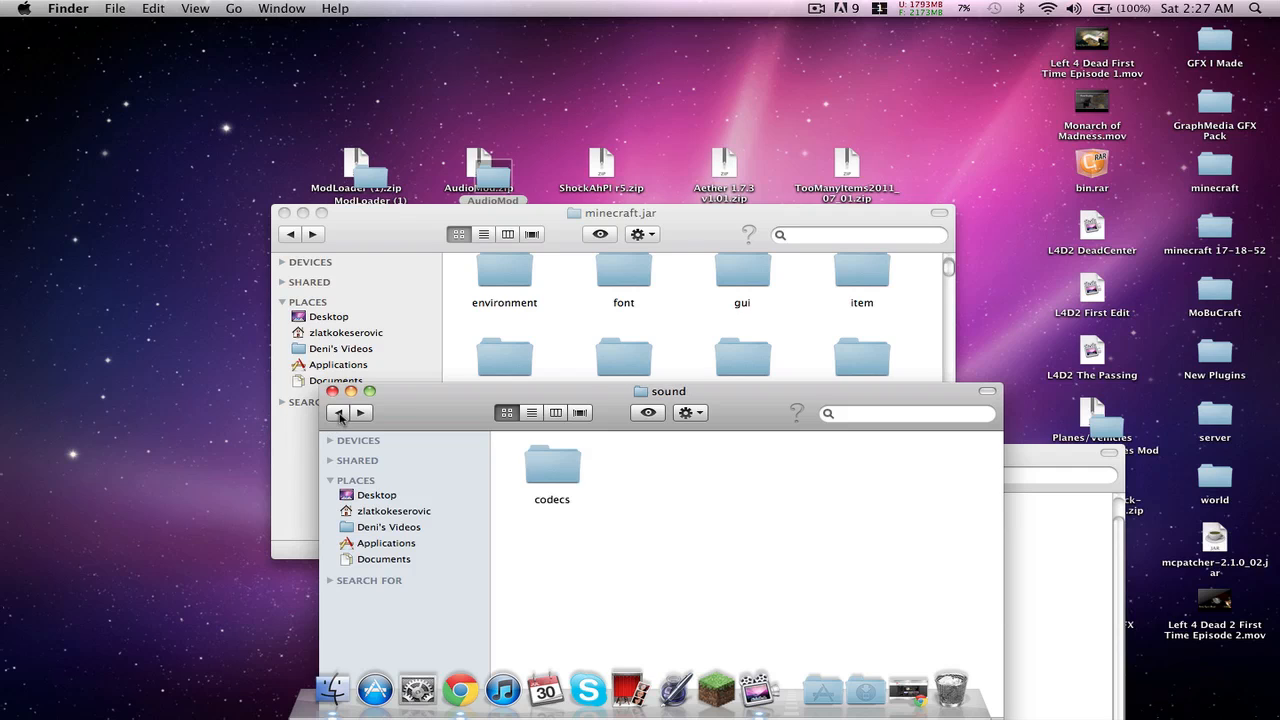
click(338, 412)
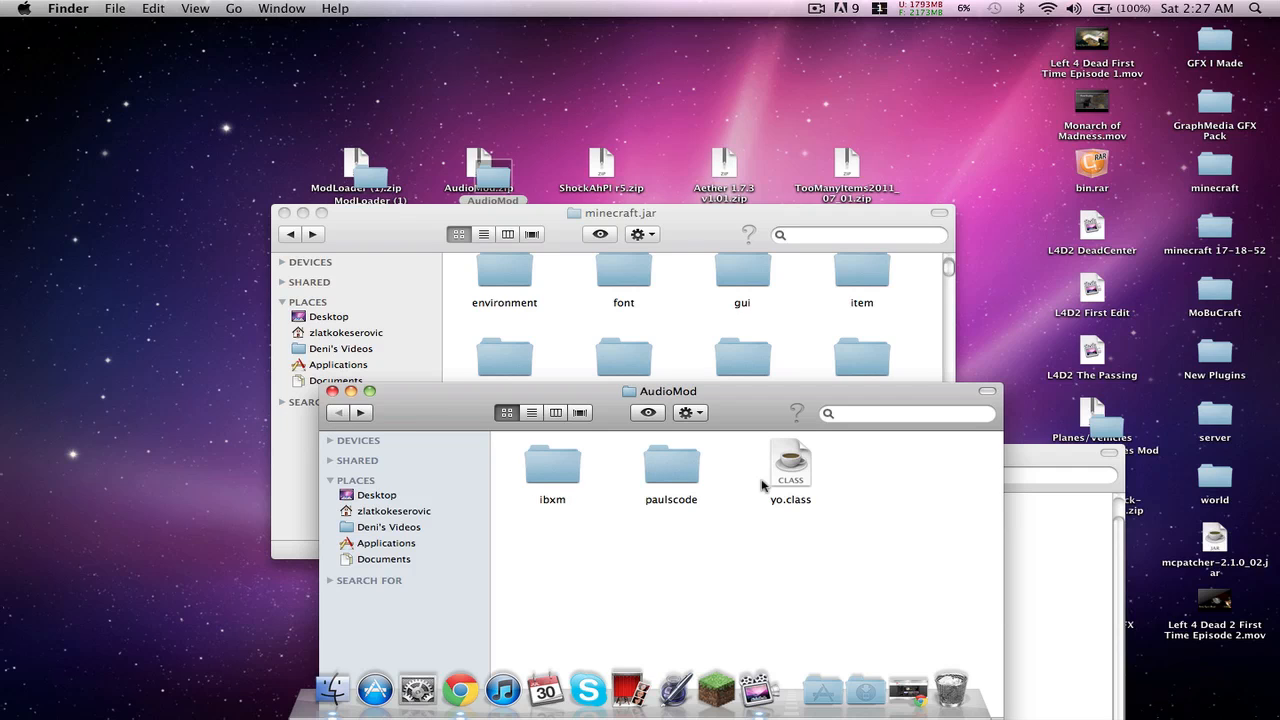
click(552, 464)
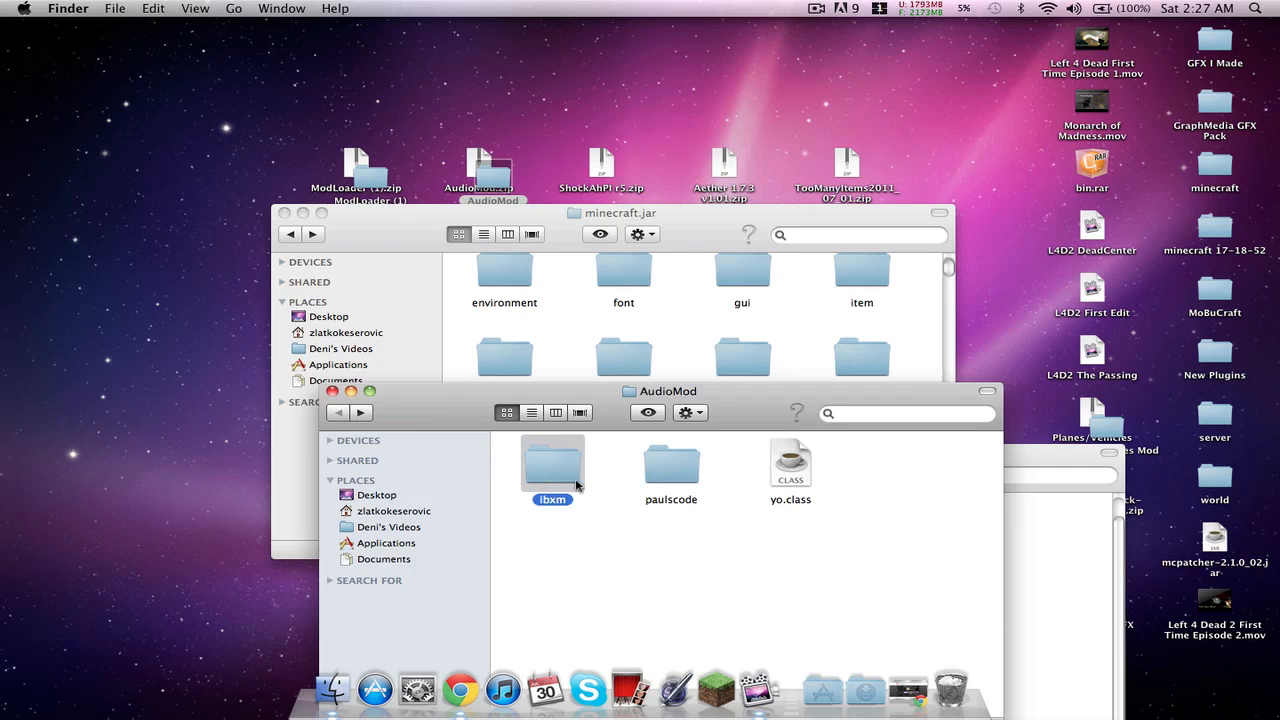
click(790, 464)
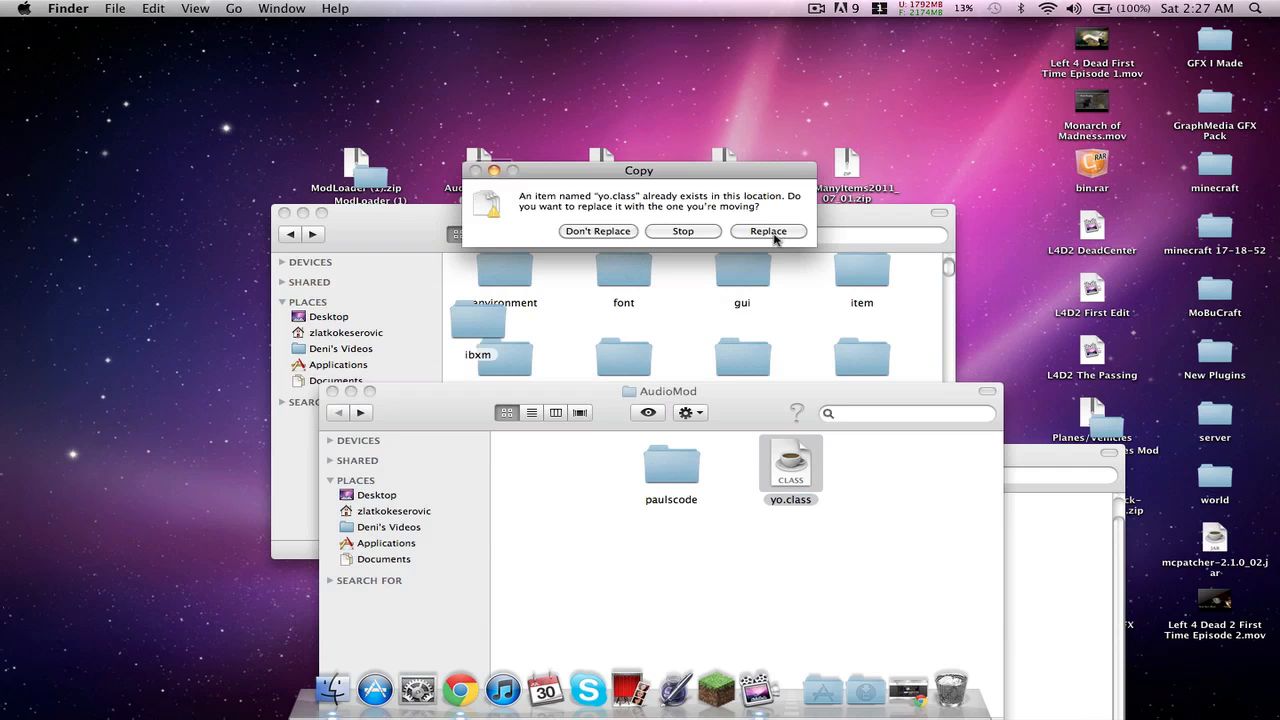
click(768, 232)
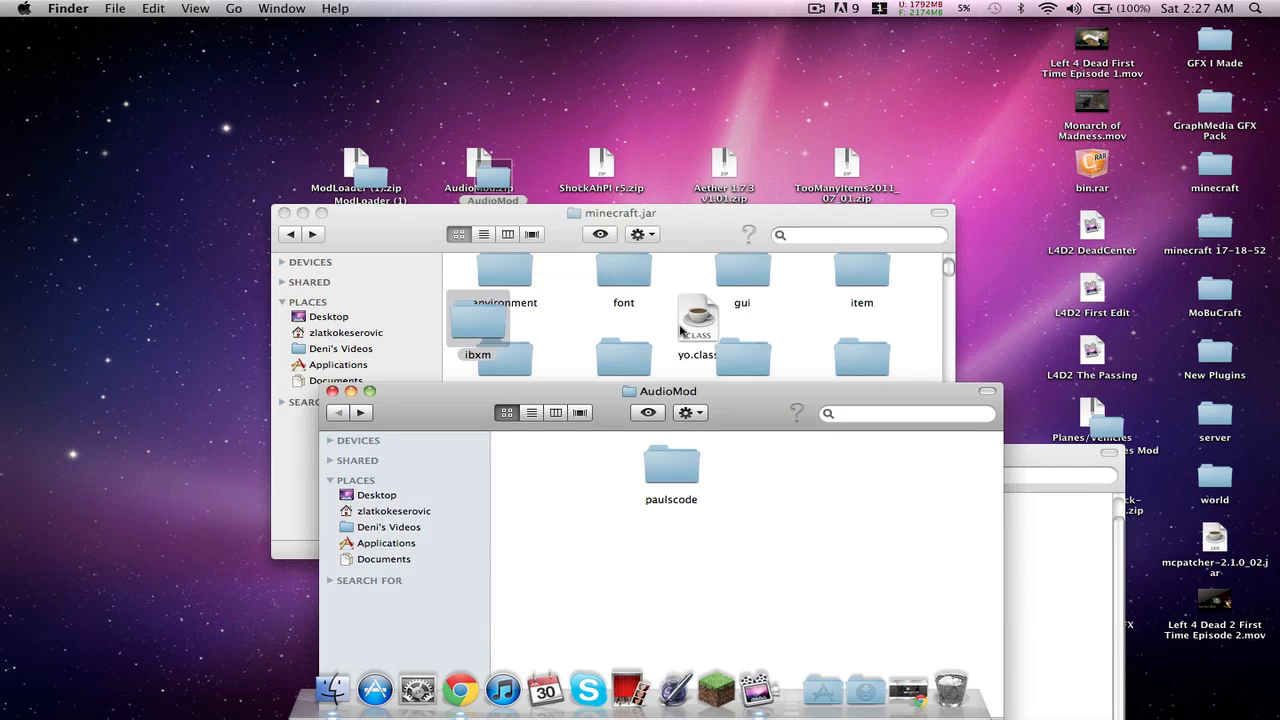
Step: Arrange the minecraft.jar folder contents by kind
right_click(680, 330)
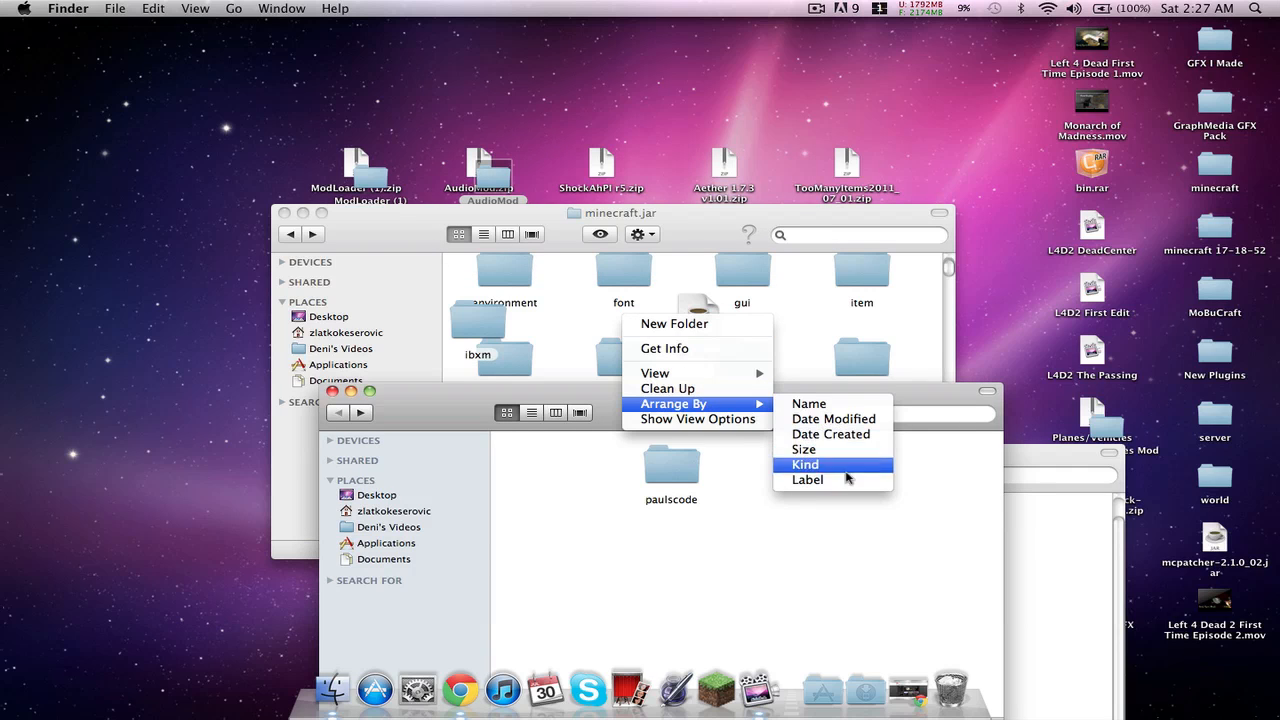
click(804, 464)
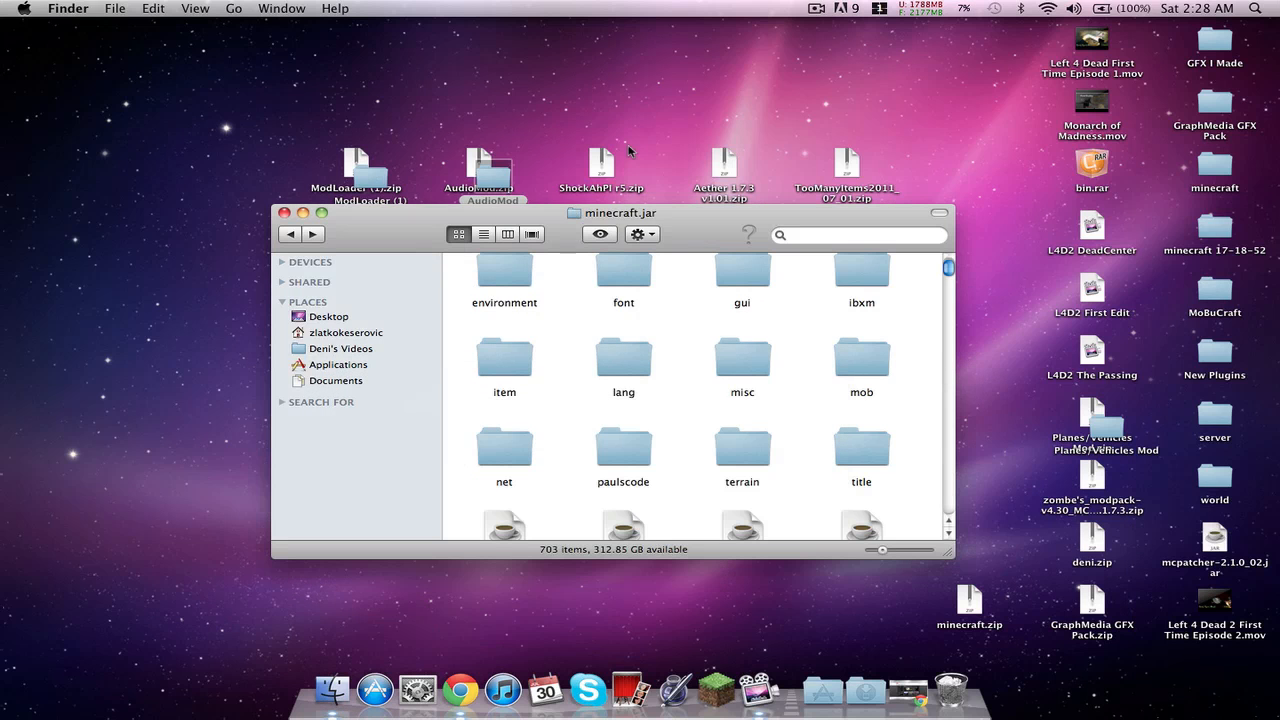
Step: Move the minecraft.jar window aside and open the ShockAhPI bin folder beside it
drag(620, 212, 950, 320)
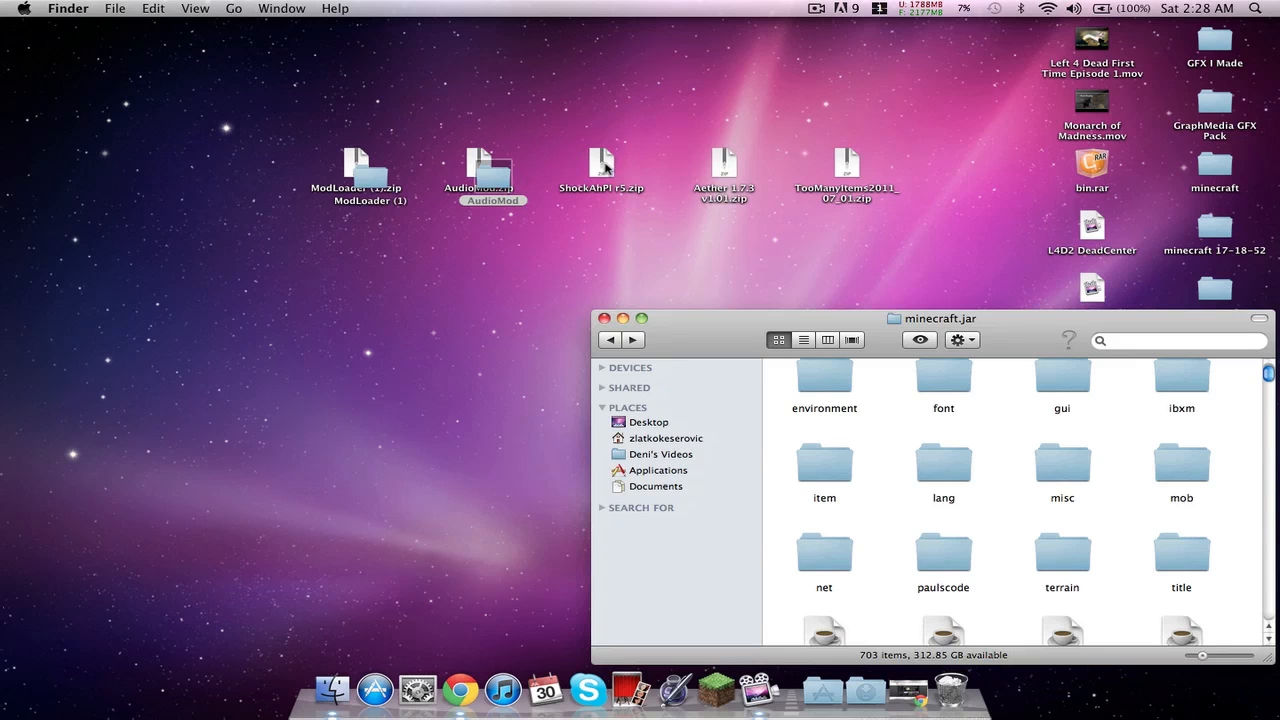
click(600, 164)
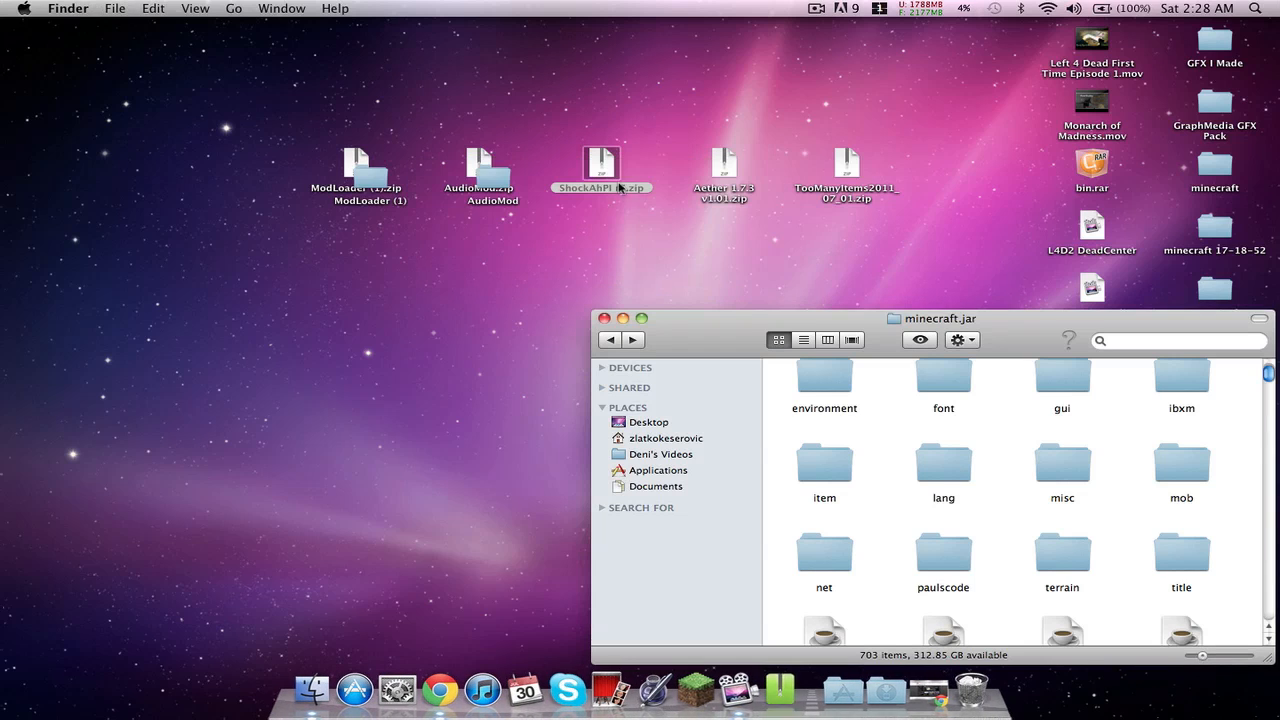
double_click(600, 164)
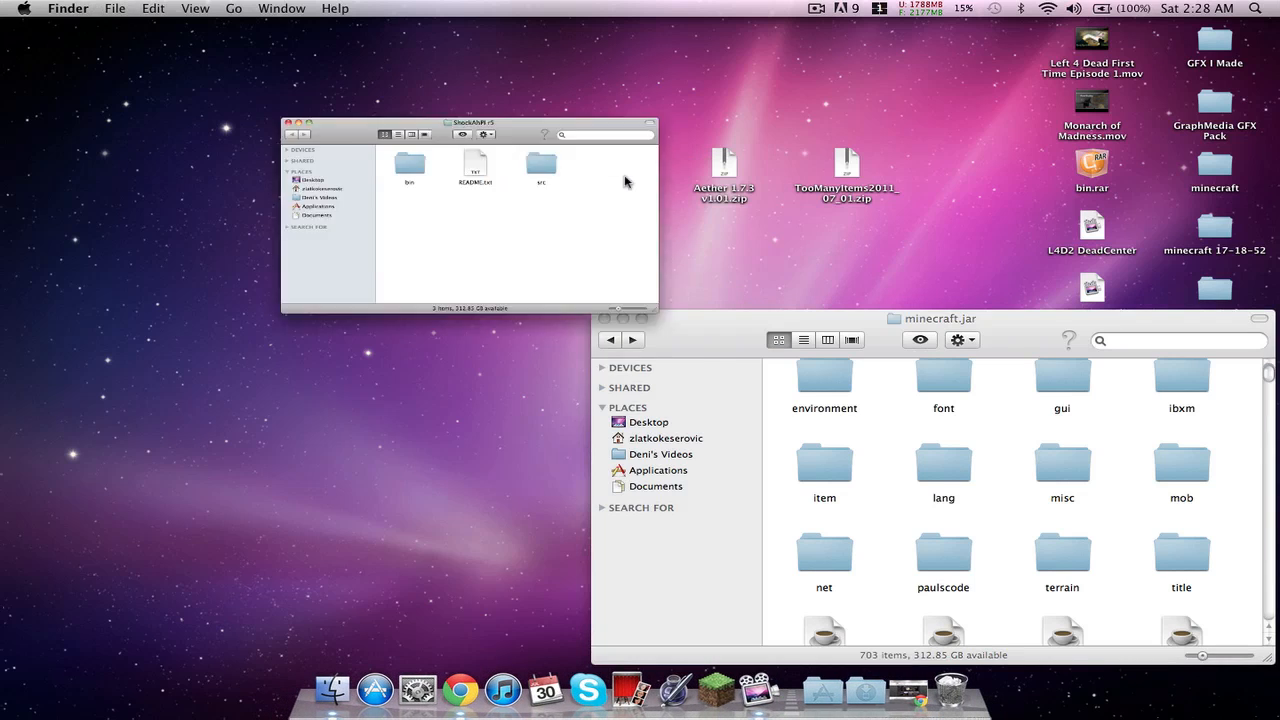
double_click(408, 164)
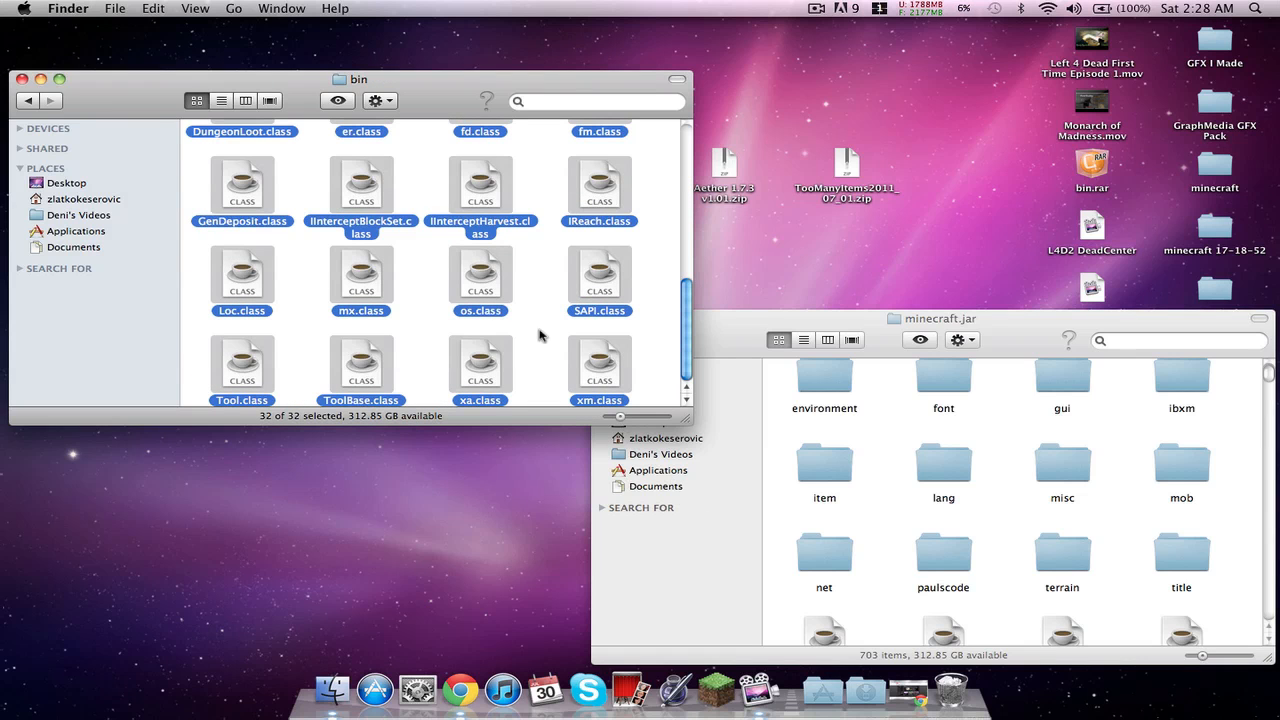
mouse_move(896, 520)
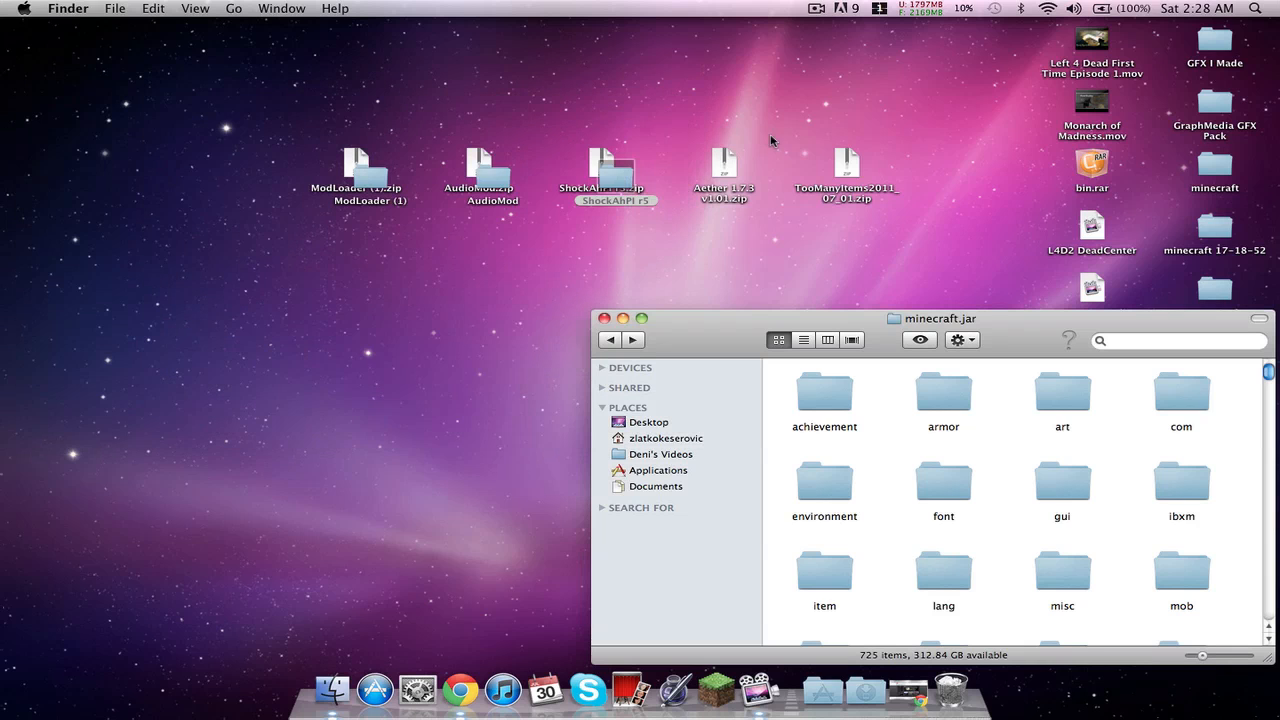
Step: Open the Aether 1.7.3 v1.01 jar folder beside minecraft.jar
double_click(724, 164)
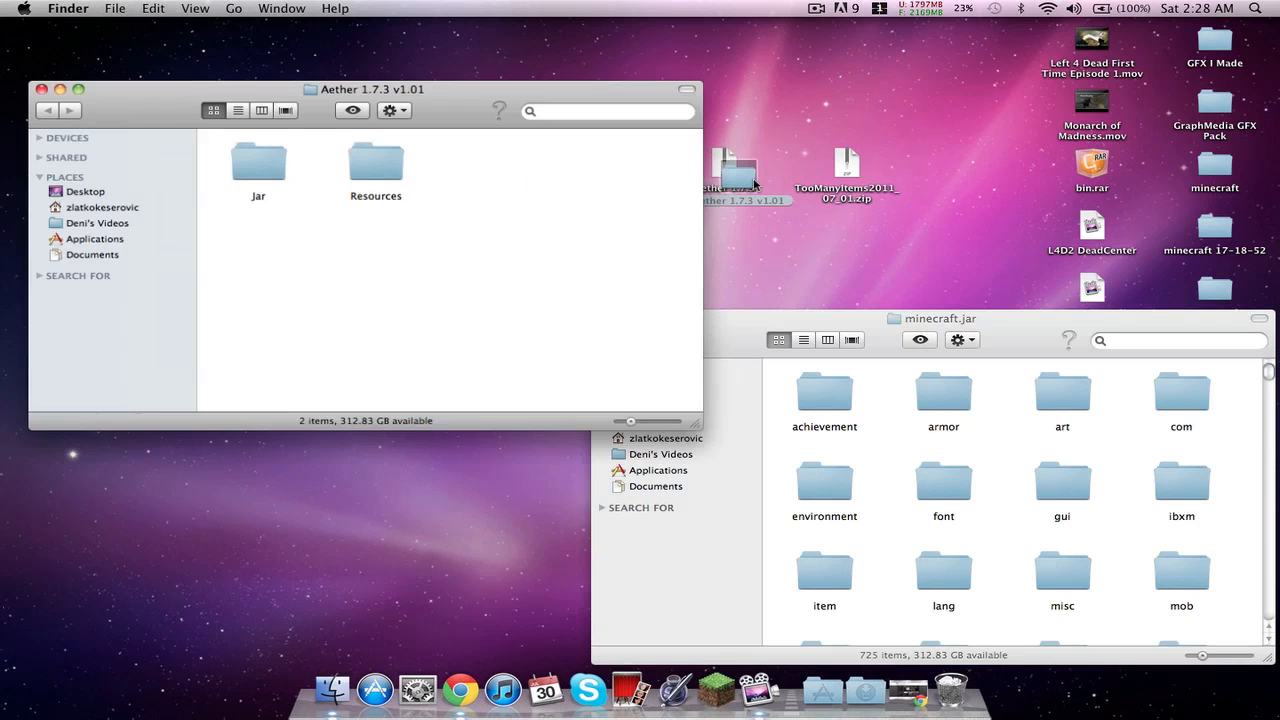
double_click(258, 160)
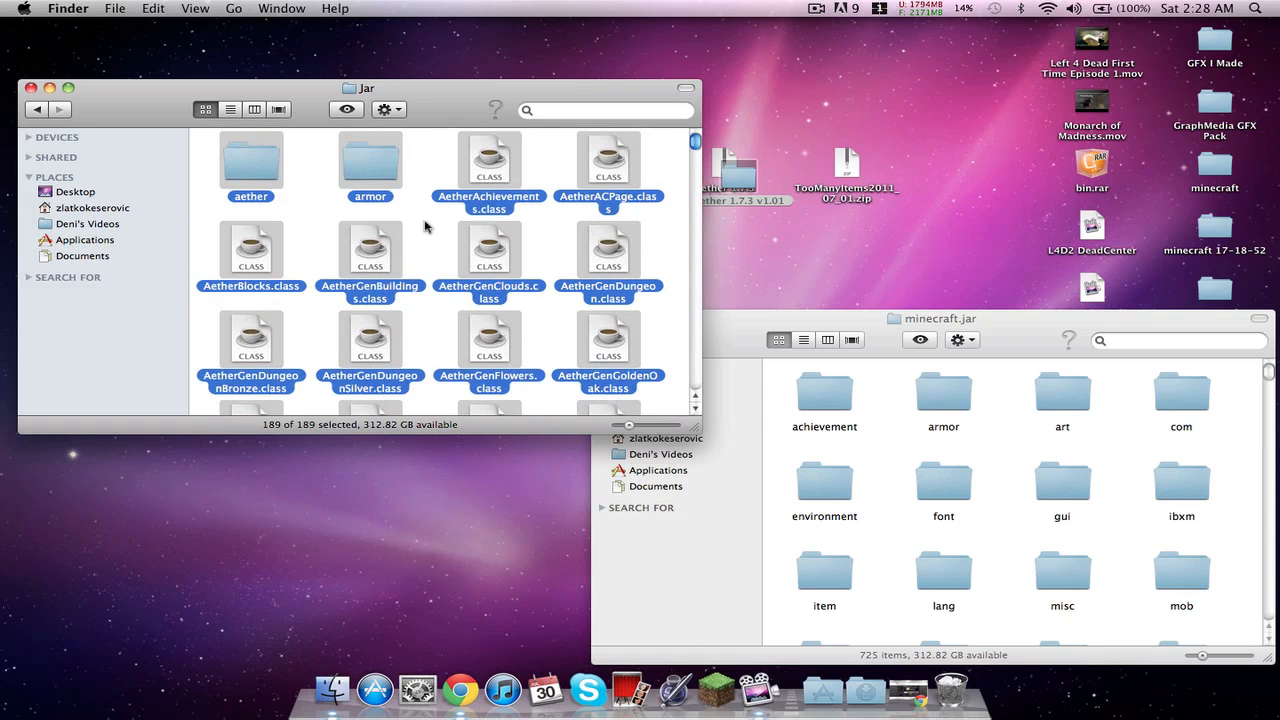
mouse_move(390, 164)
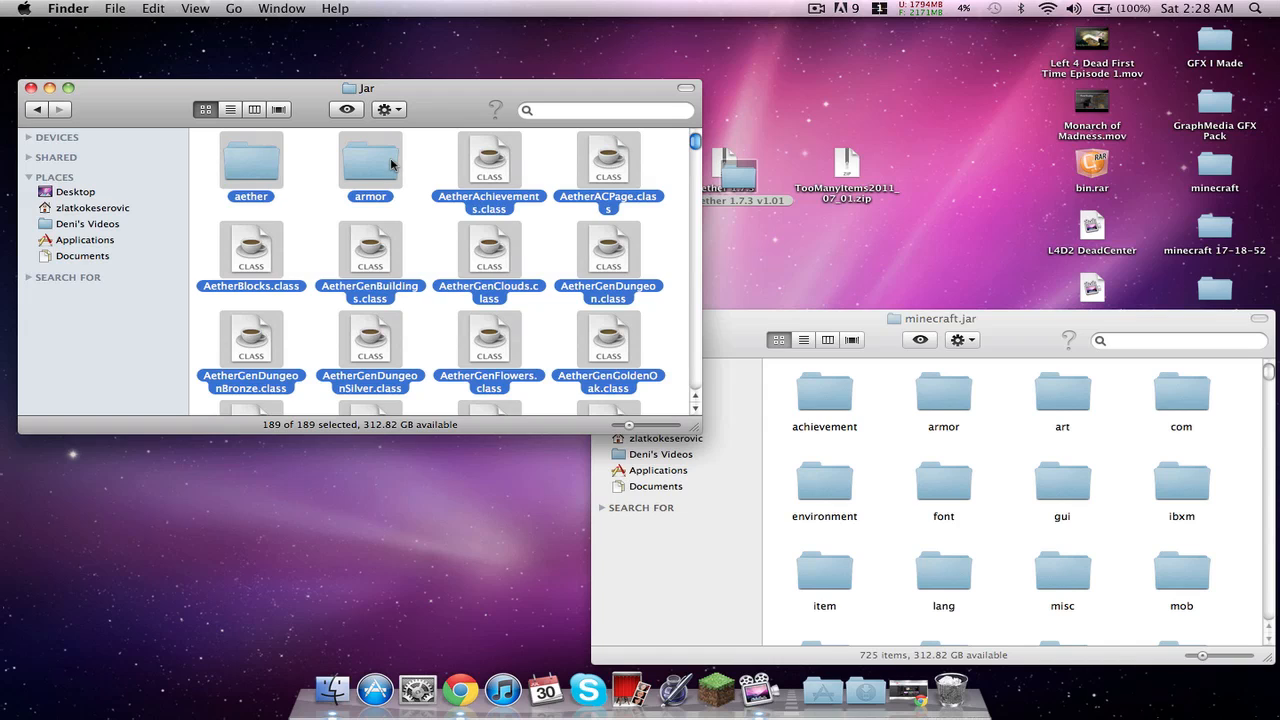
mouse_move(420, 156)
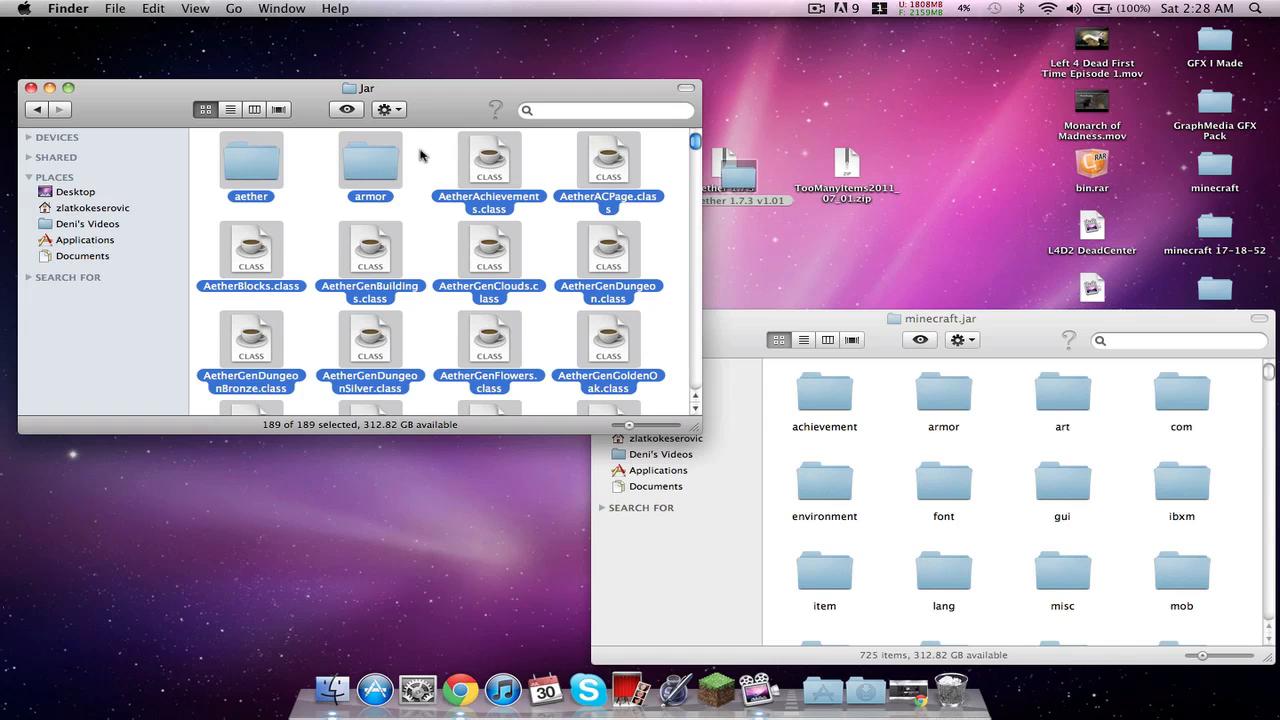
mouse_move(368, 170)
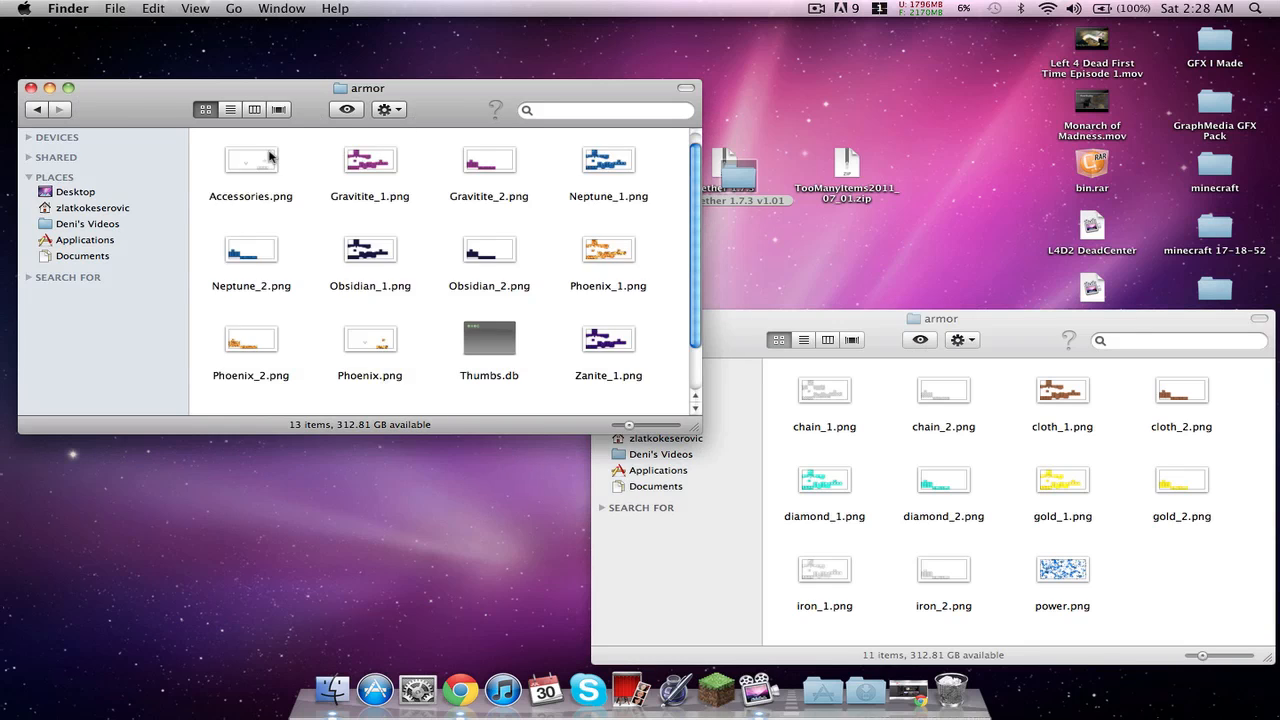
Step: Merge all of Aether's armor textures into minecraft.jar/armor, sorted by kind
key(cmd+a)
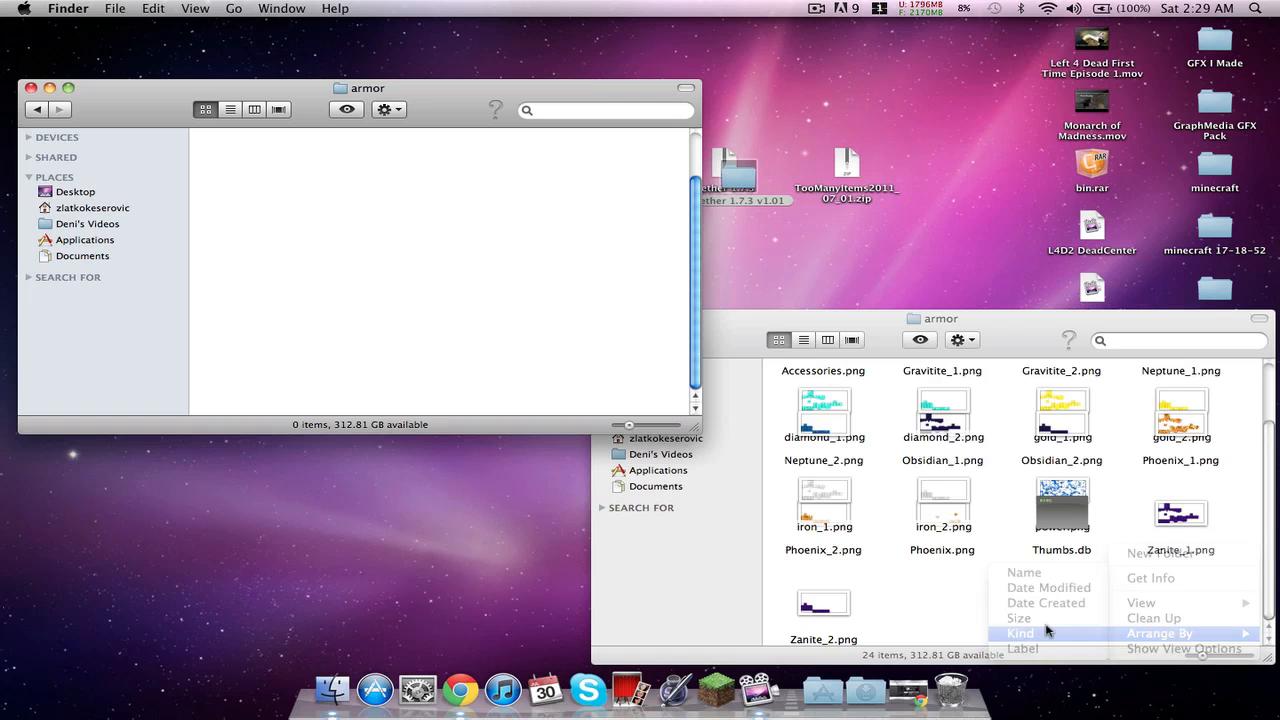
click(1020, 632)
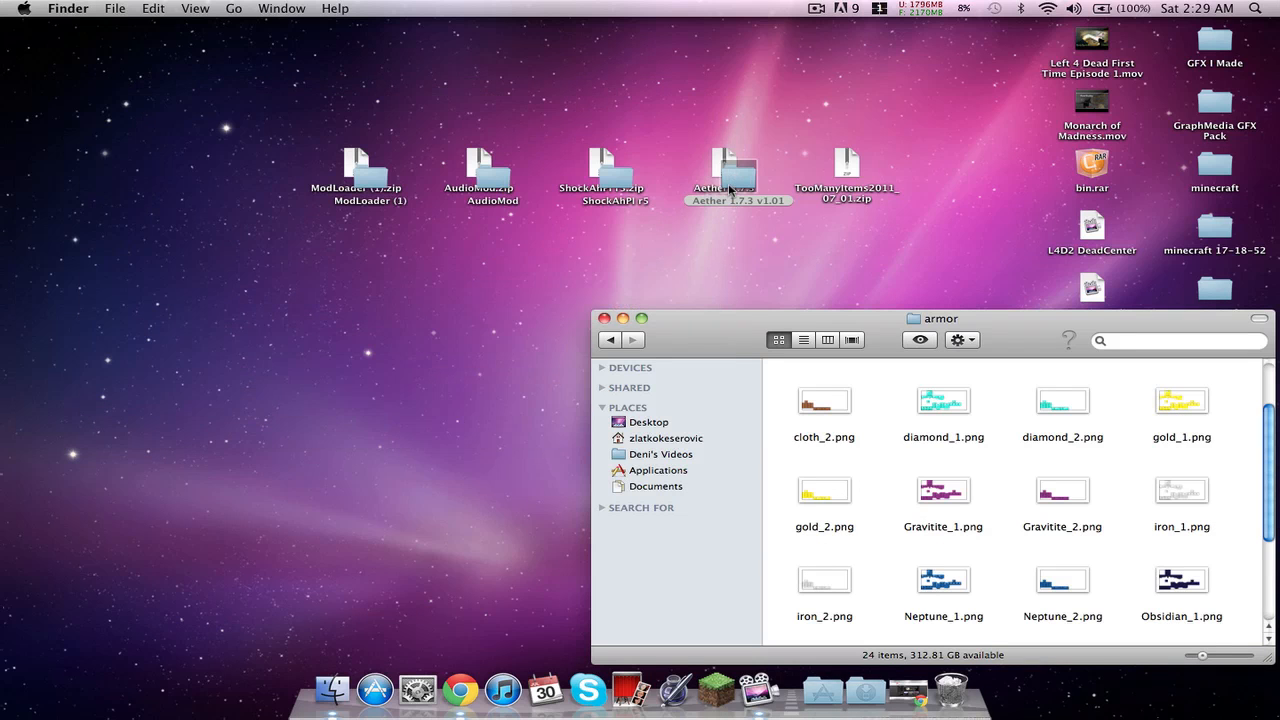
double_click(736, 170)
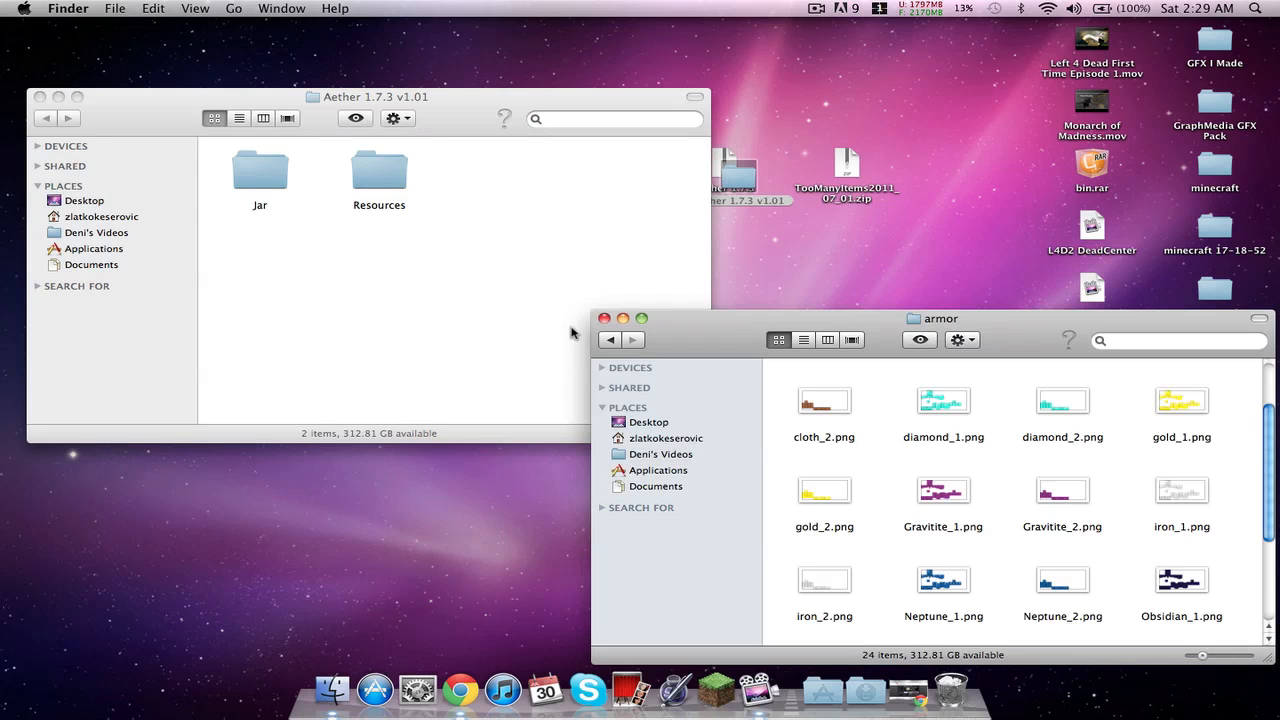
Step: Move Aether's Resources mod folder into minecraft/resources and reopen minecraft.jar showing 913 items
click(608, 340)
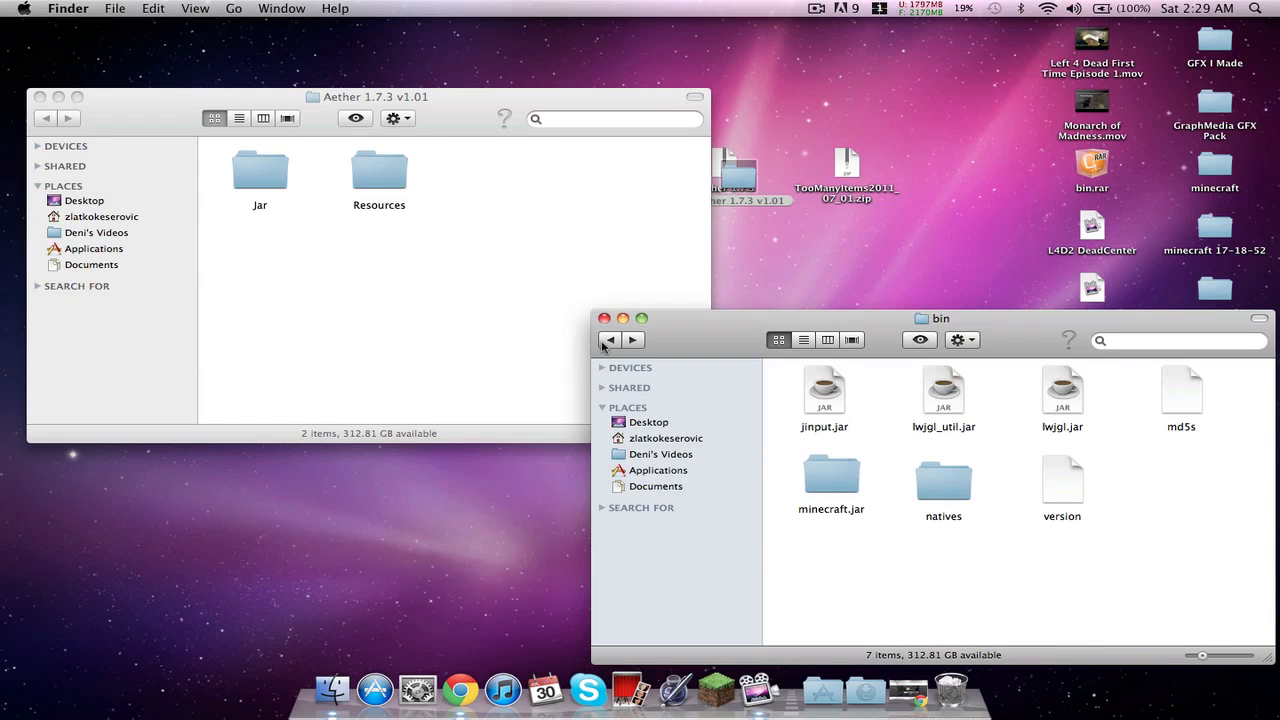
click(608, 340)
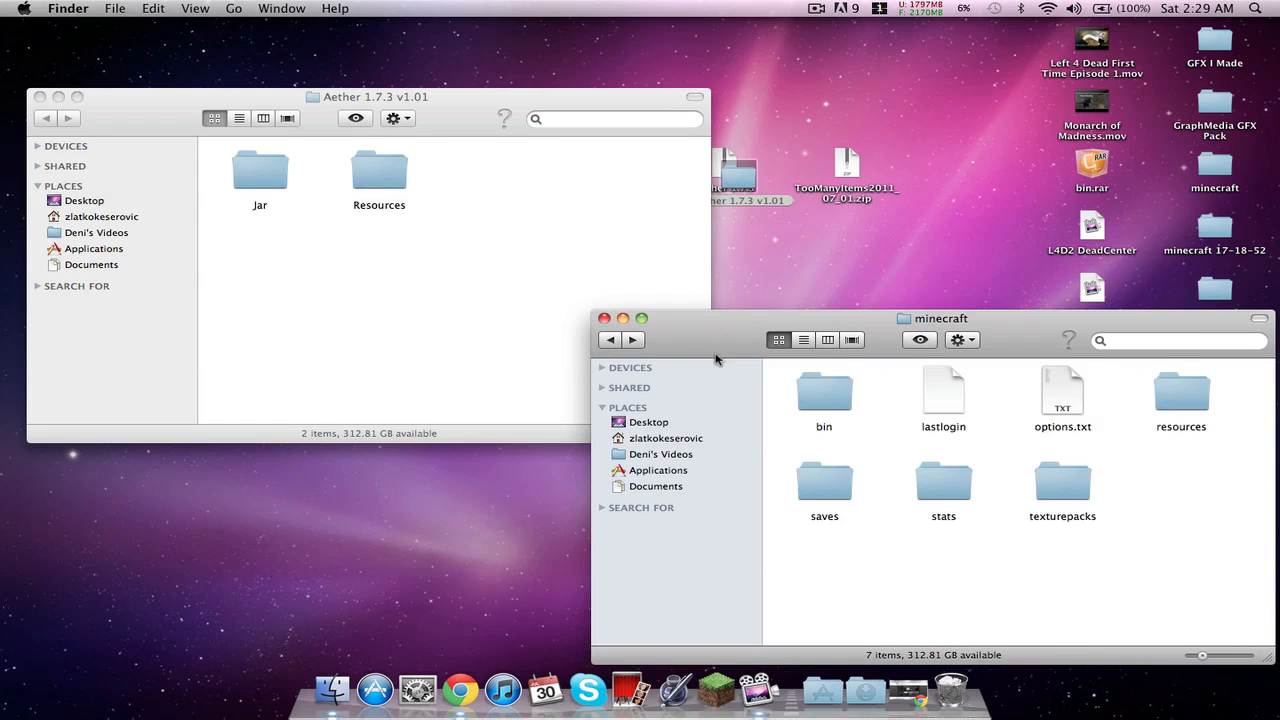
mouse_move(1164, 396)
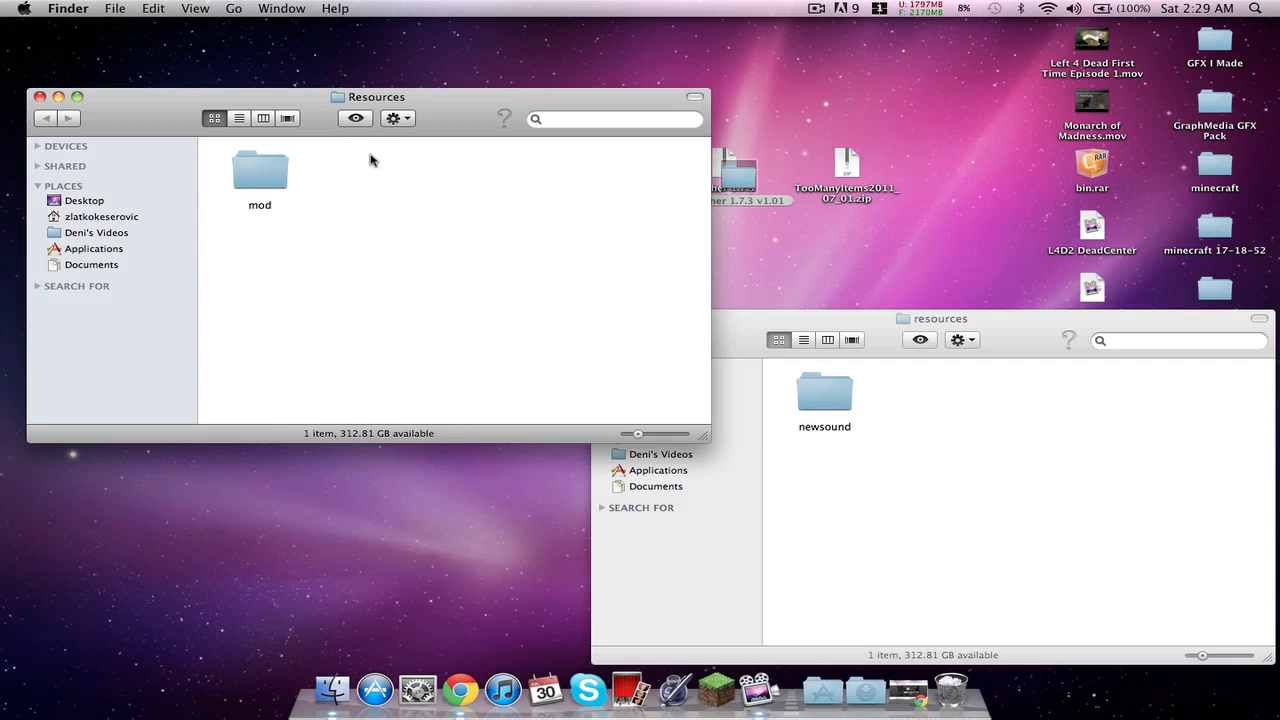
click(260, 170)
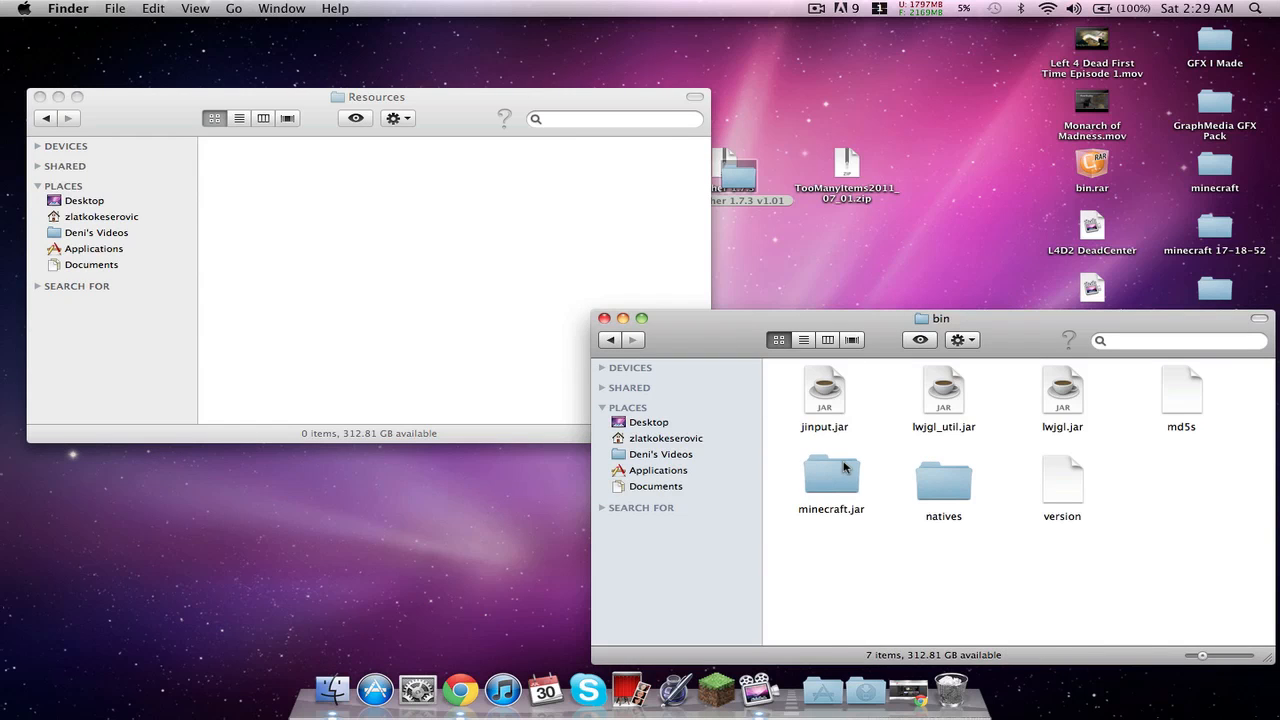
double_click(832, 476)
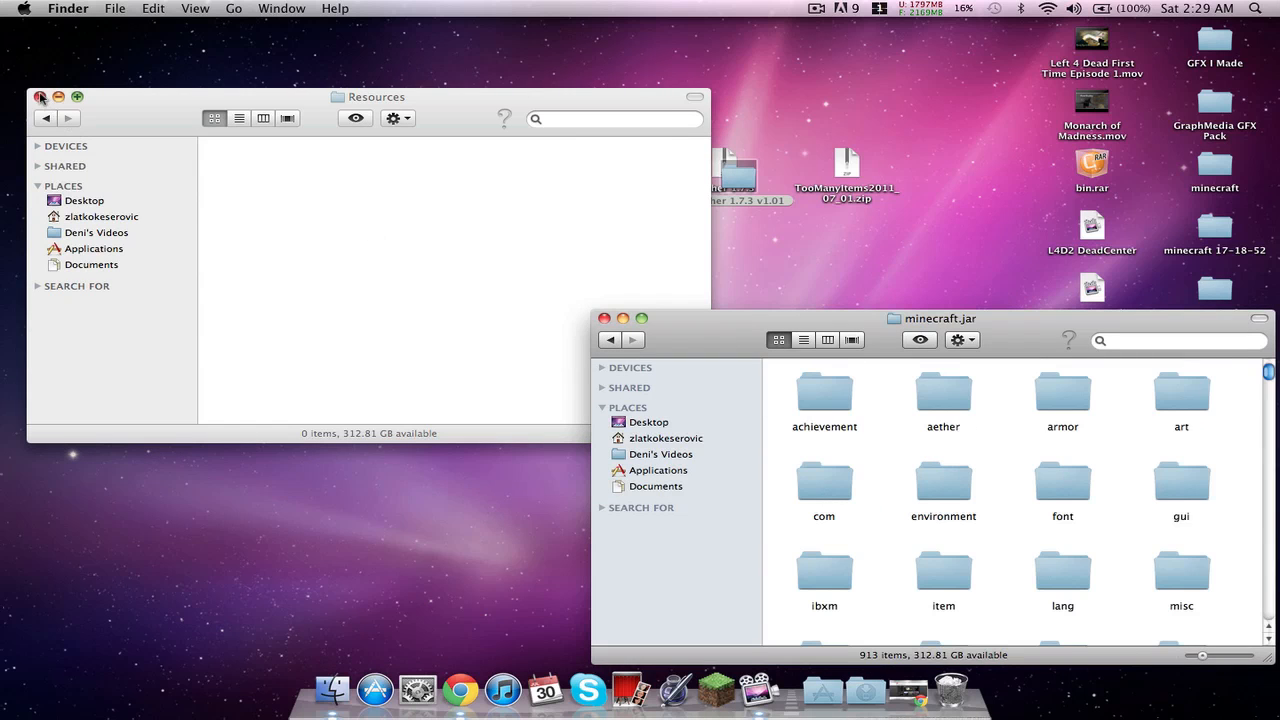
Step: Select all 15 class files inside the TooManyItems2011_07_01 folder for merging into minecraft.jar
double_click(846, 168)
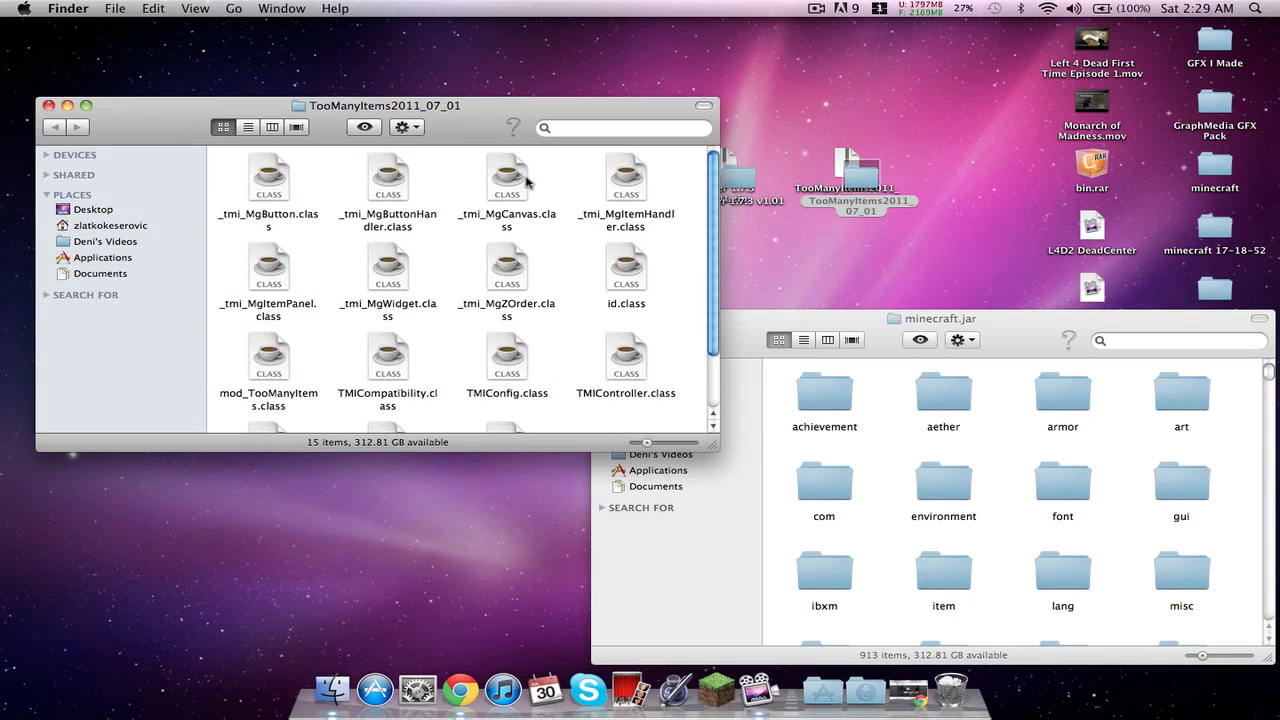
key(cmd+a)
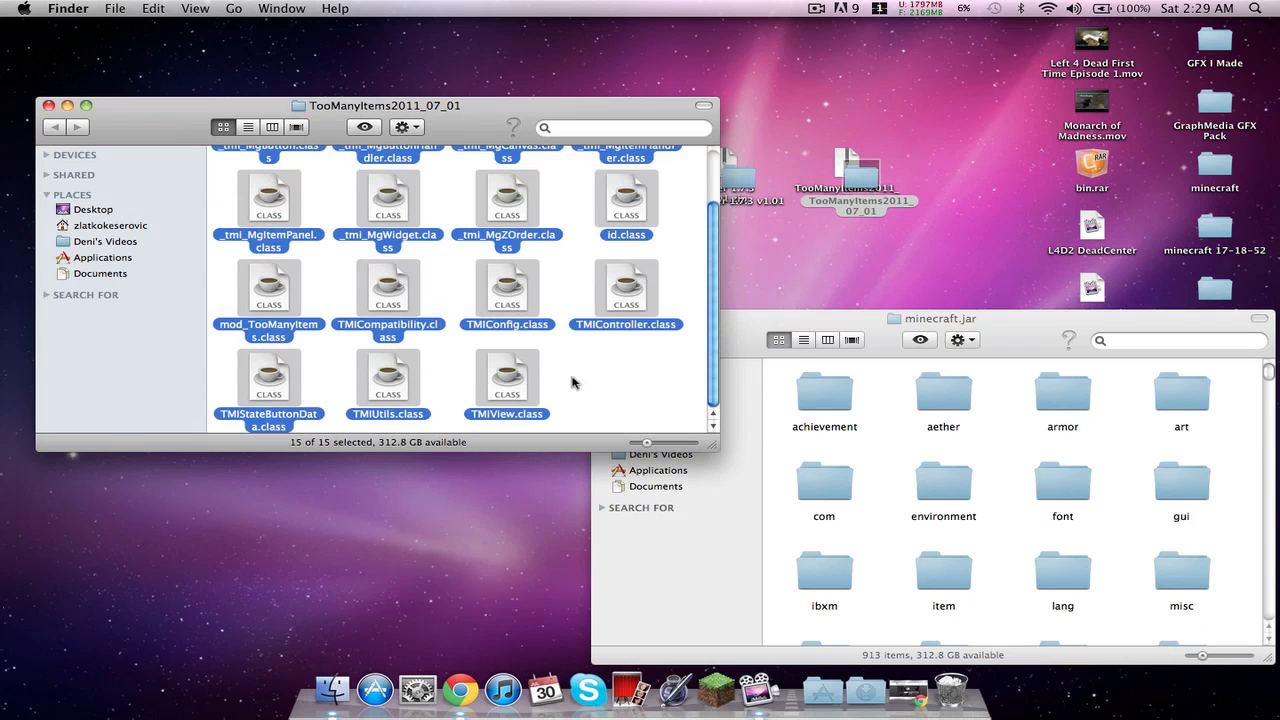
scroll(down, 3)
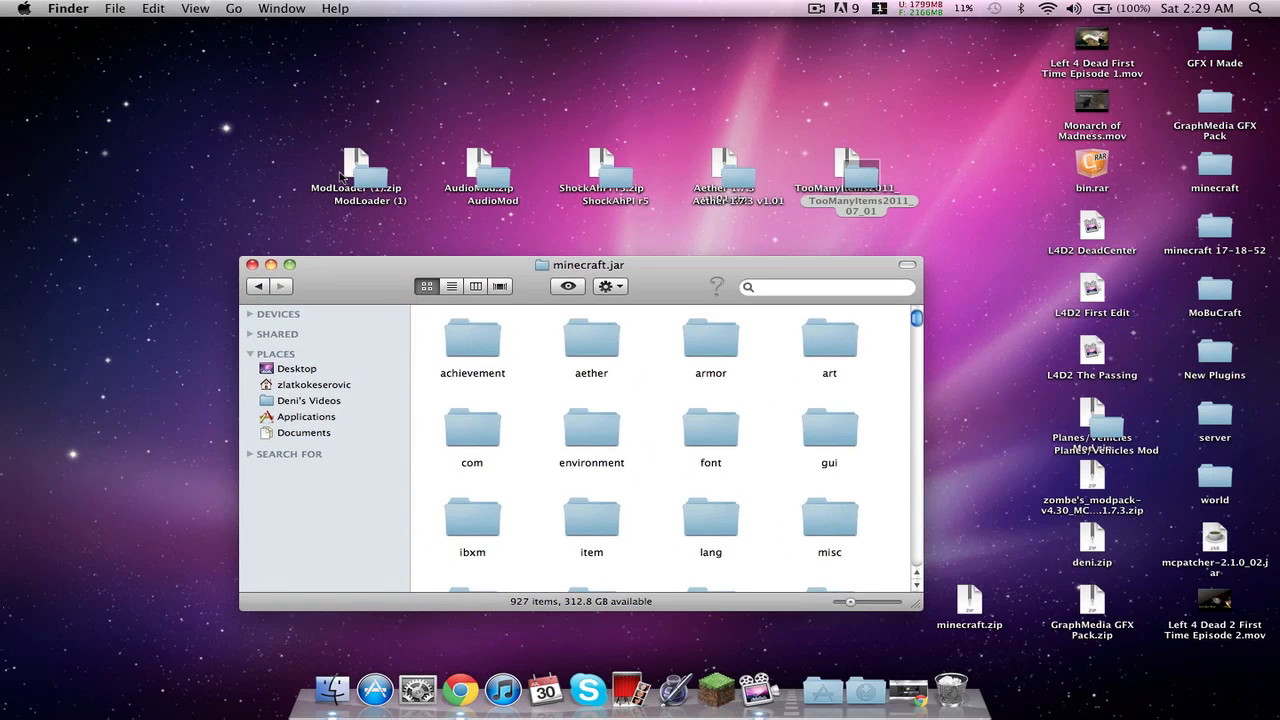
mouse_move(564, 214)
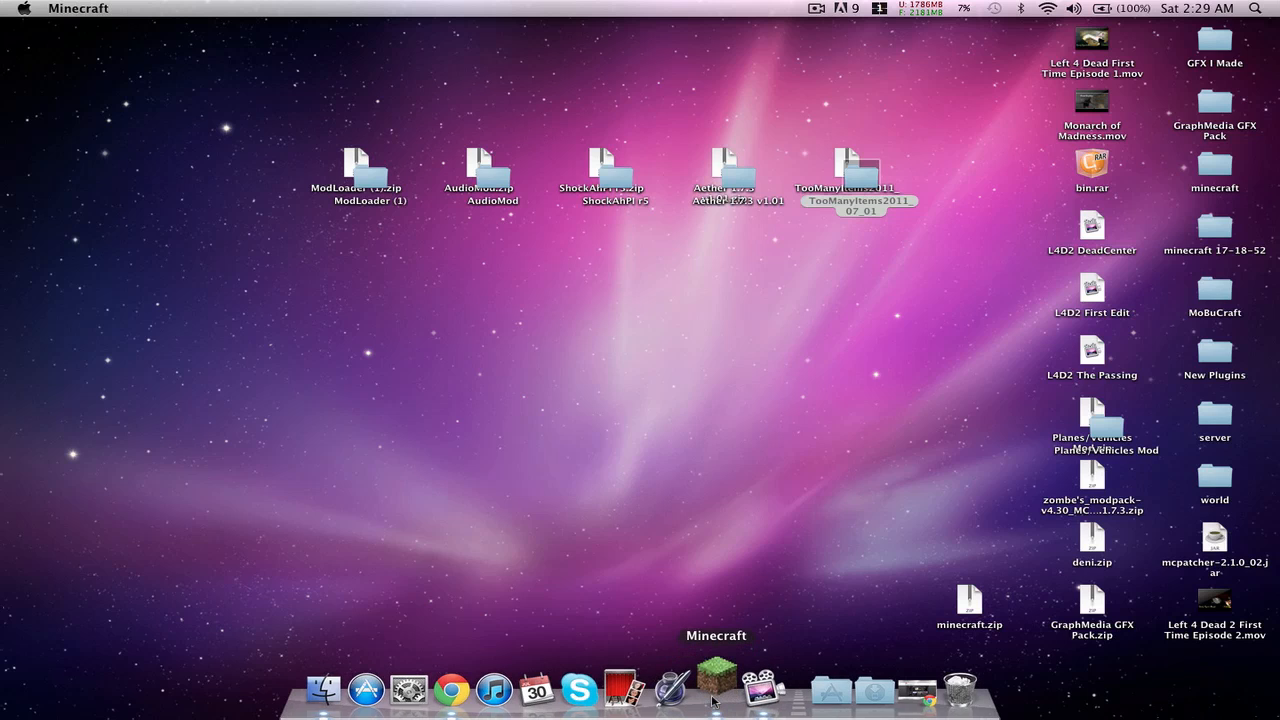
Step: Launch Minecraft from the Dock, log in and create a new singleplayer world with the default name
click(714, 688)
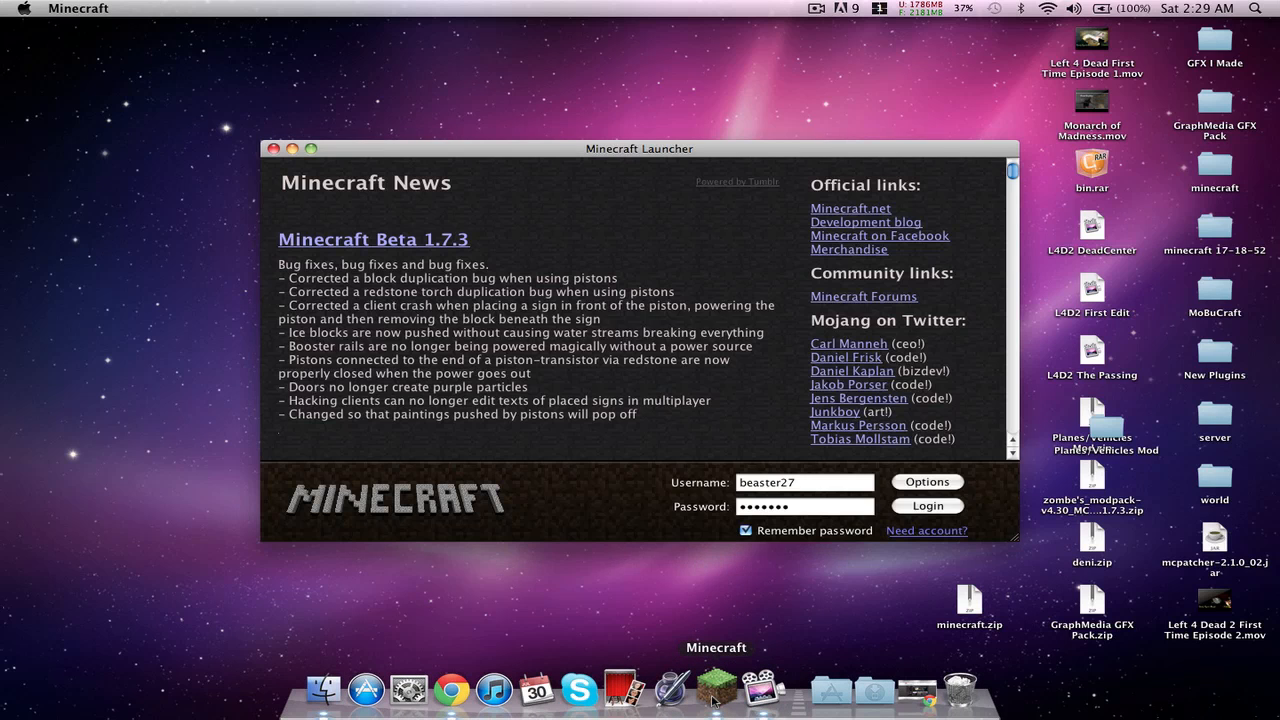
click(926, 504)
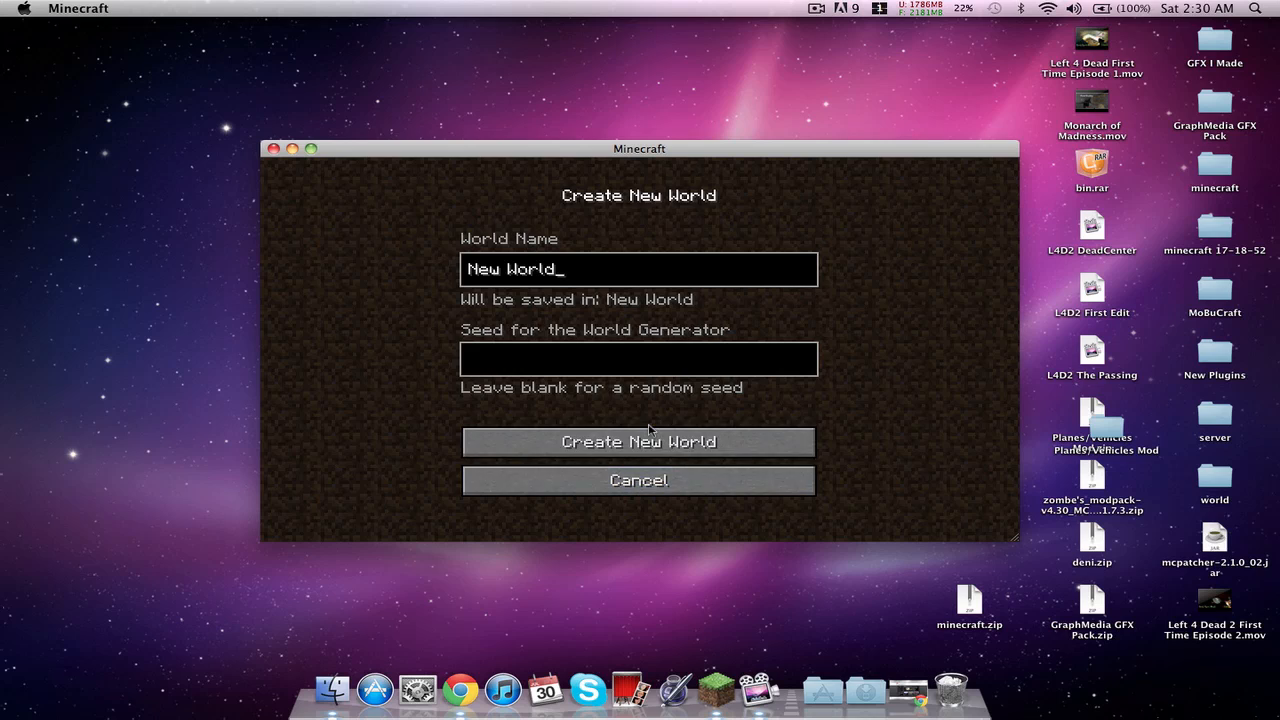
click(638, 442)
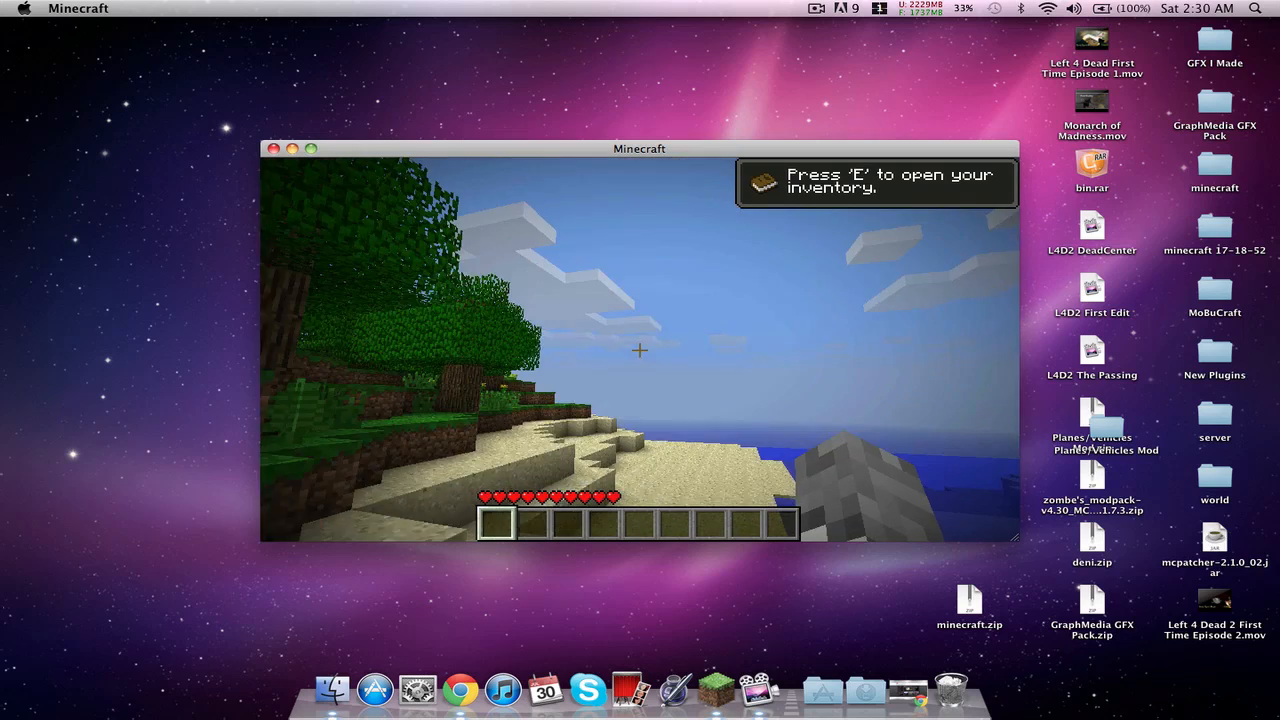
Step: Browse the TooManyItems inventory pages to collect glowstone, a bucket and a book
key(e)
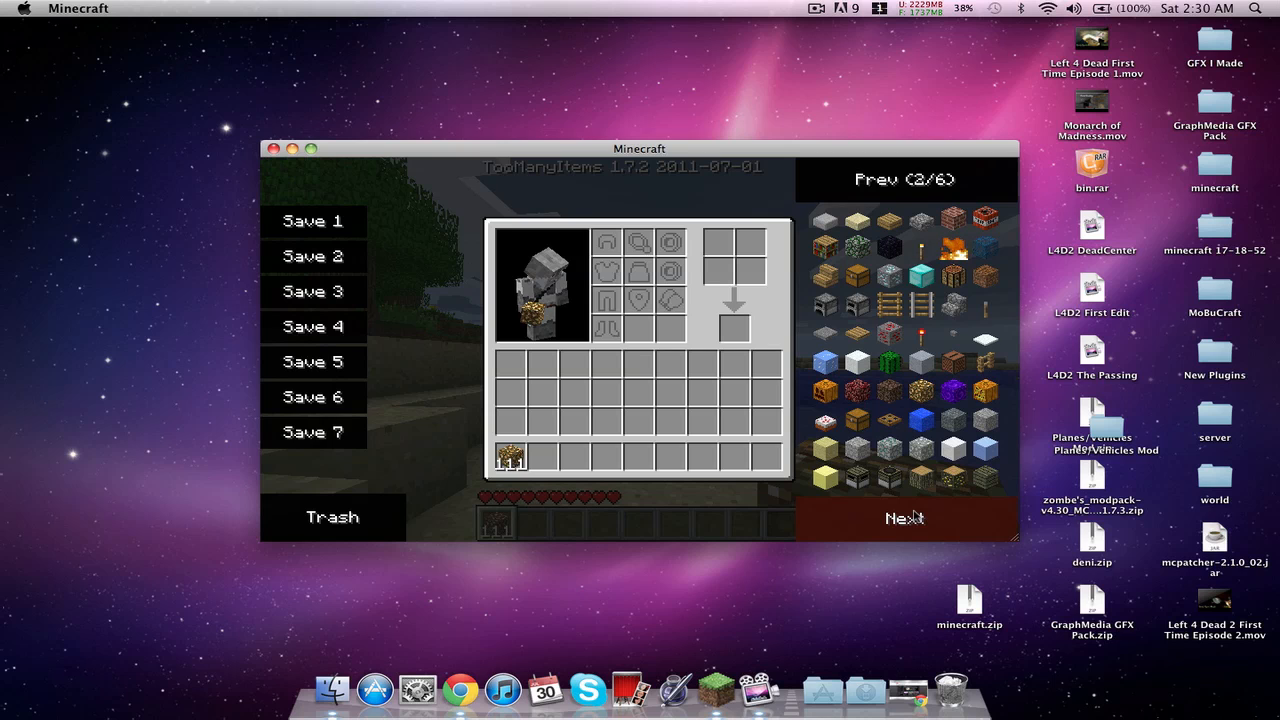
click(904, 518)
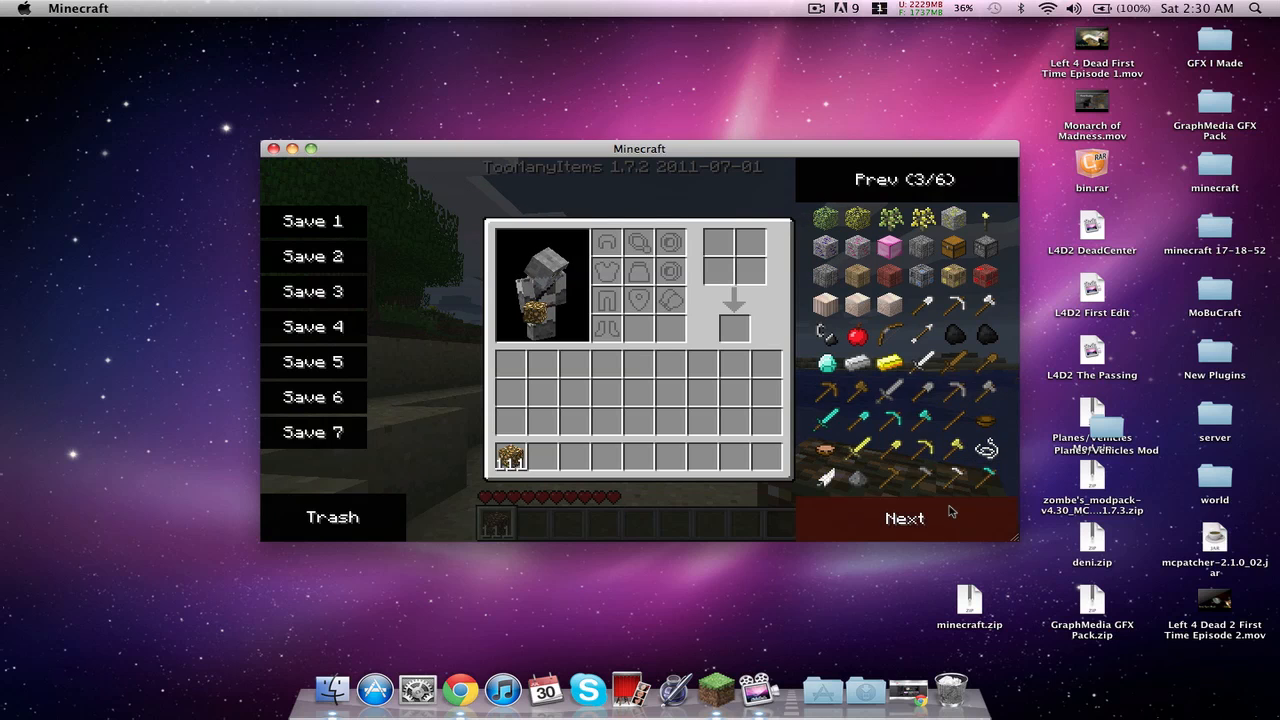
click(904, 518)
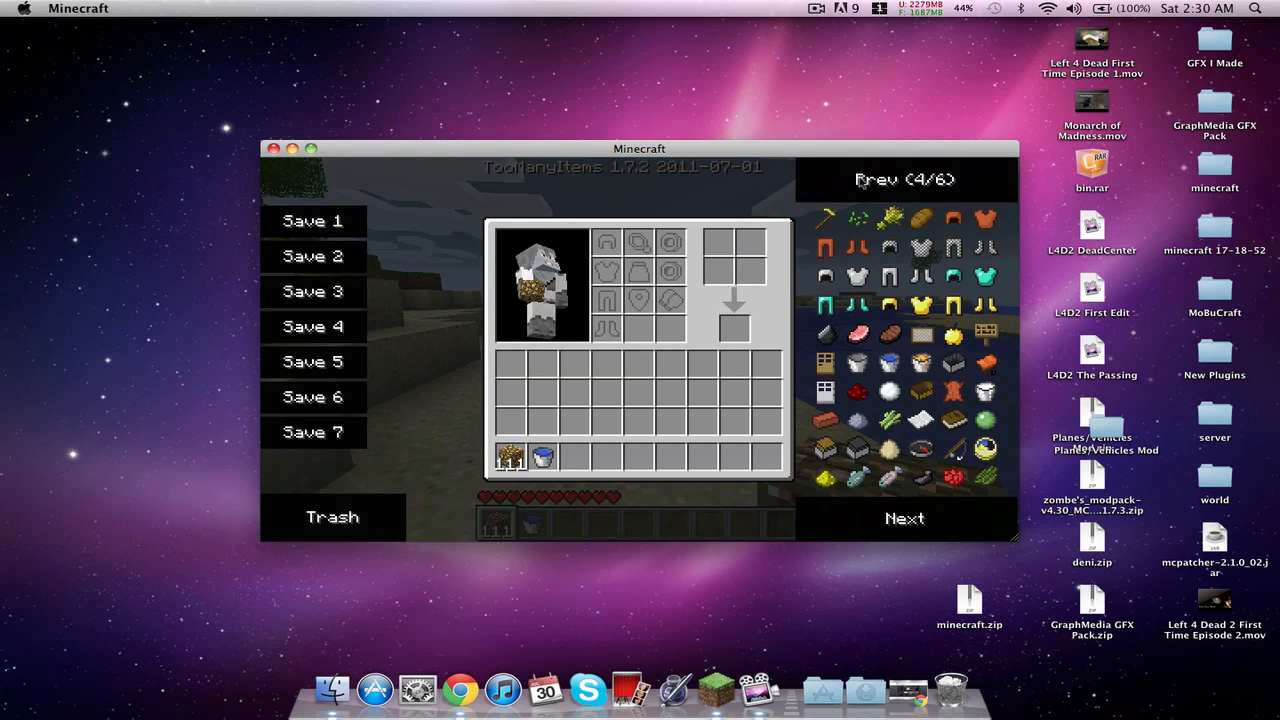
click(878, 180)
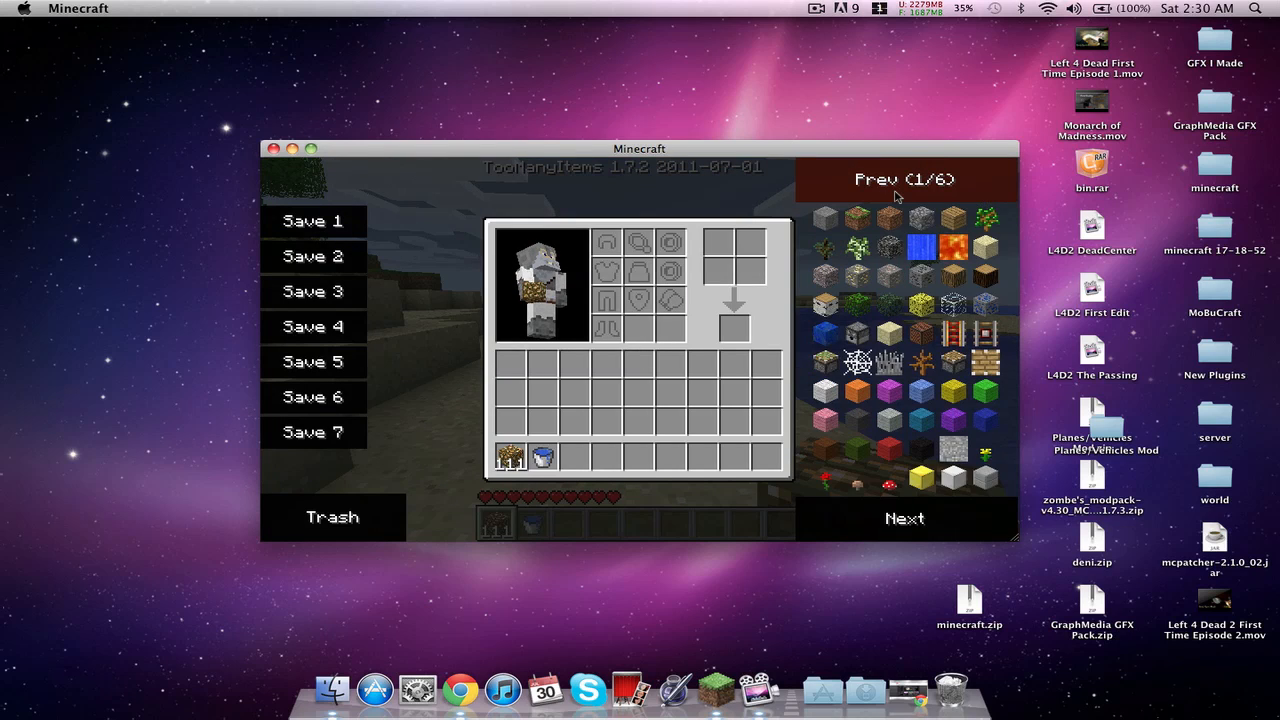
click(904, 518)
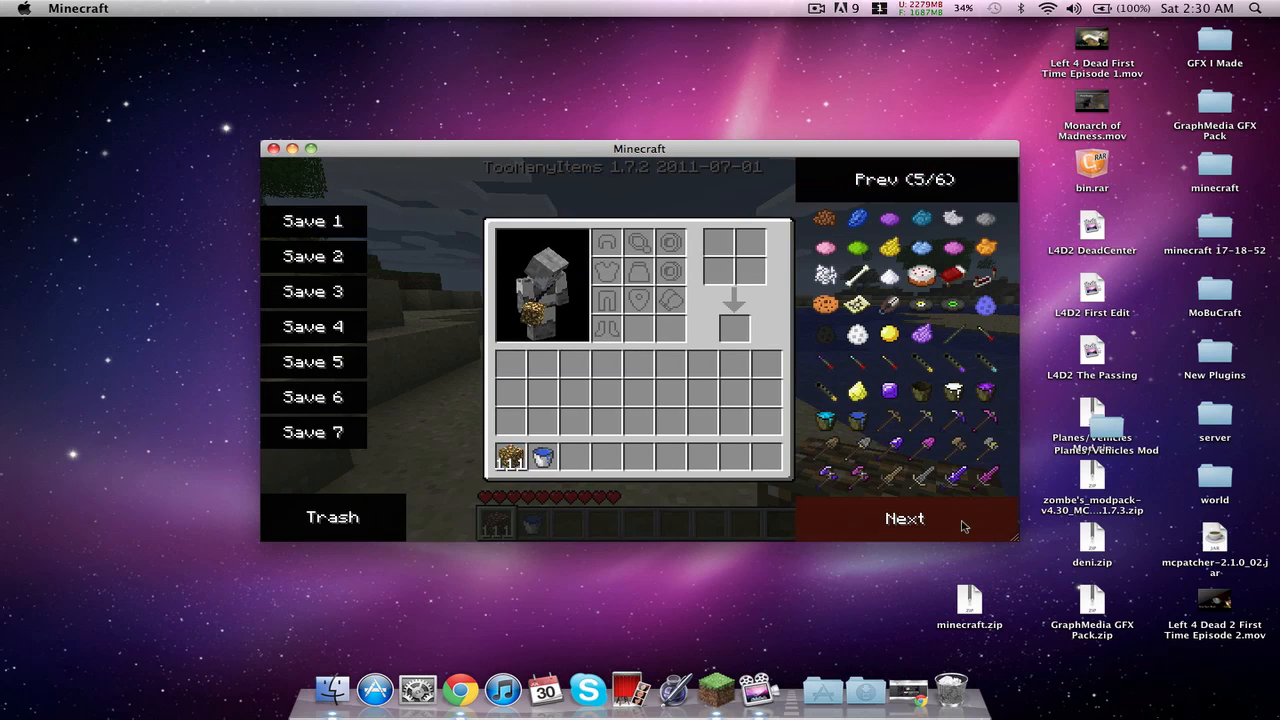
click(904, 518)
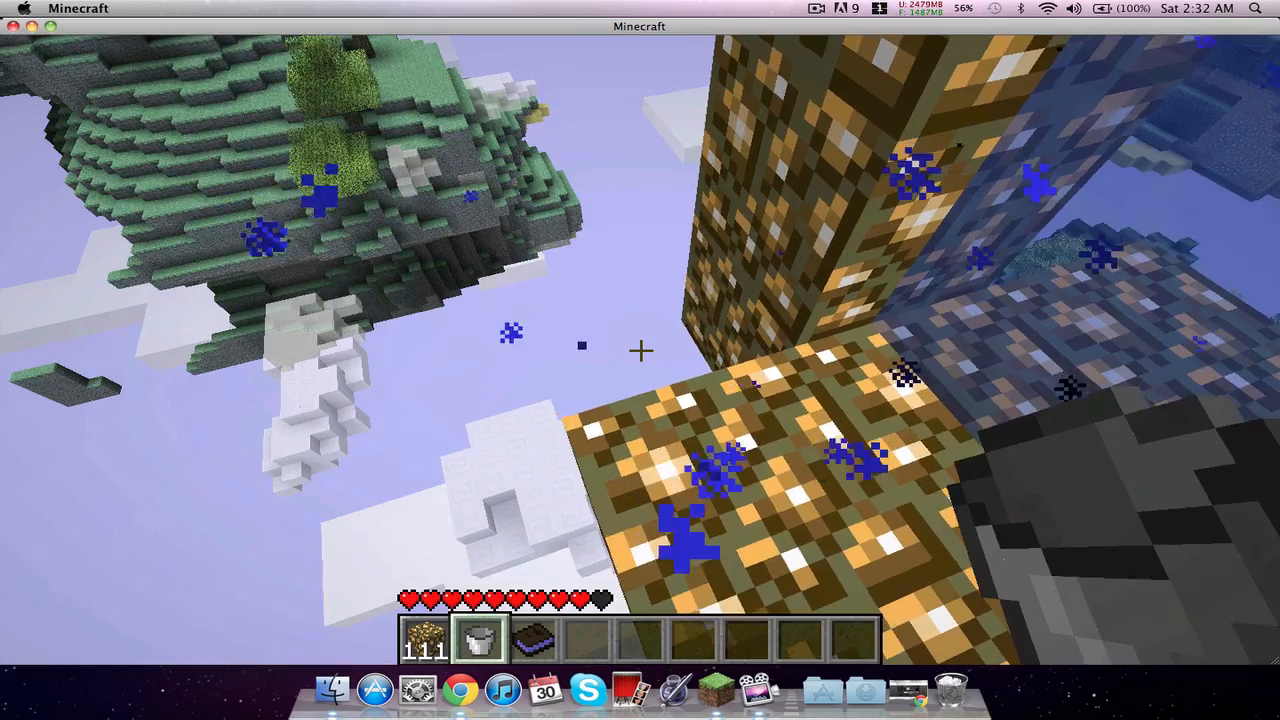
Step: Pause the game briefly with Esc, then return to playing in the Aether
key(Escape)
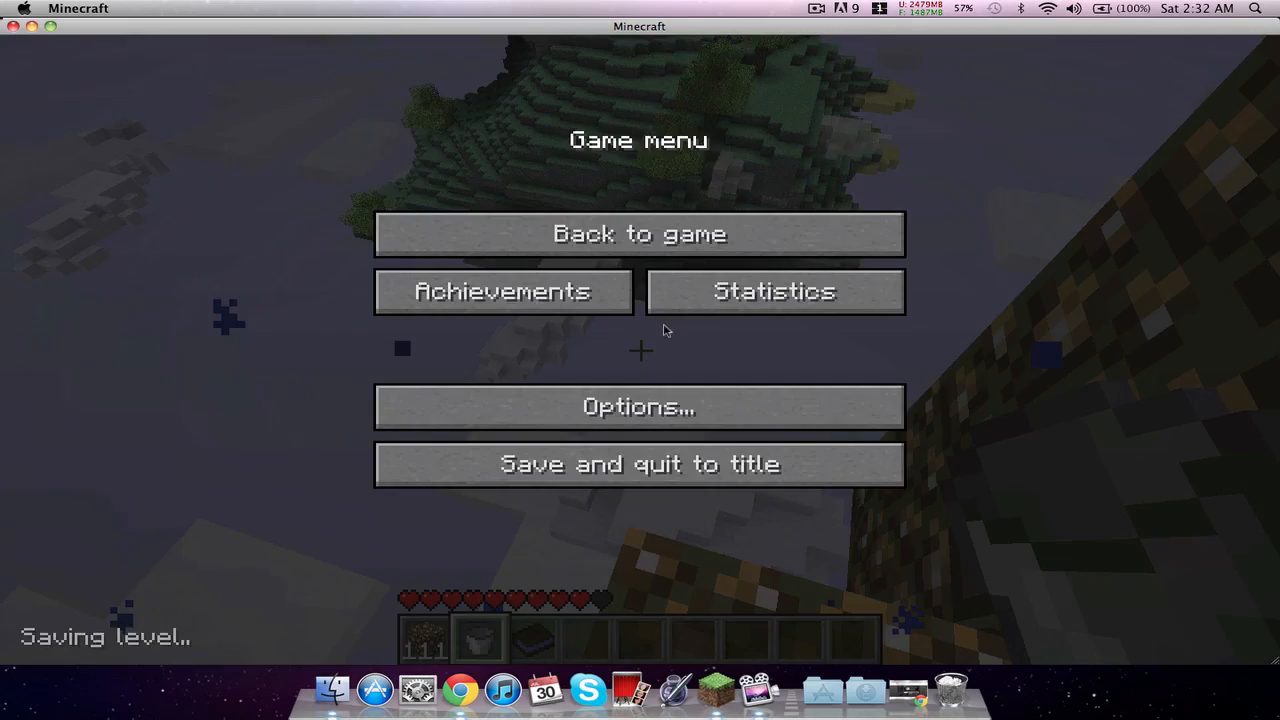
click(640, 408)
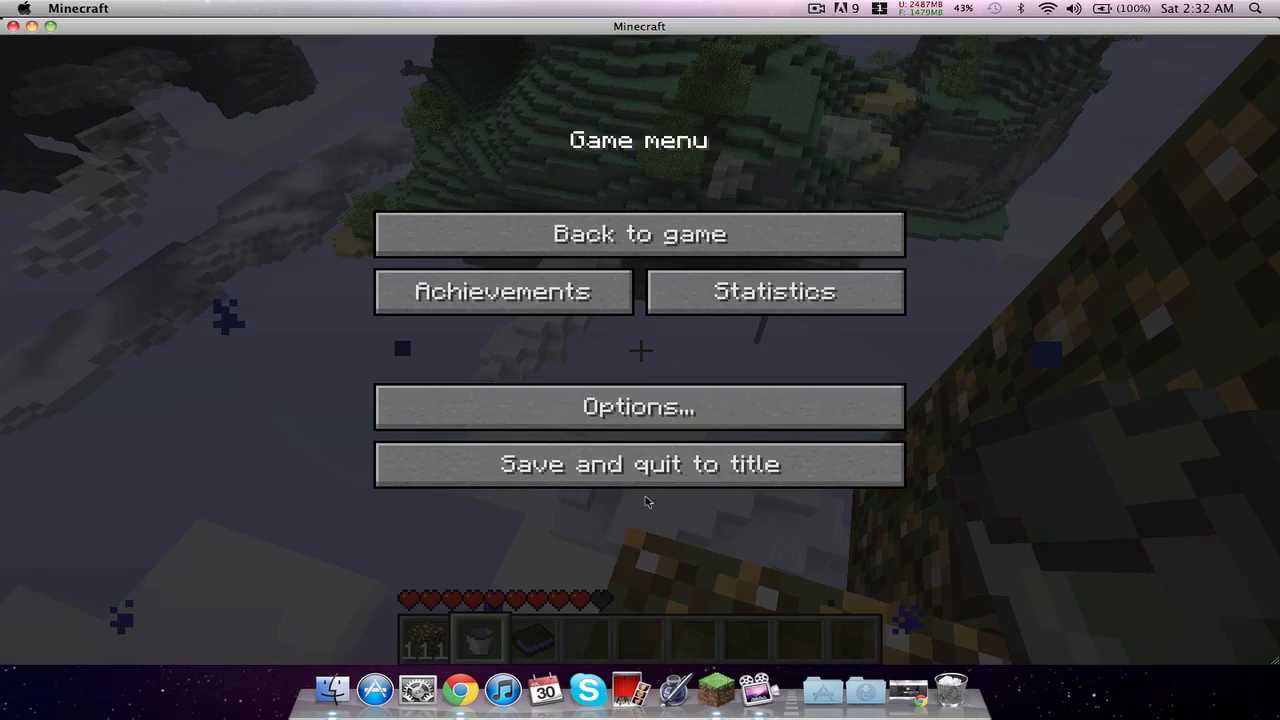
click(640, 232)
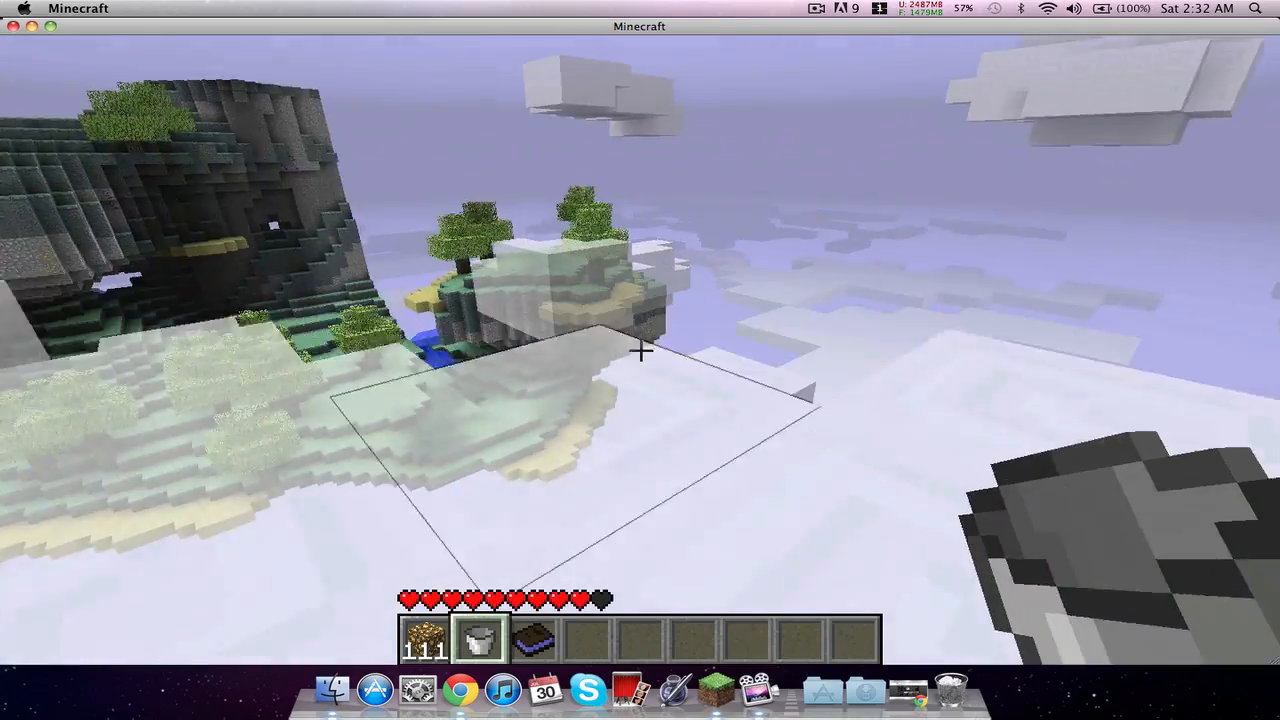
mouse_move(640, 360)
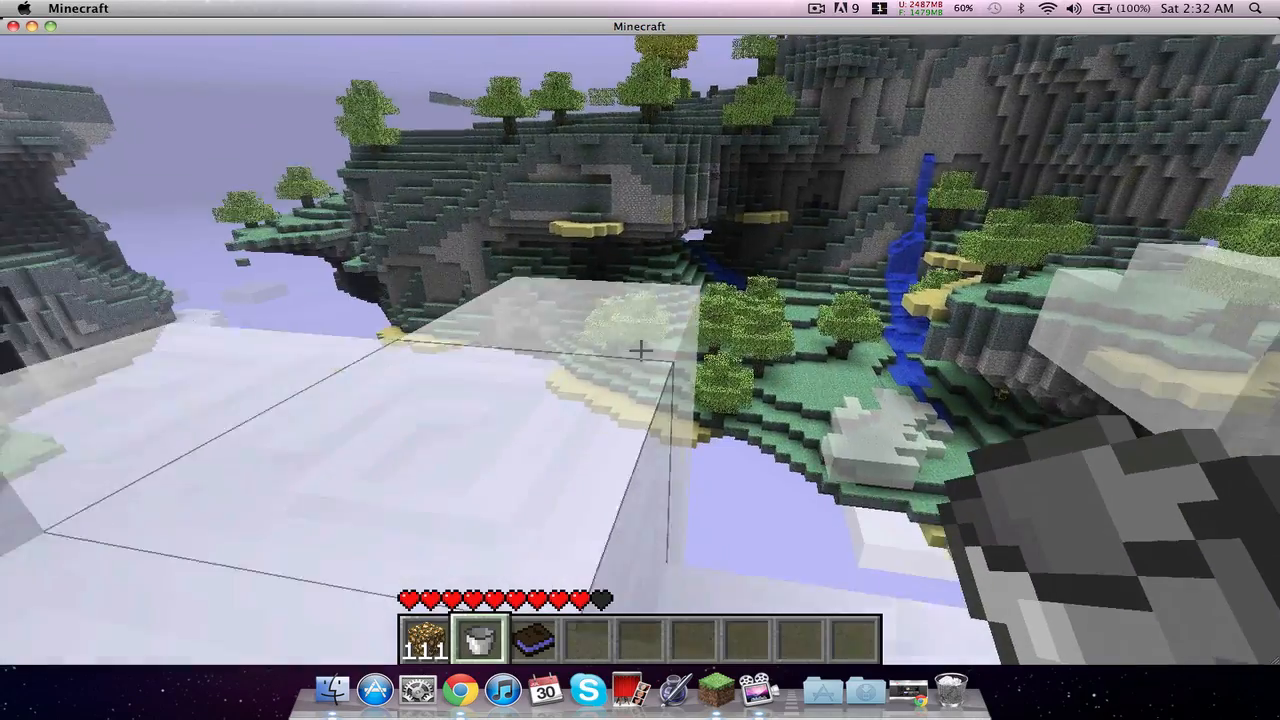
mouse_move(640, 350)
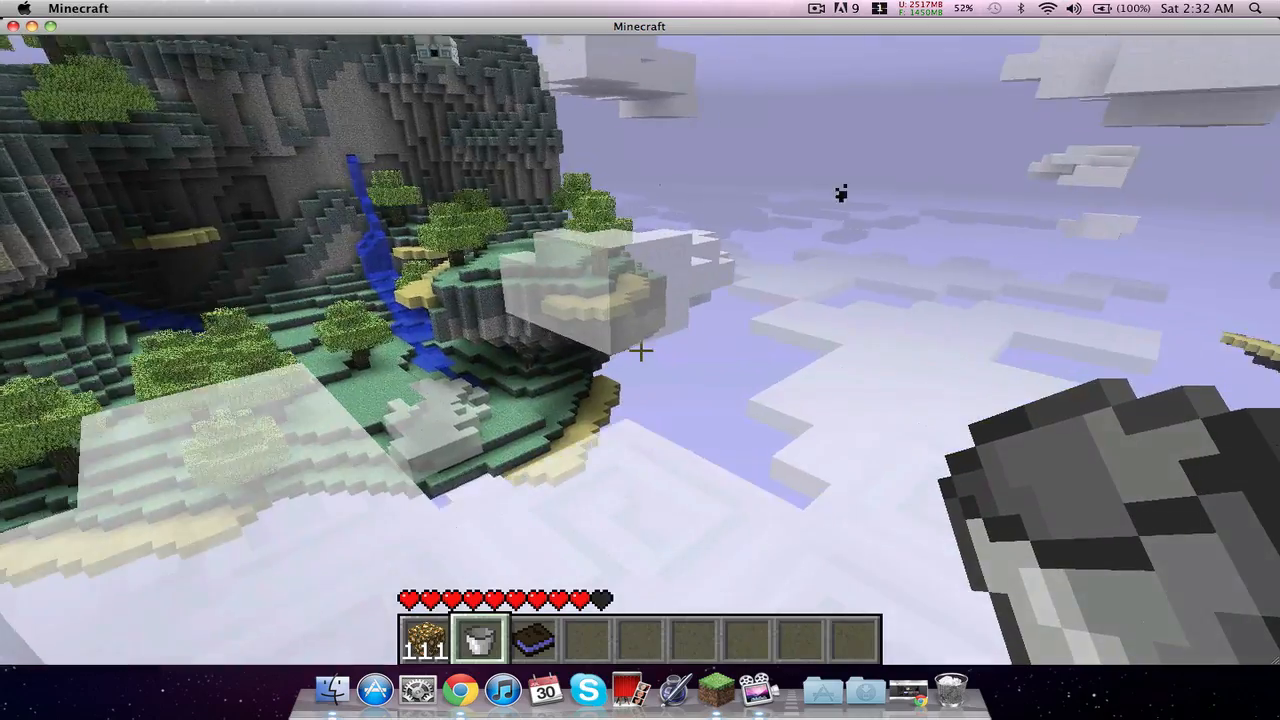
mouse_move(640, 350)
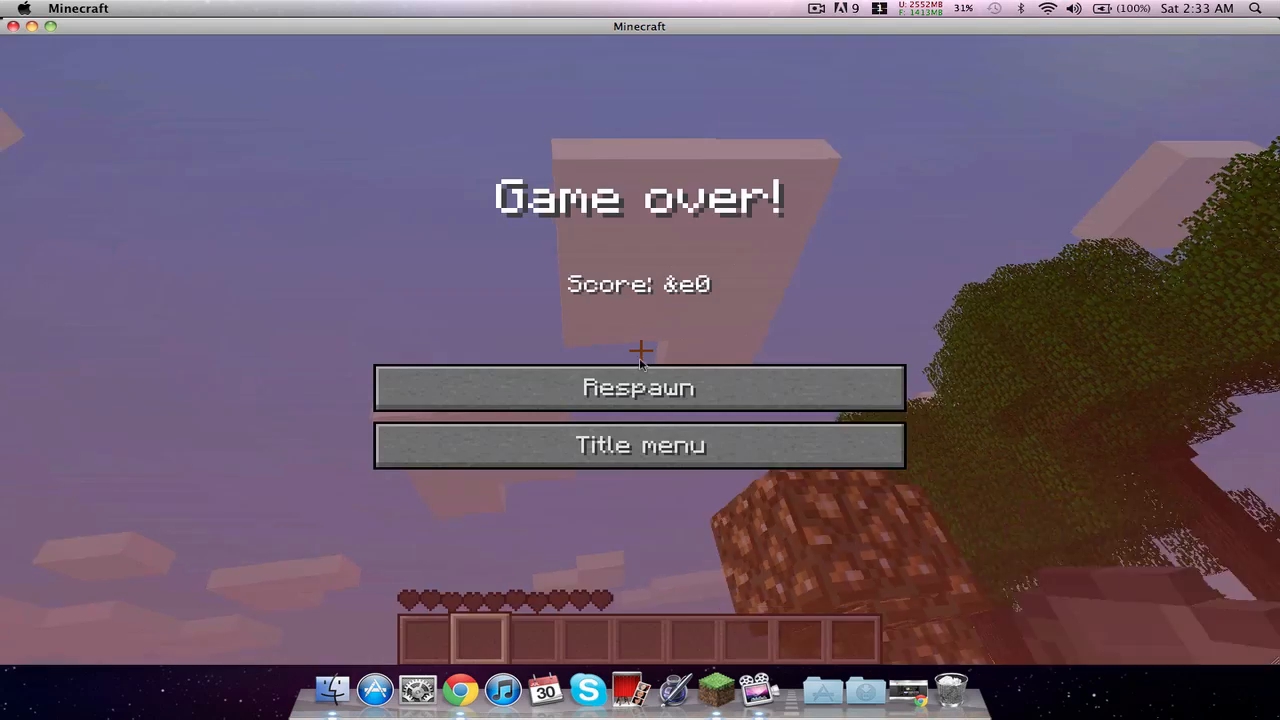
Step: Respawn the player from the Game over screen
click(638, 388)
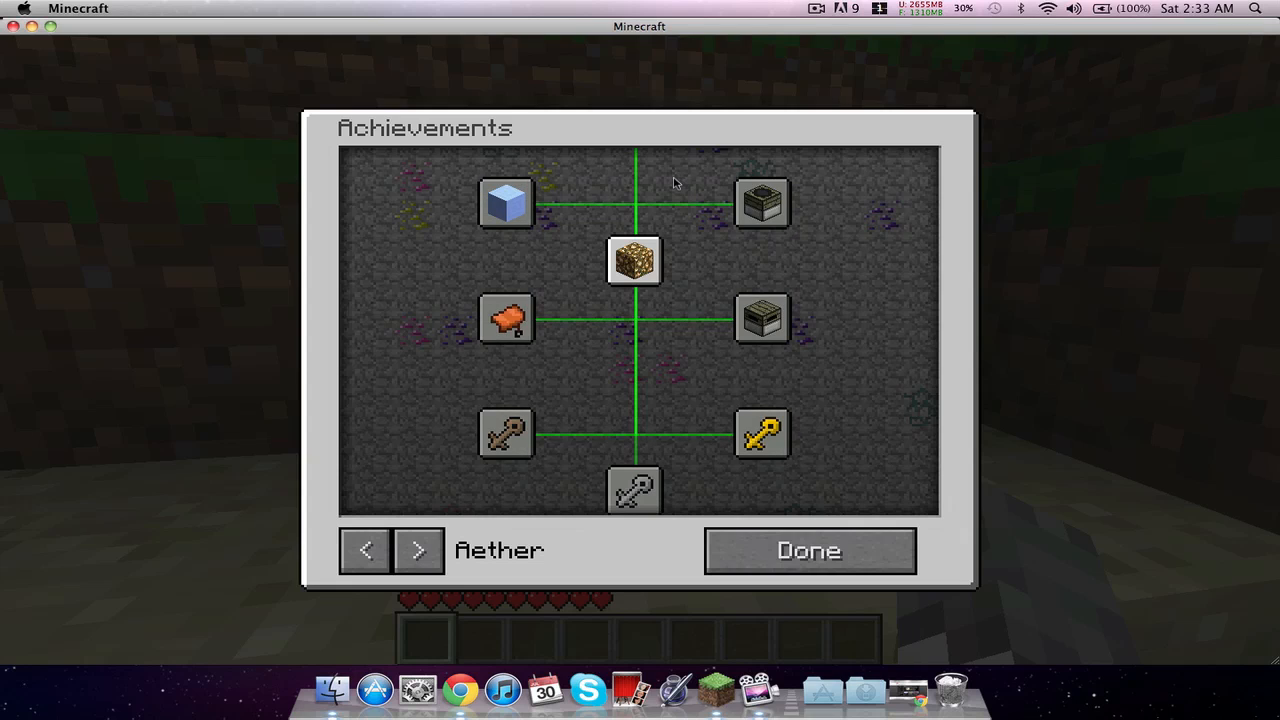
Step: Leave the Achievements screen with Done and return to the overworld beach
click(808, 550)
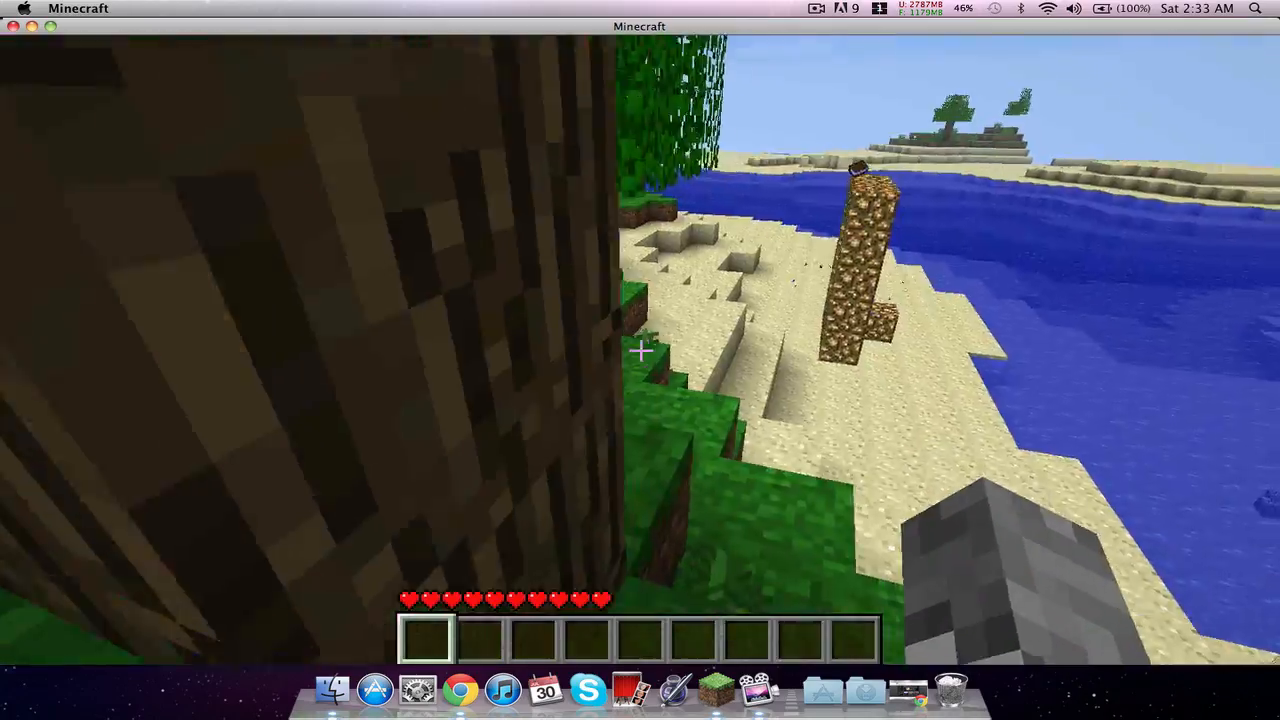
mouse_move(640, 350)
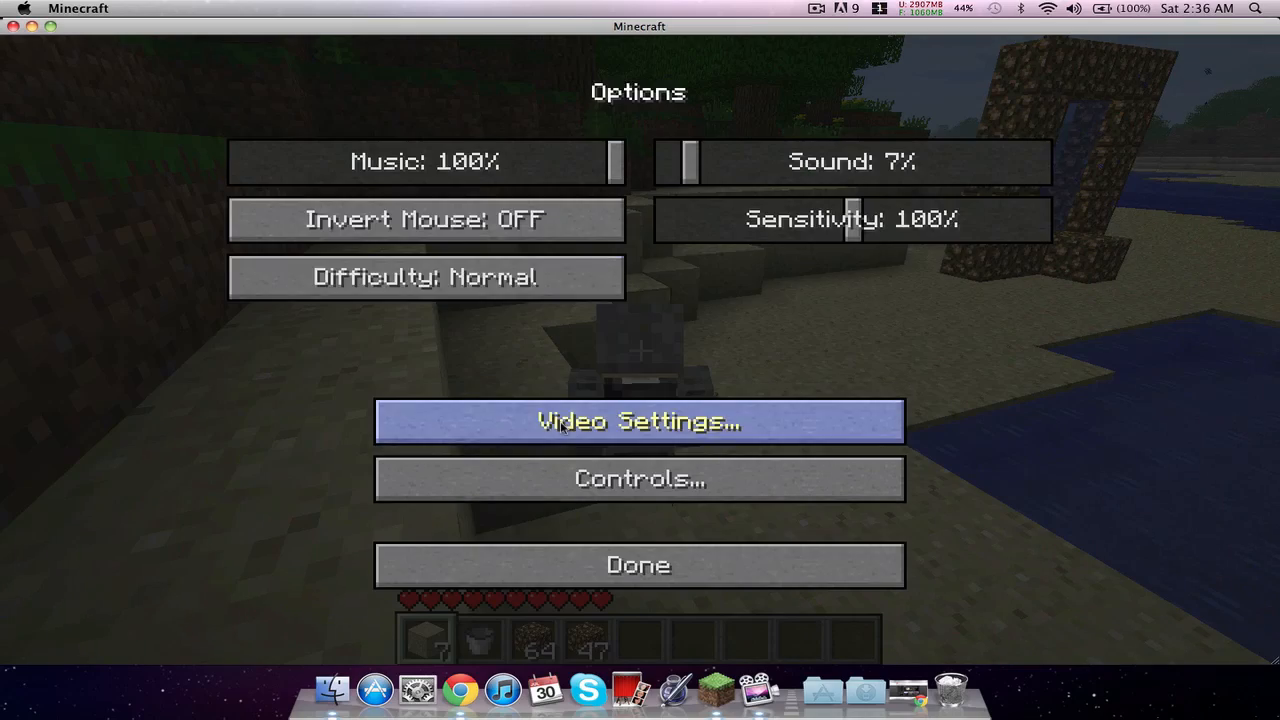
Step: Leave Options and the Game menu to resume play beside the glowstone portal
click(638, 564)
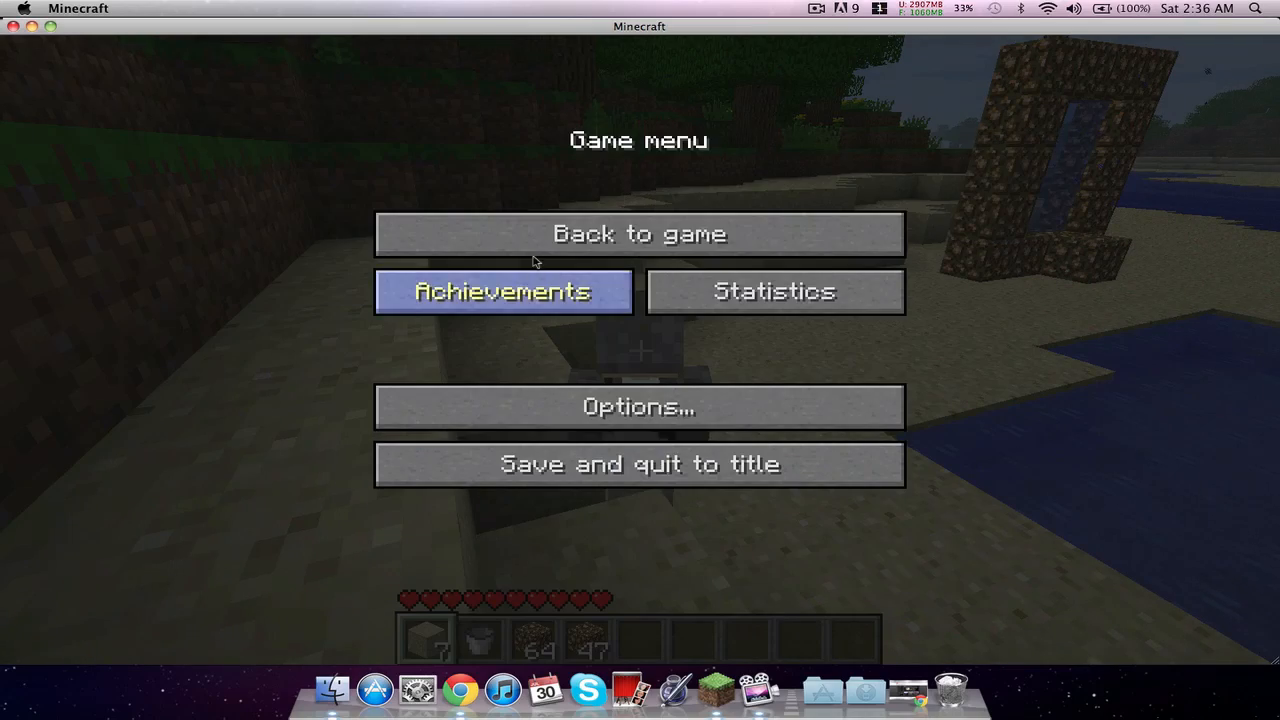
click(640, 234)
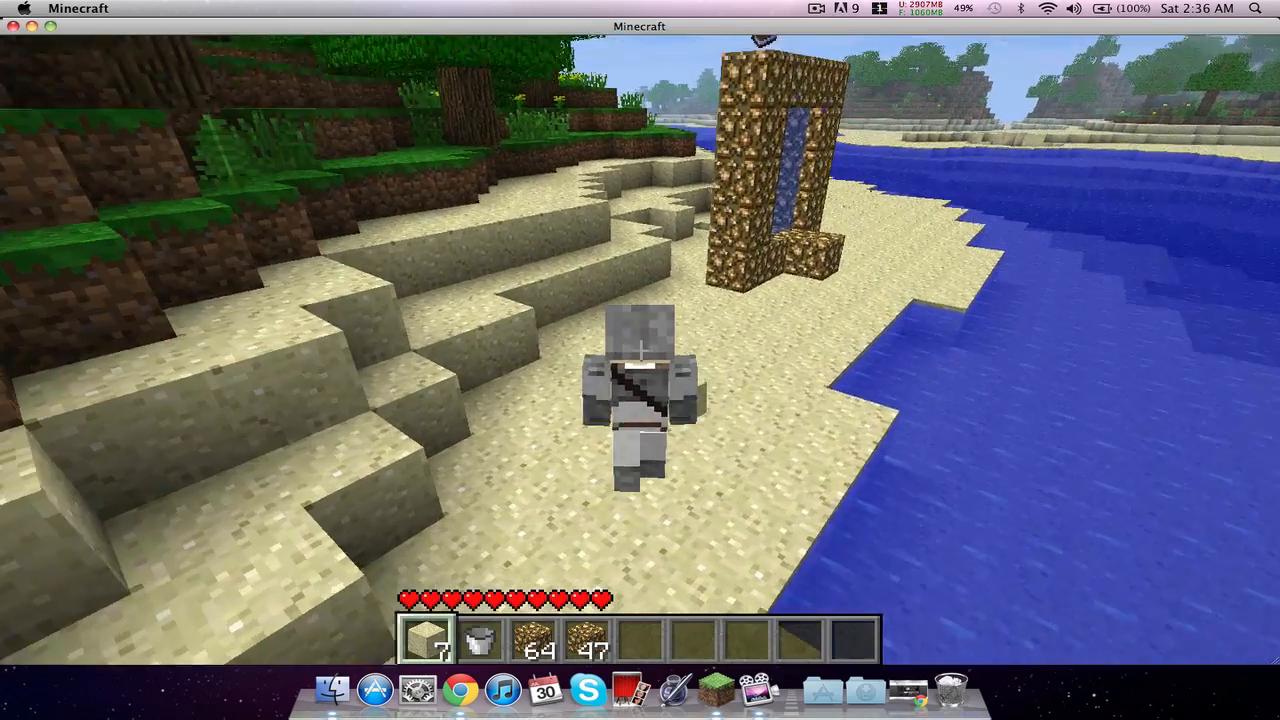